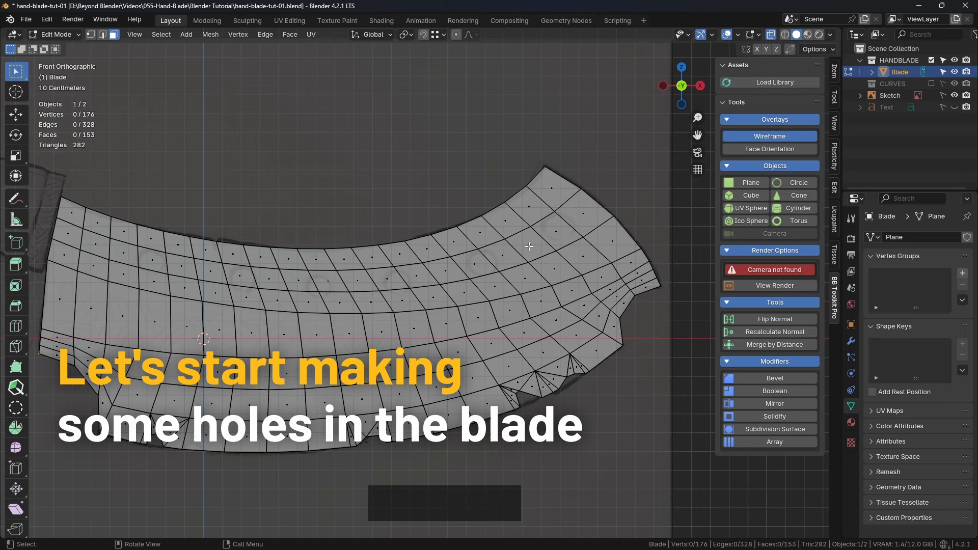
Select a face near the top edge where the square hole will be cut.
click(530, 245)
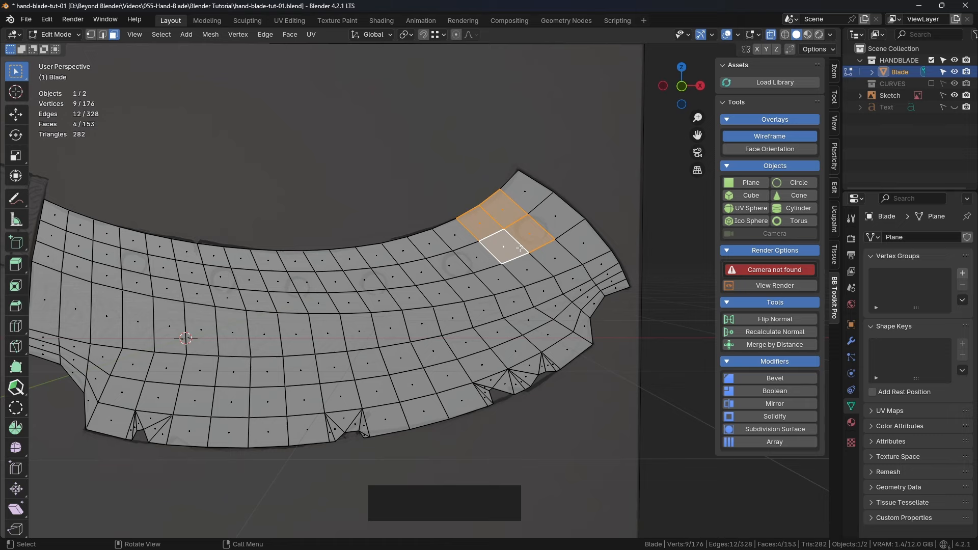
mouse_move(514, 235)
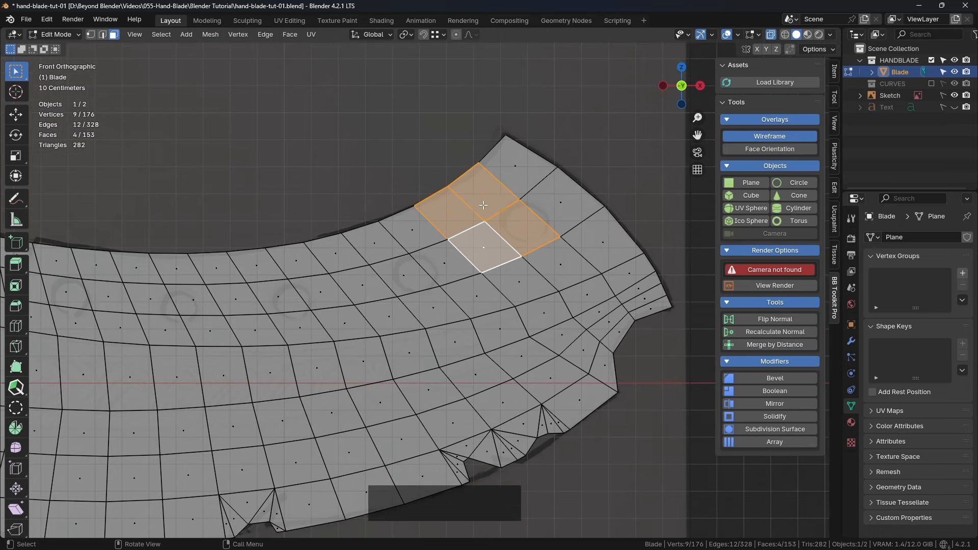
mouse_move(503, 202)
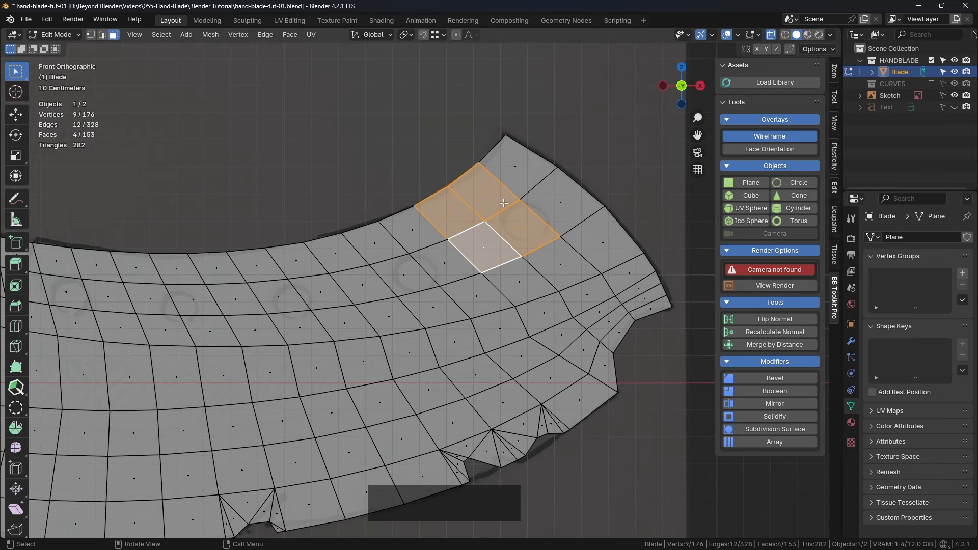
mouse_move(640, 129)
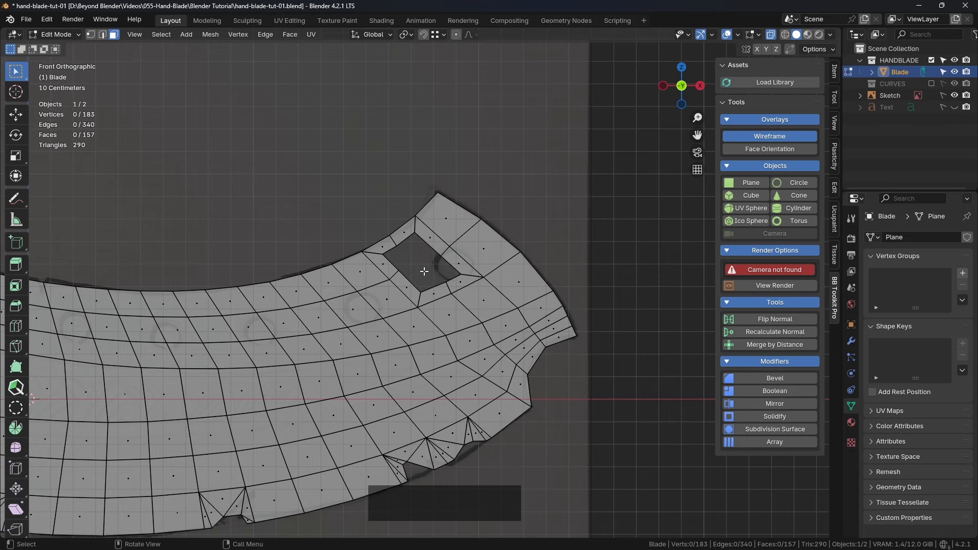
Select the square hole's edge loop and reshape it with LoopTools Circle.
key(alt)
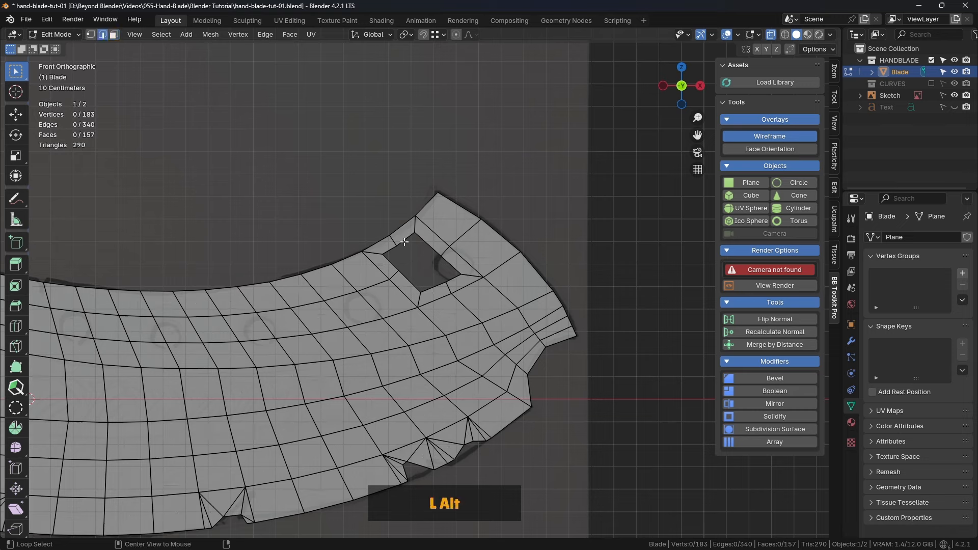
click(405, 242)
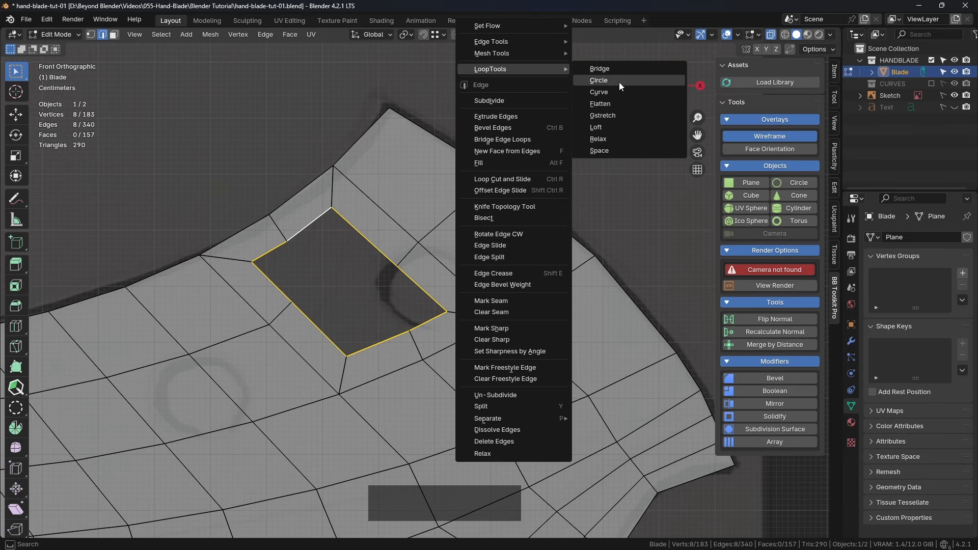
mouse_move(626, 83)
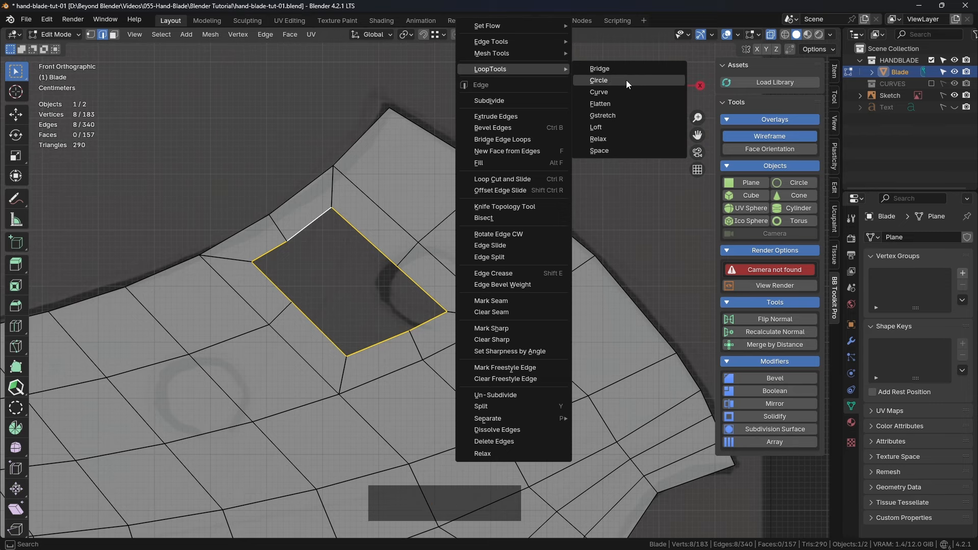
click(598, 79)
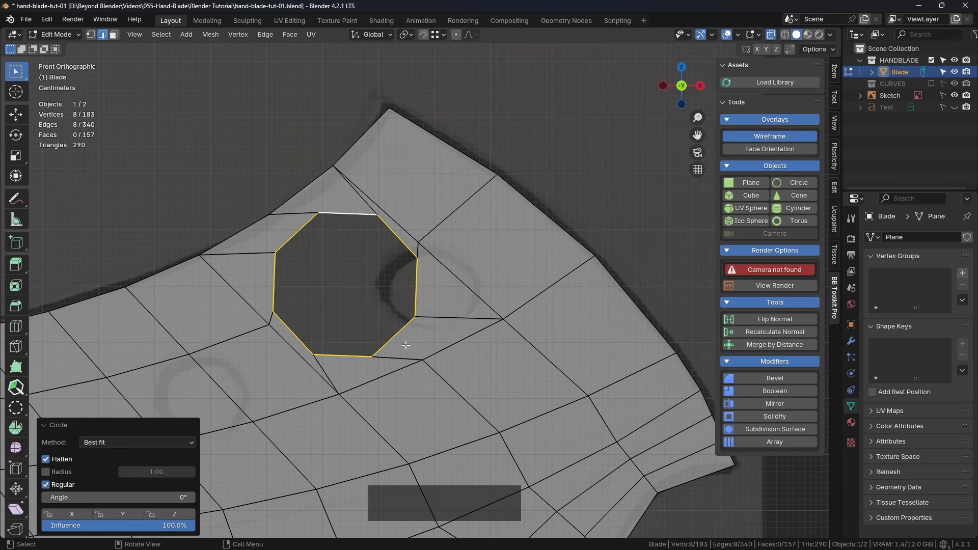
drag(406, 345, 458, 309)
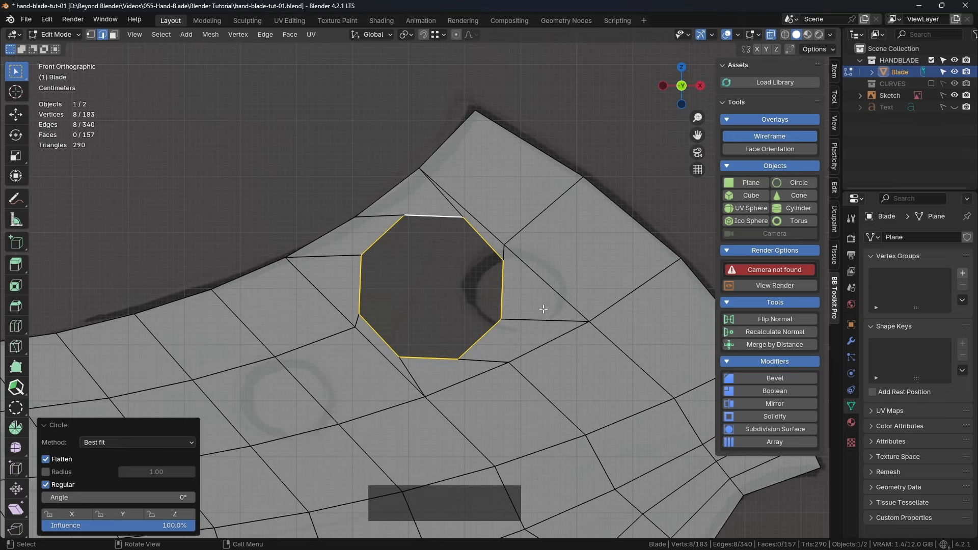
Set the Circle method to Fit inside so the octagon stays within the original outline.
click(135, 442)
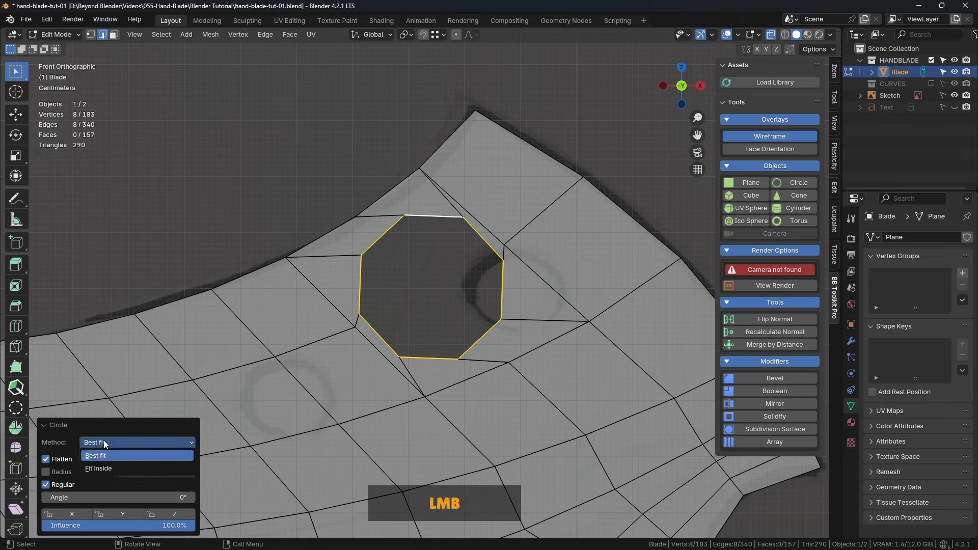
click(98, 469)
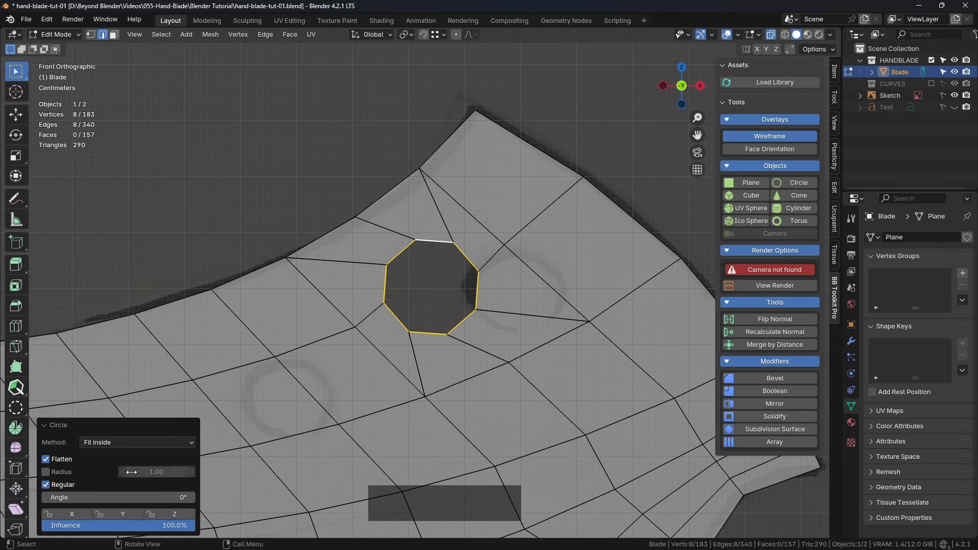
click(135, 442)
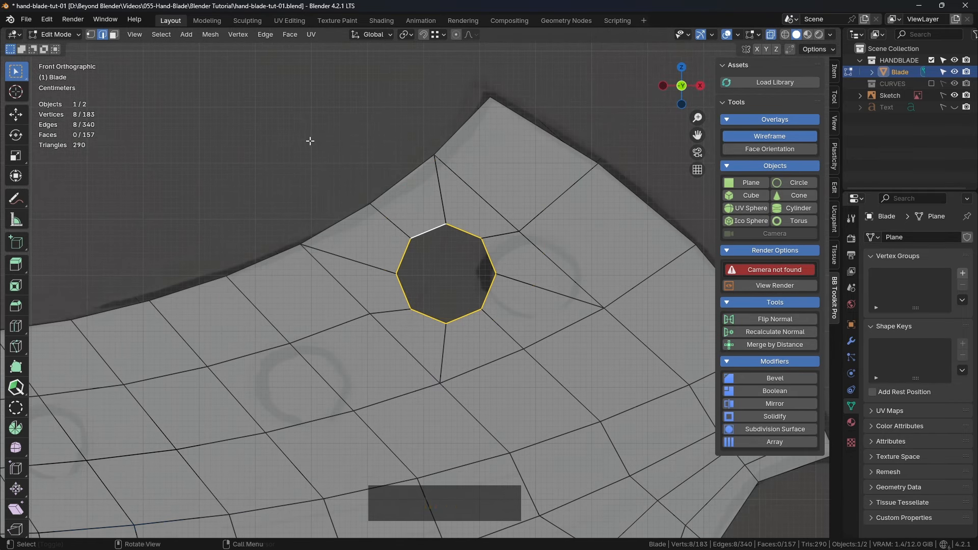
Subdivide the hole's rim edges, doubling it to sixteen points.
right_click(310, 141)
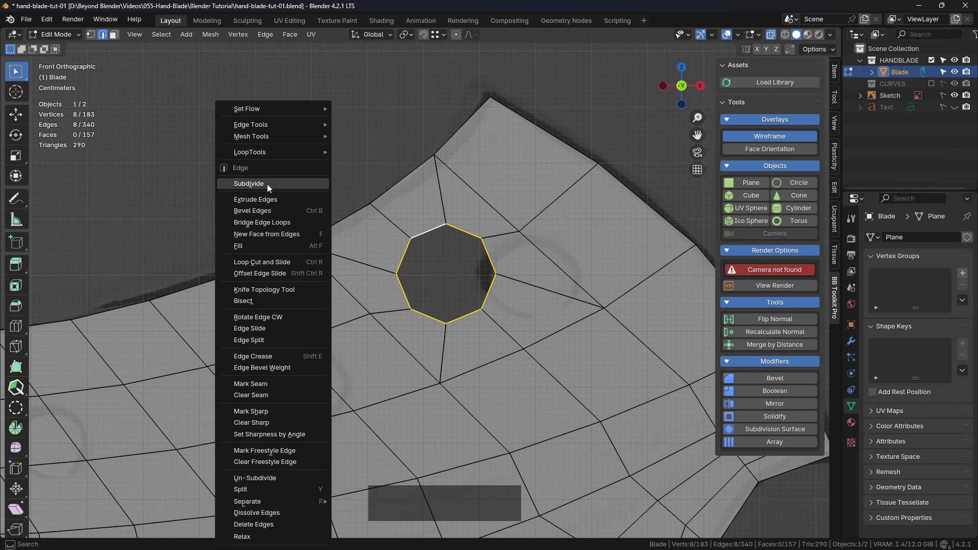
click(249, 184)
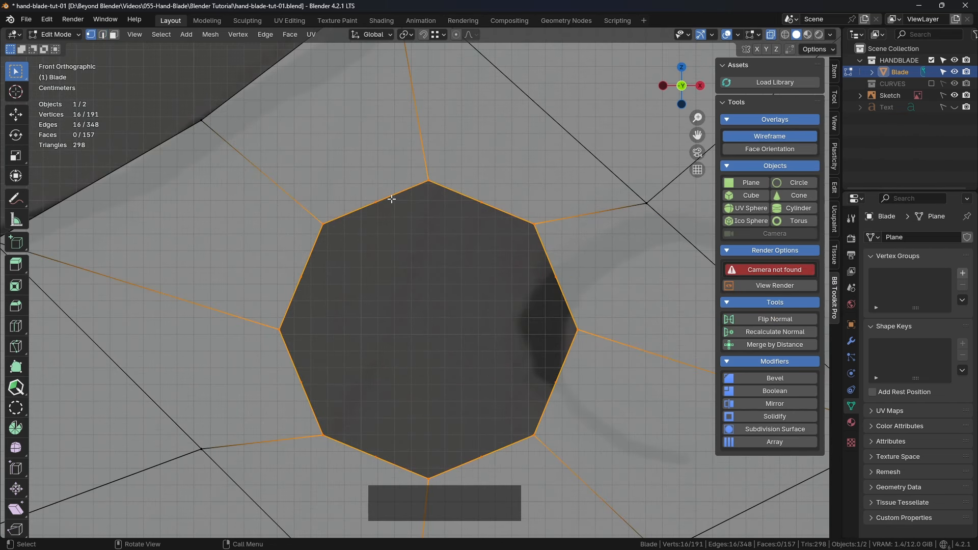
click(375, 201)
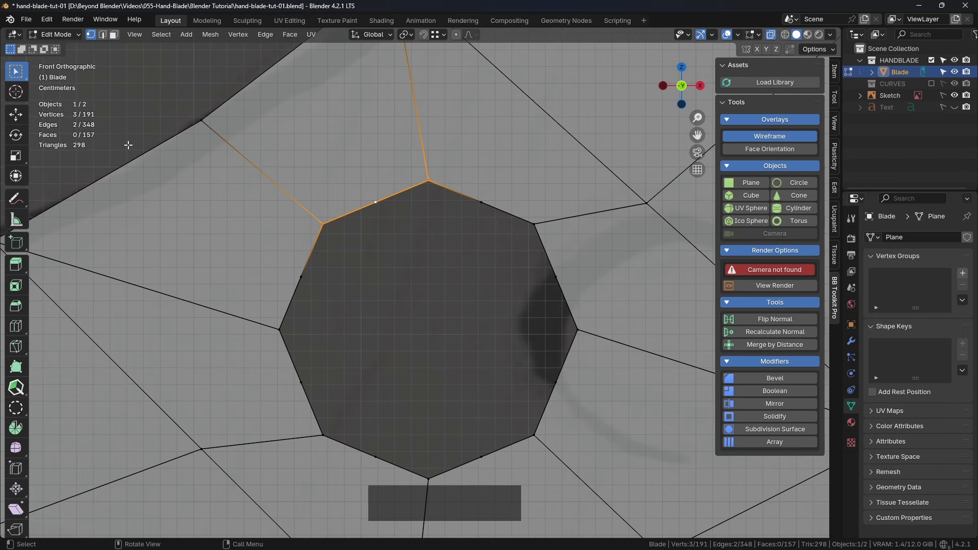
scroll(down, 3)
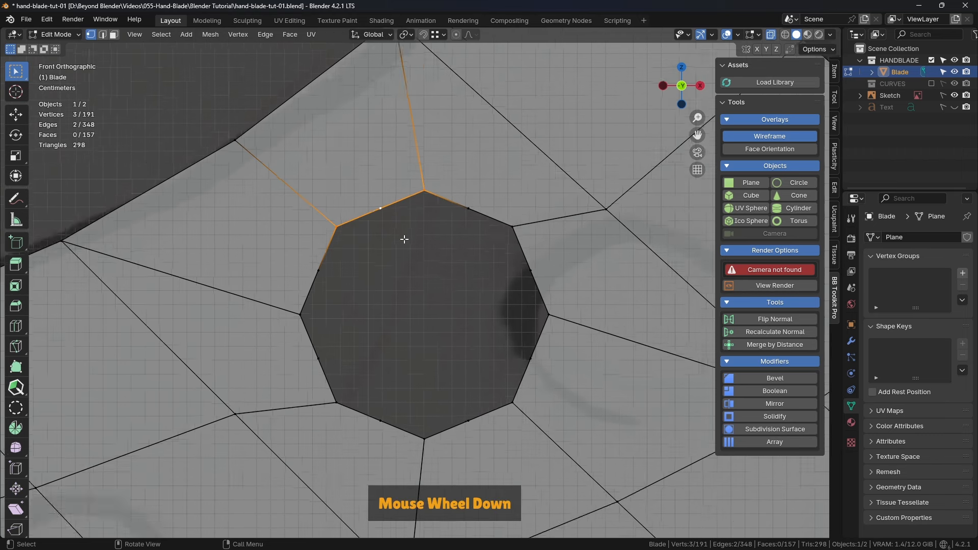
scroll(down, 3)
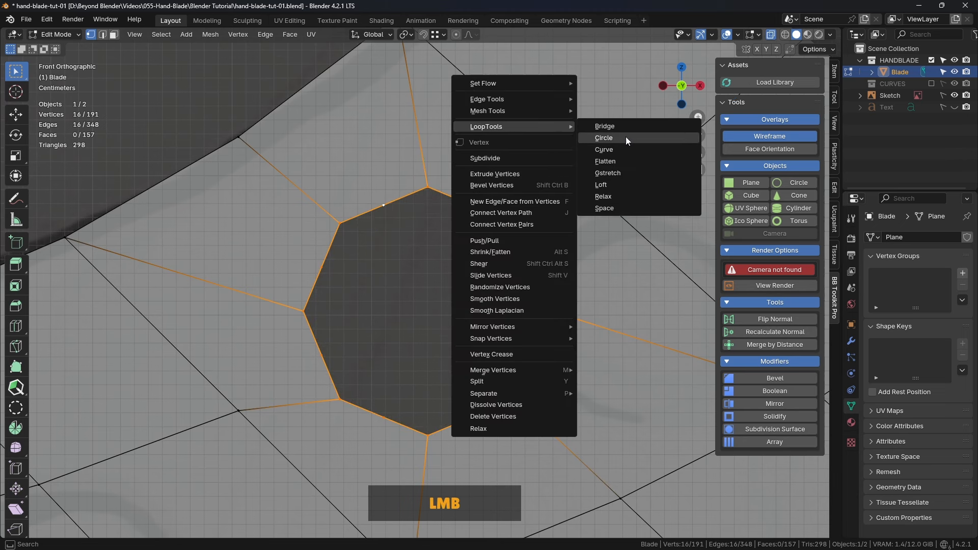
Reshape the sixteen-point rim into a smooth circle with LoopTools Circle.
click(602, 137)
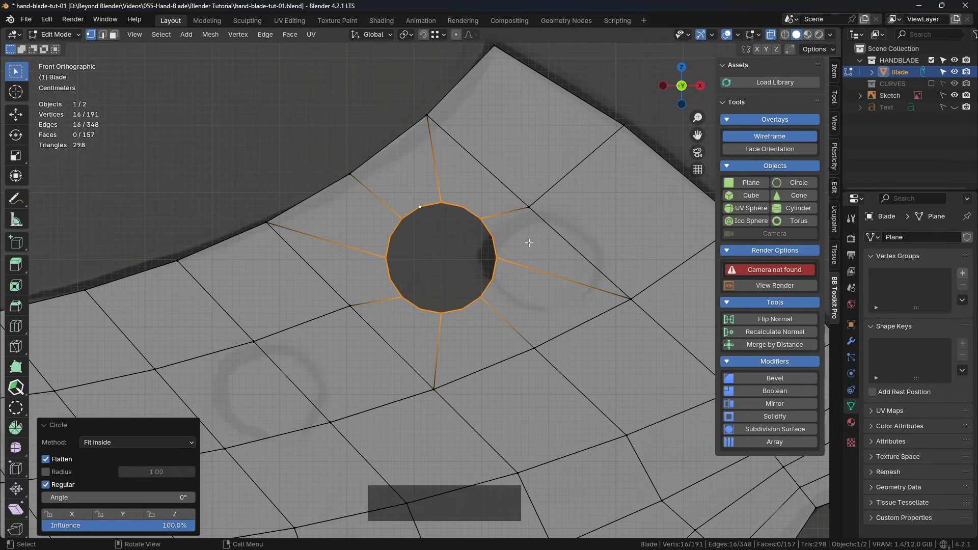
key(r)
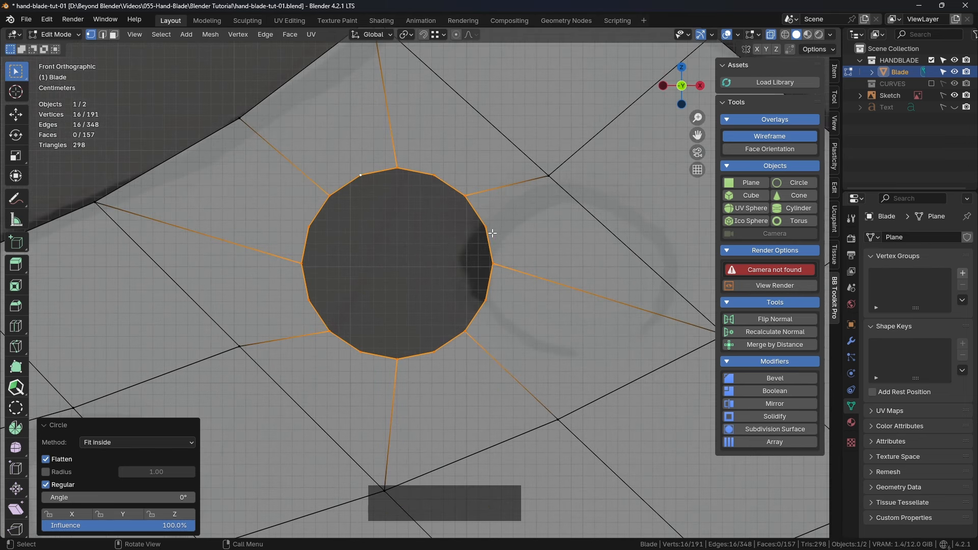
scroll(down, 3)
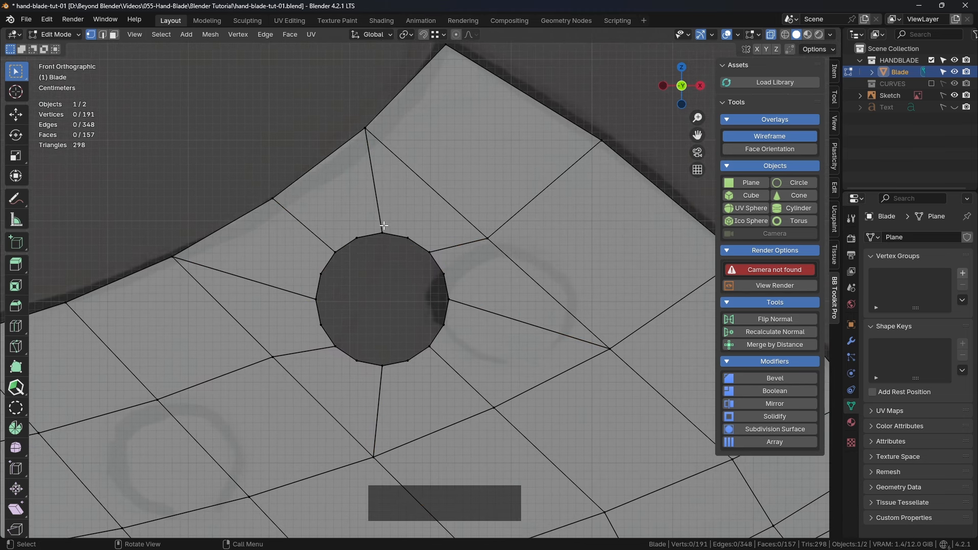
Knife-cut new edges from the surrounding vertices to the hole's rim points.
key(k)
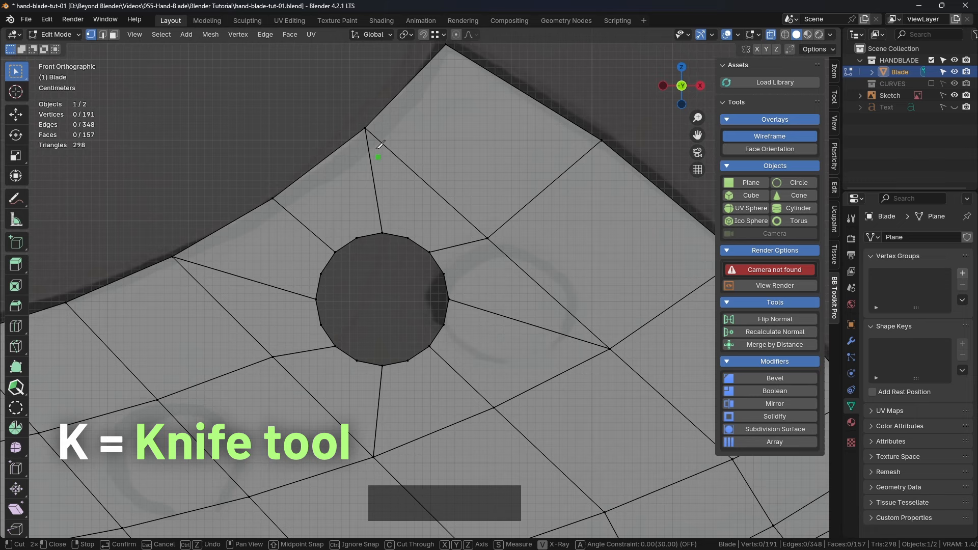
click(412, 235)
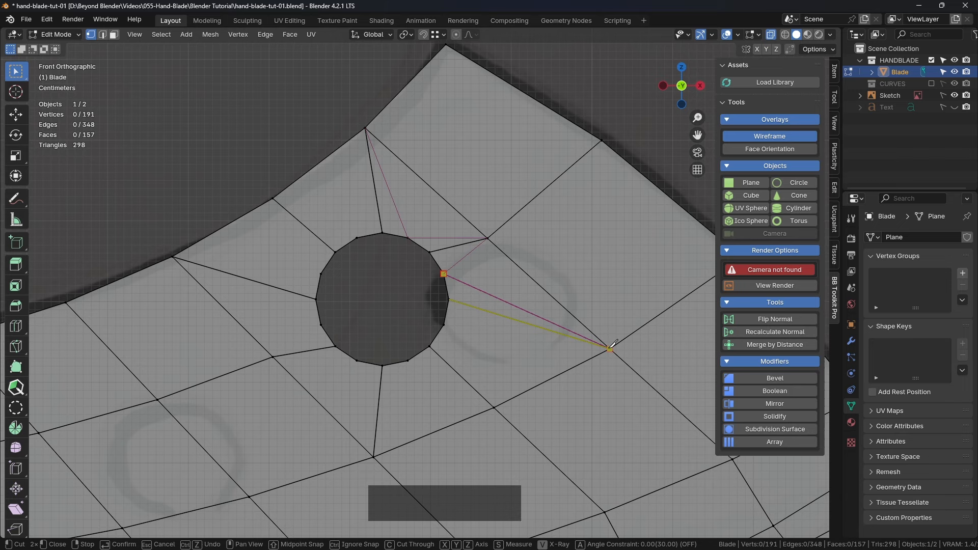
click(444, 324)
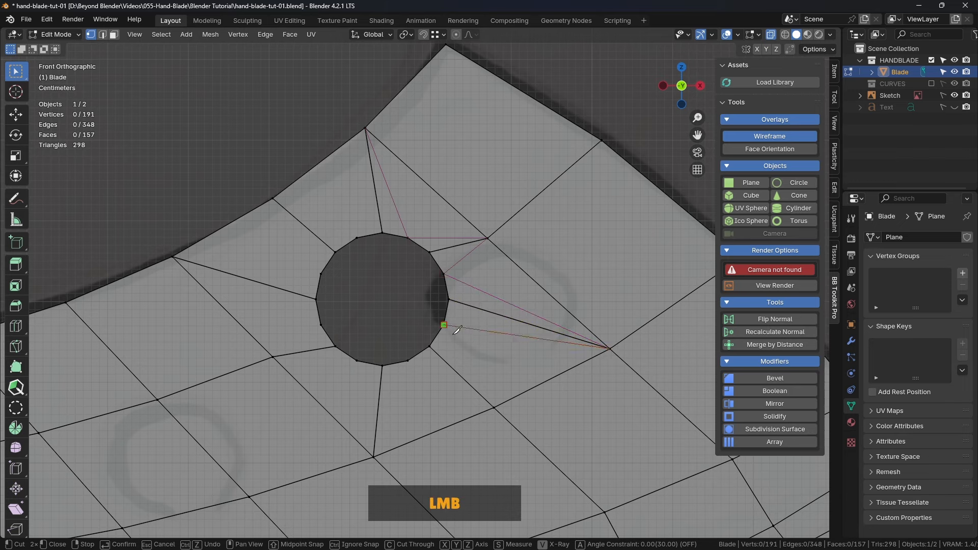
click(492, 406)
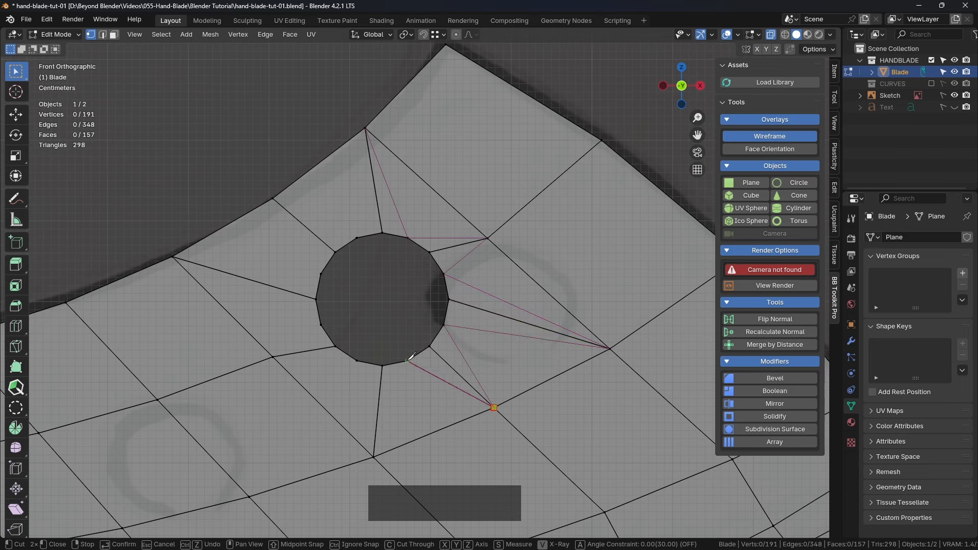
click(374, 455)
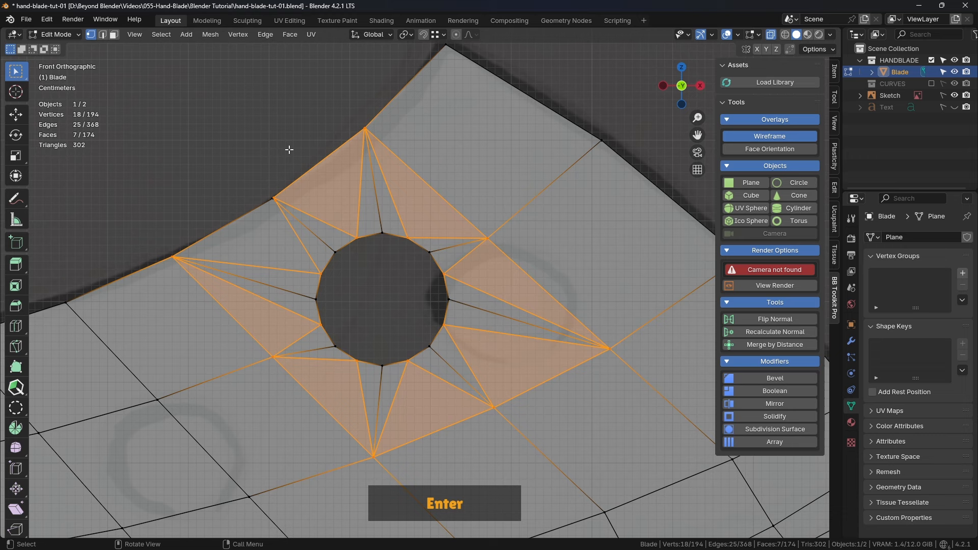
Box-select the overlapping vertices at the blade corner beside the hole.
scroll(up, 3)
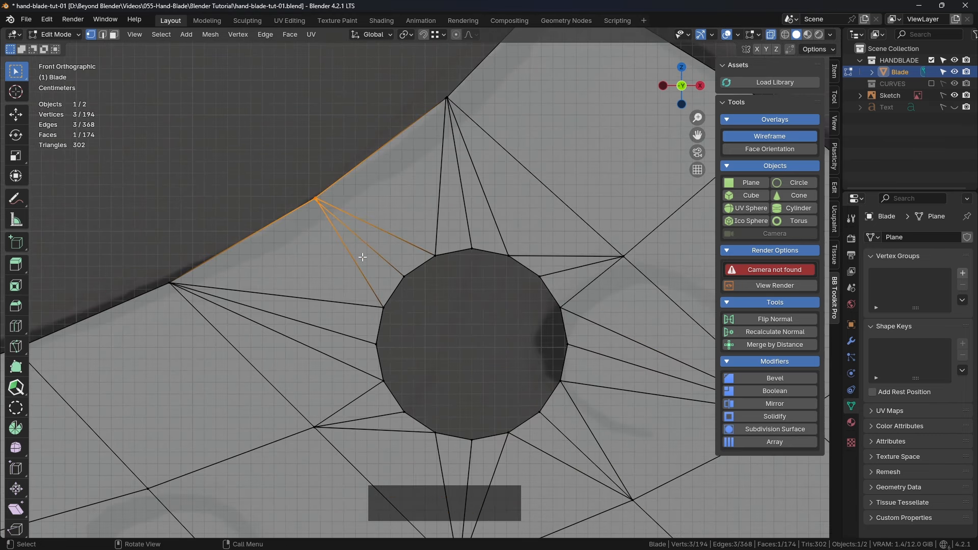
scroll(down, 3)
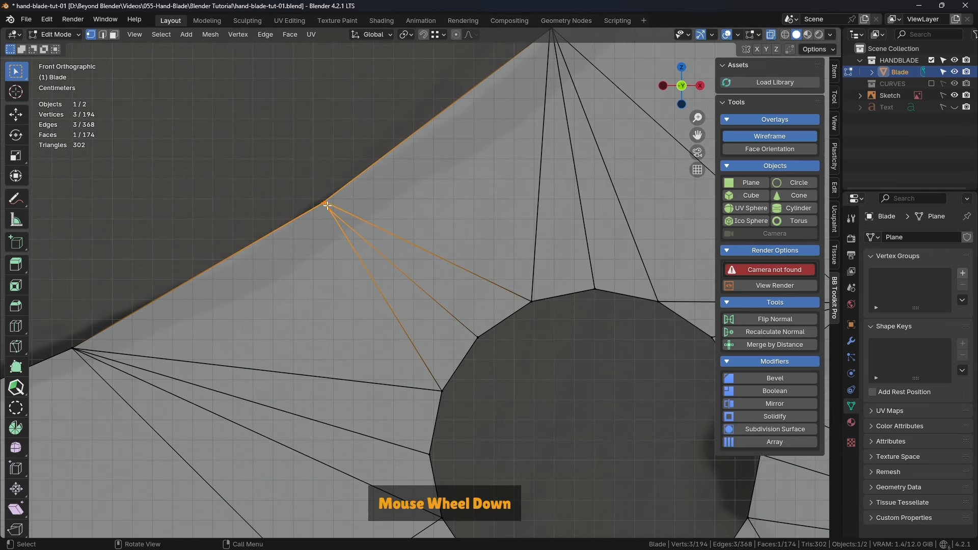
scroll(down, 3)
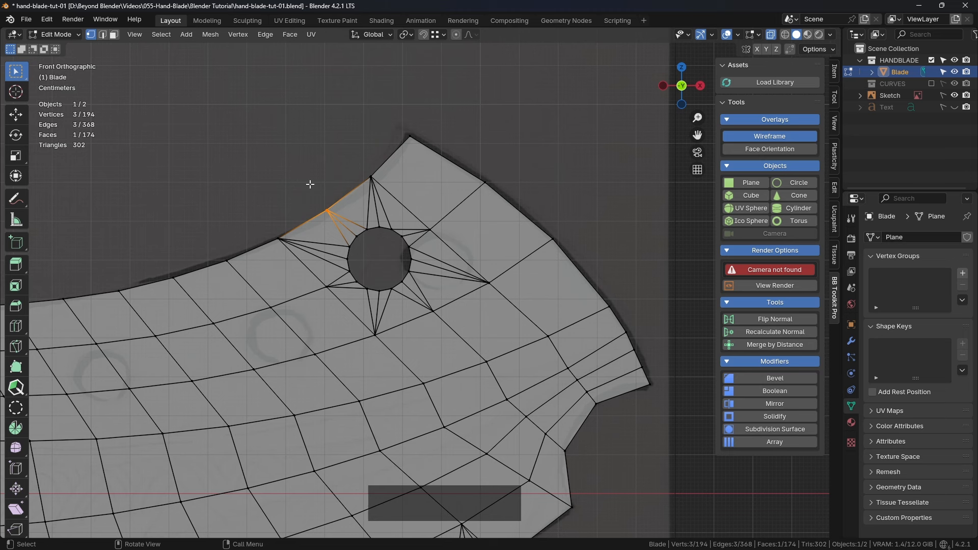
scroll(up, 3)
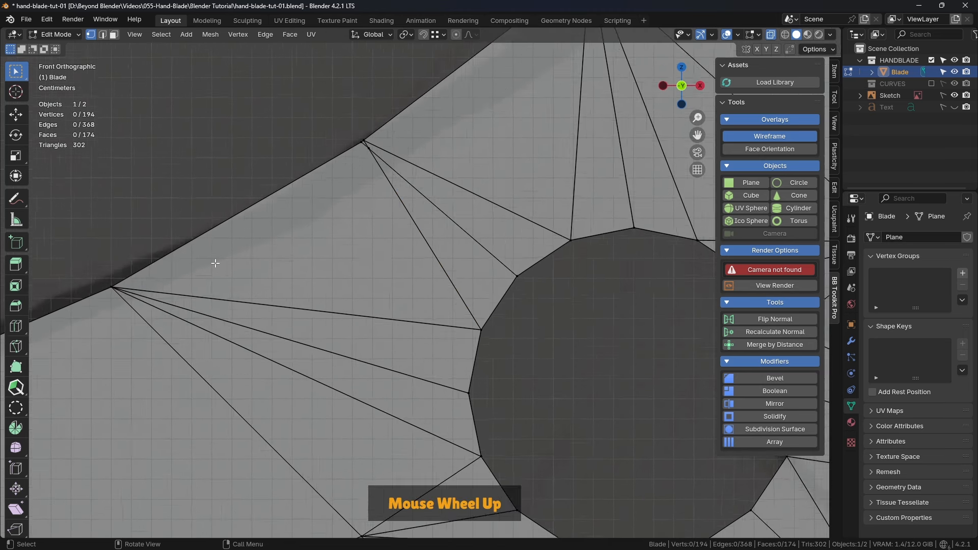
scroll(up, 3)
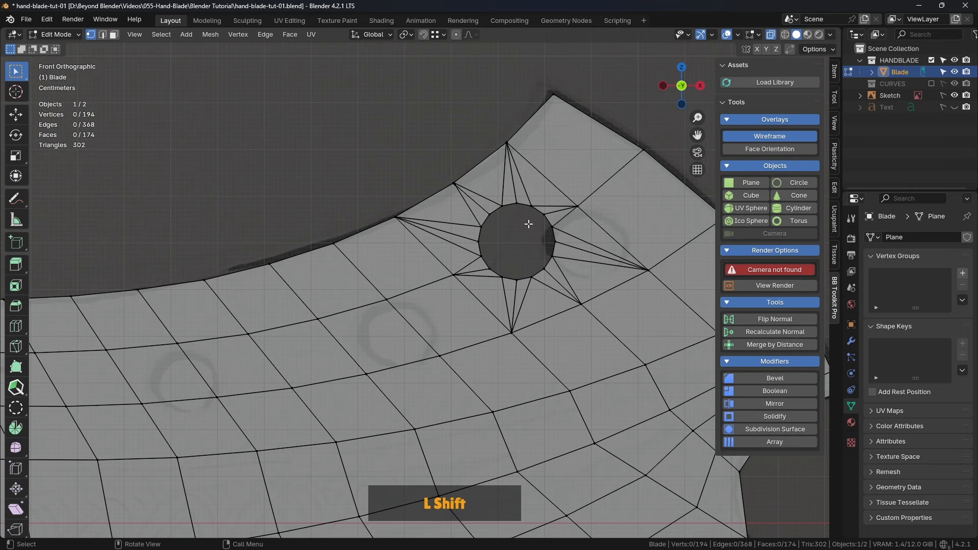
drag(528, 224, 464, 251)
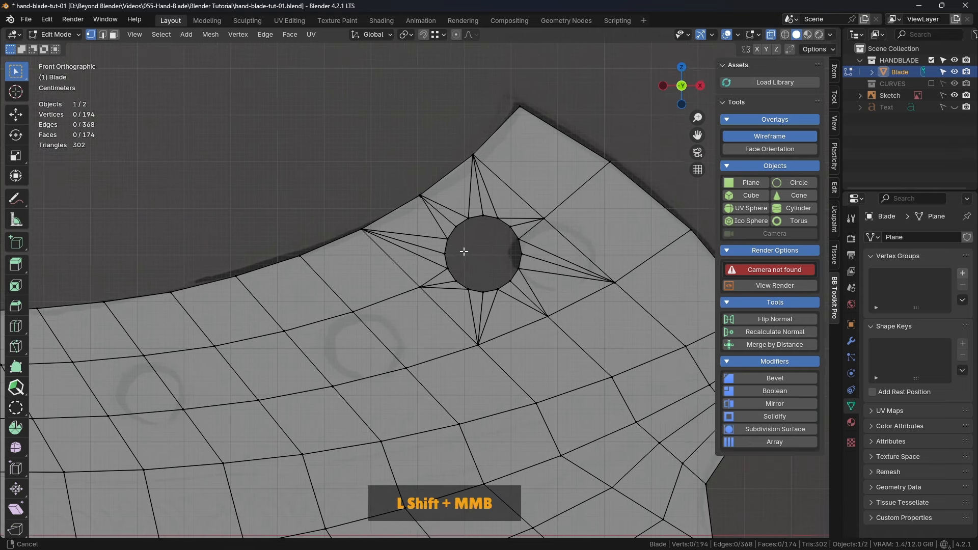
drag(462, 251, 393, 223)
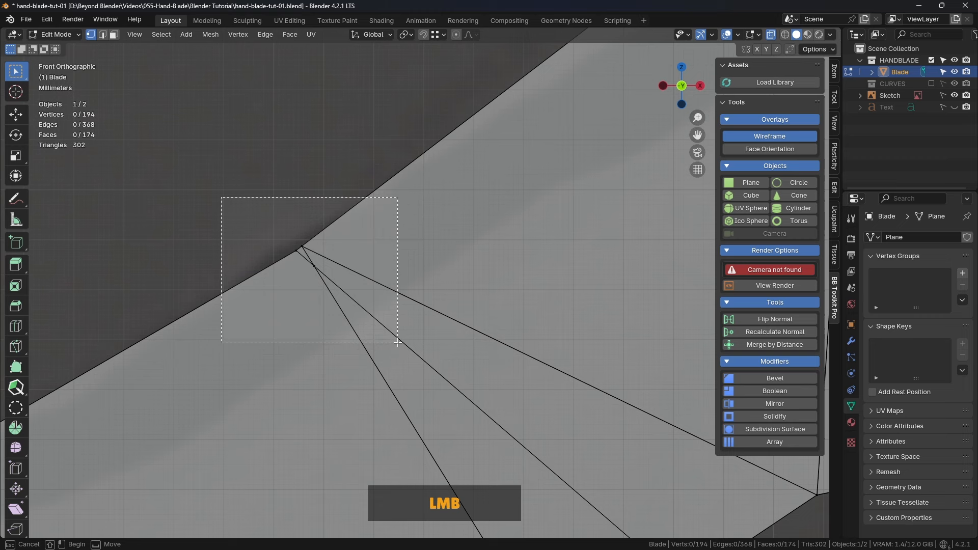
Merge the selected corner vertices At Center into one vertex.
key(m)
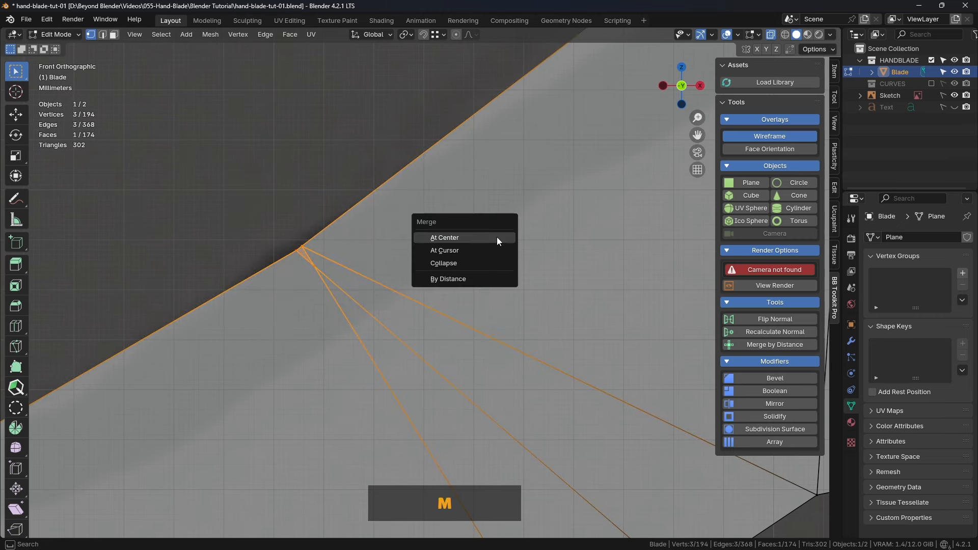
click(444, 237)
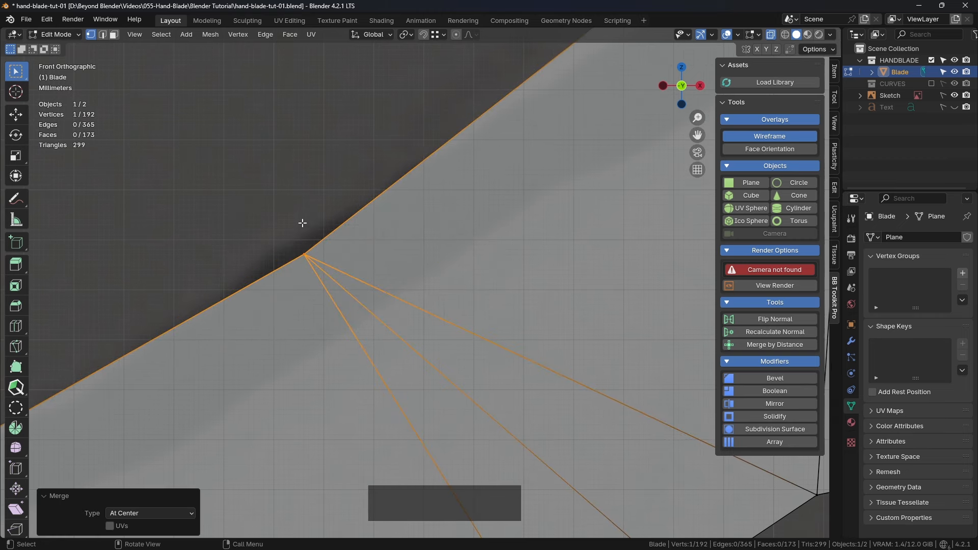
Check the blade in Object Mode, return to editing and select the corner vertex.
scroll(up, 3)
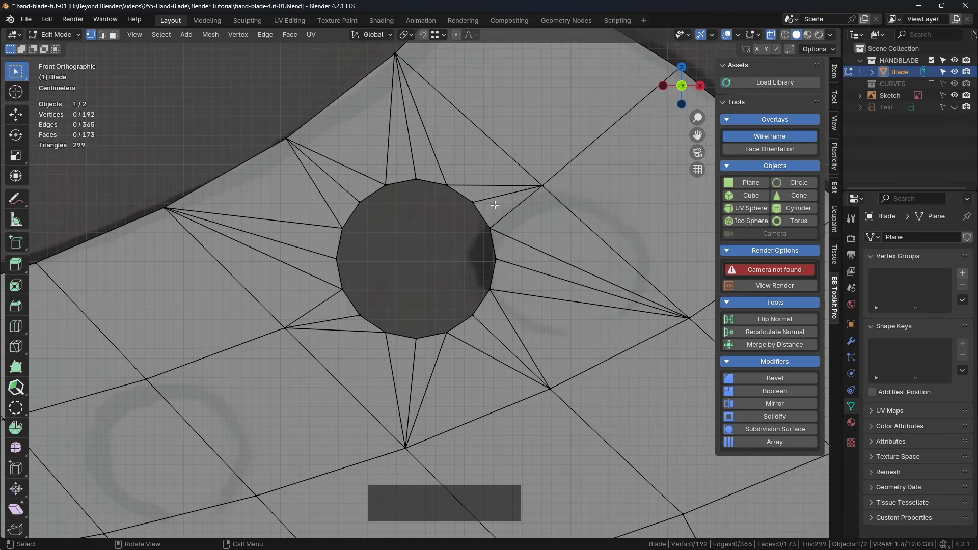
mouse_move(334, 318)
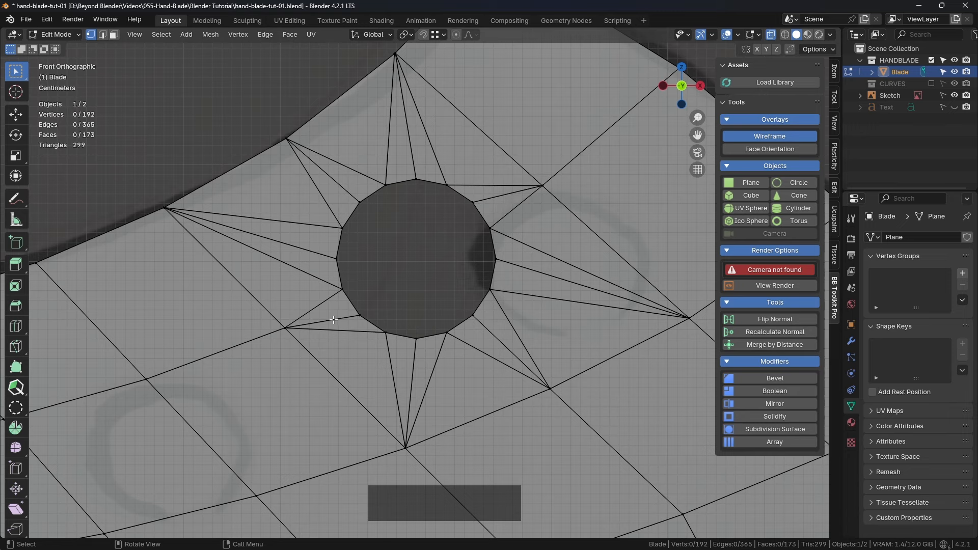
scroll(down, 3)
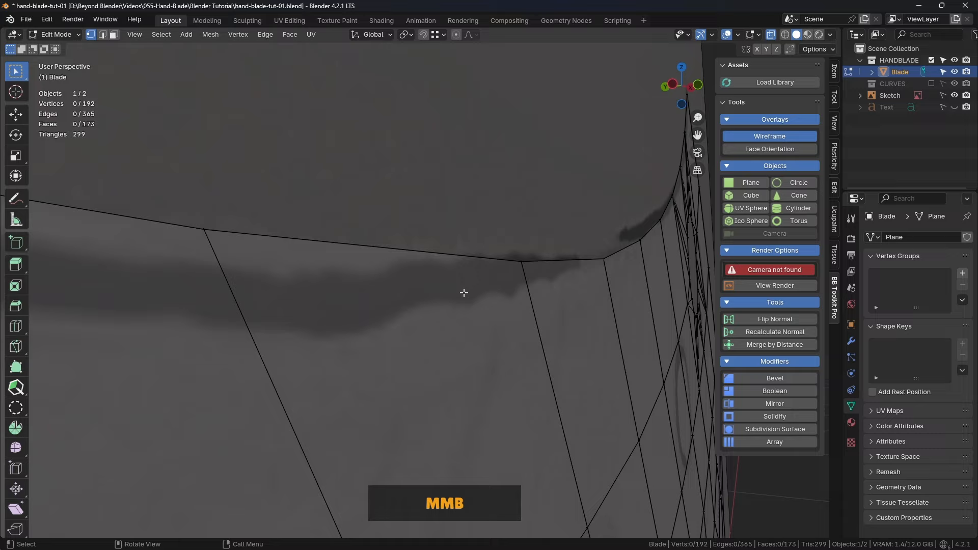
key(Tab)
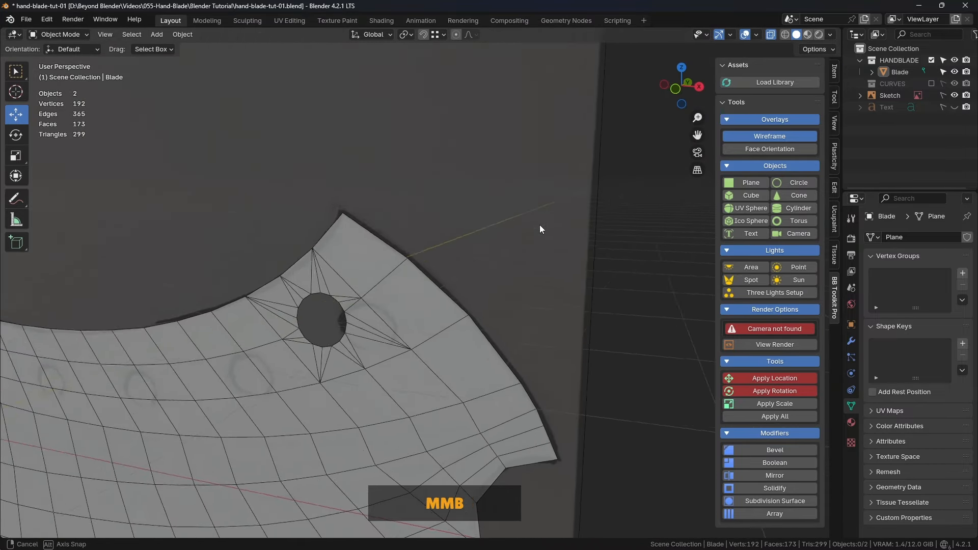
key(Tab)
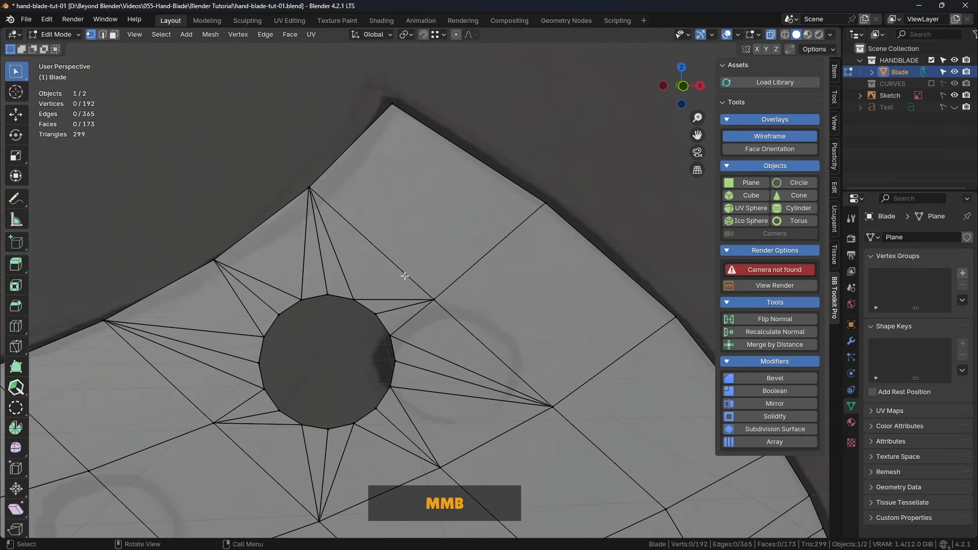
click(317, 179)
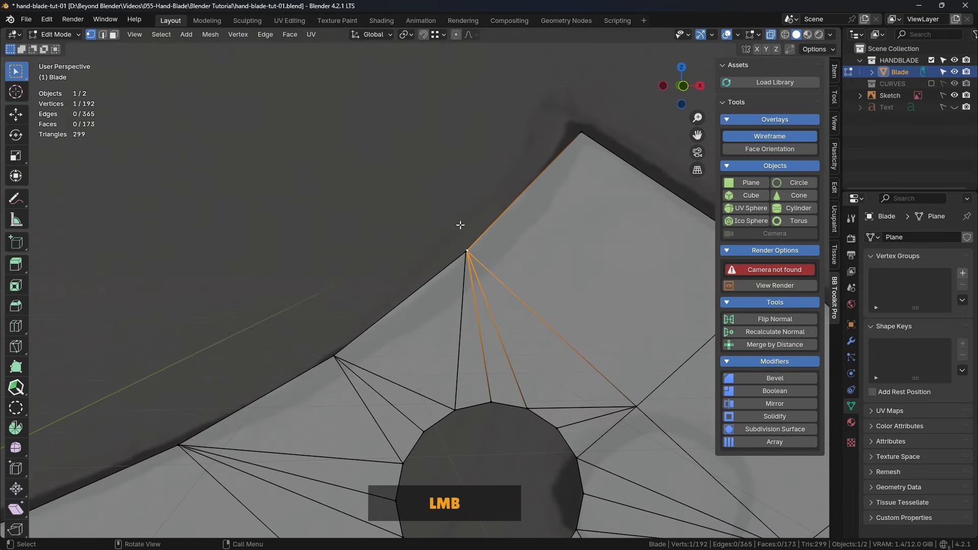
scroll(down, 3)
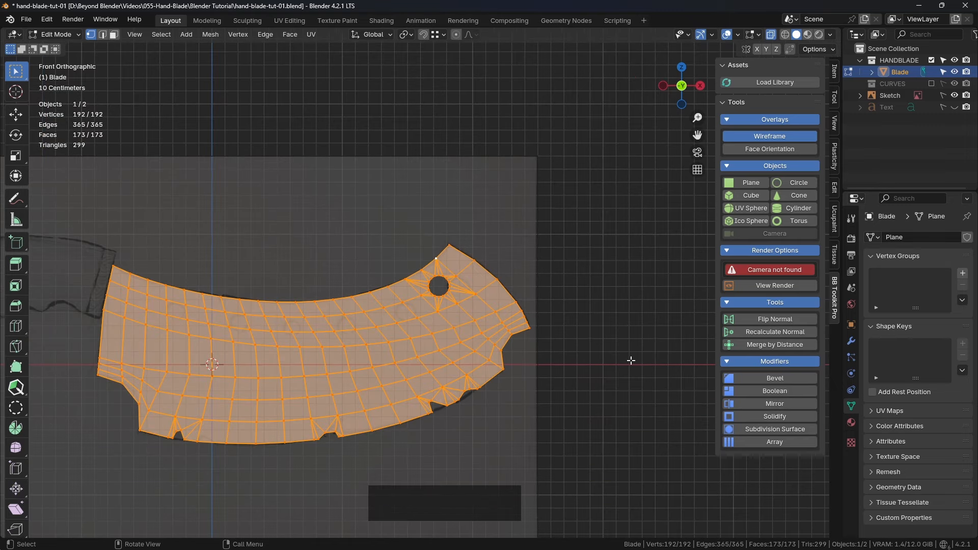
mouse_move(774, 345)
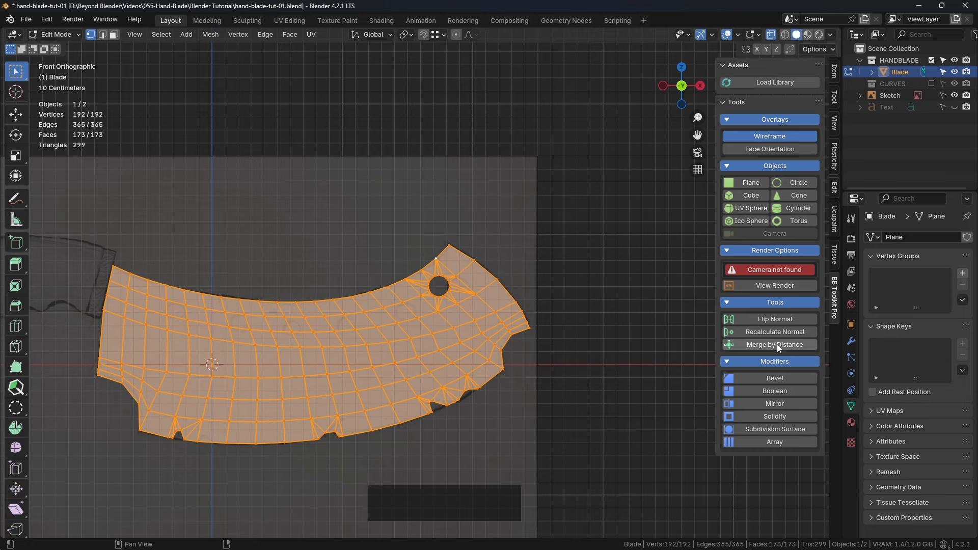
mouse_move(774, 344)
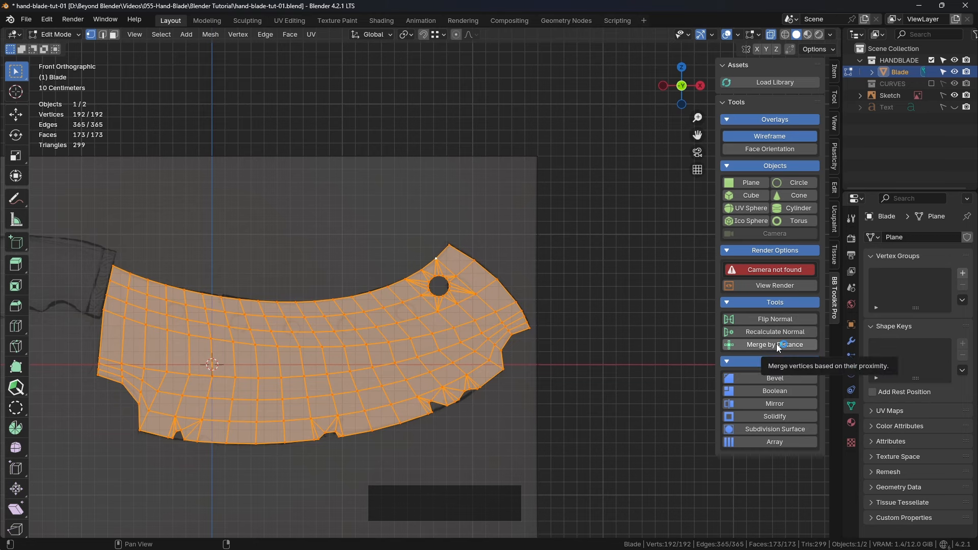
Run Merge by Distance over the mesh and raise the merge distance, leaving 191 vertices.
click(774, 344)
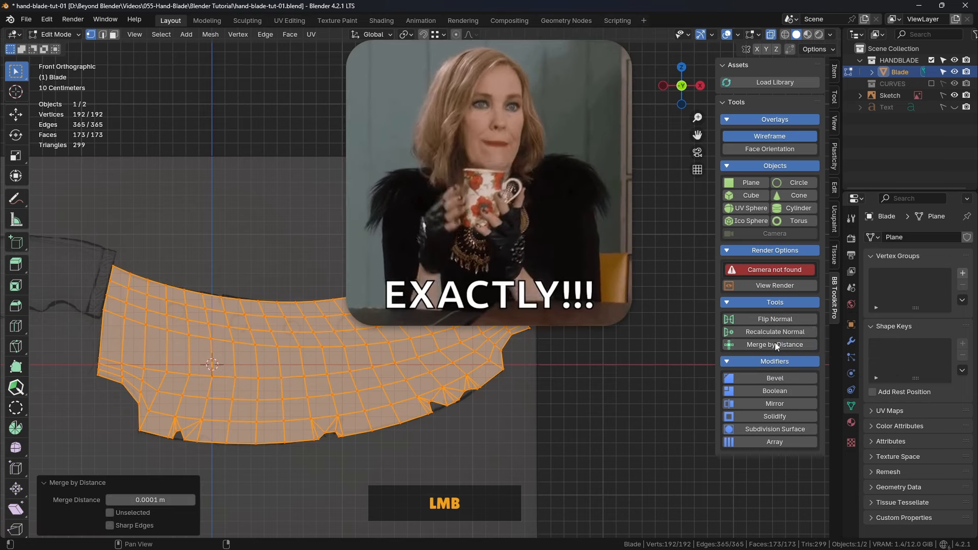
click(774, 344)
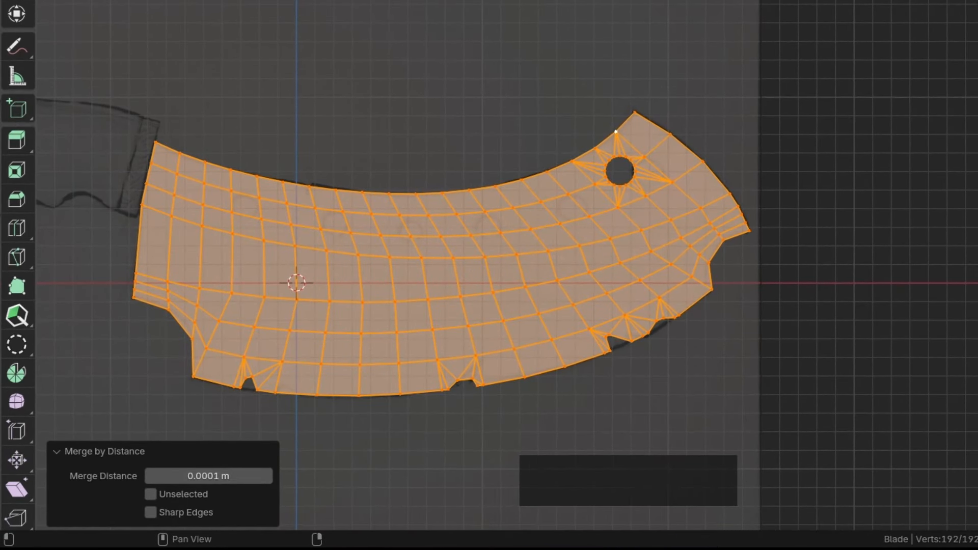
click(208, 476)
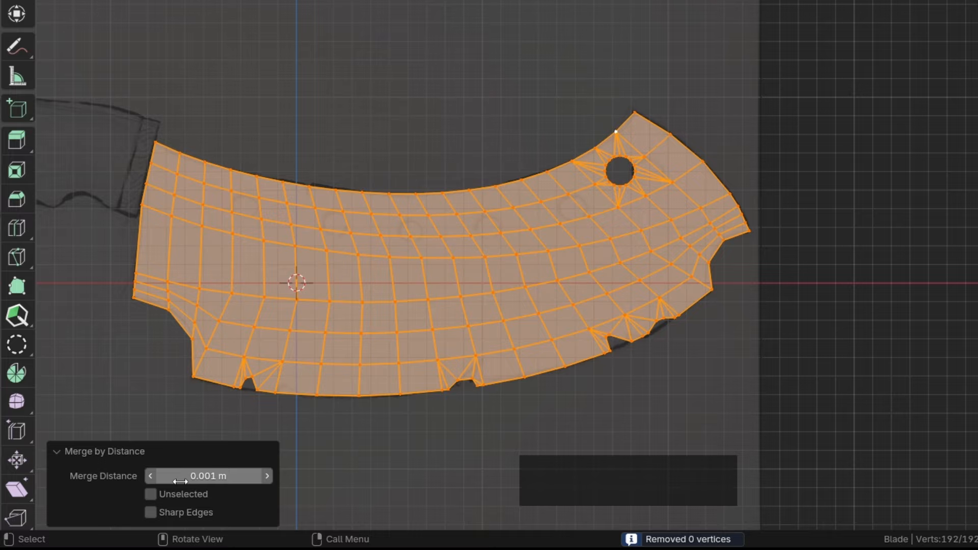
click(208, 475)
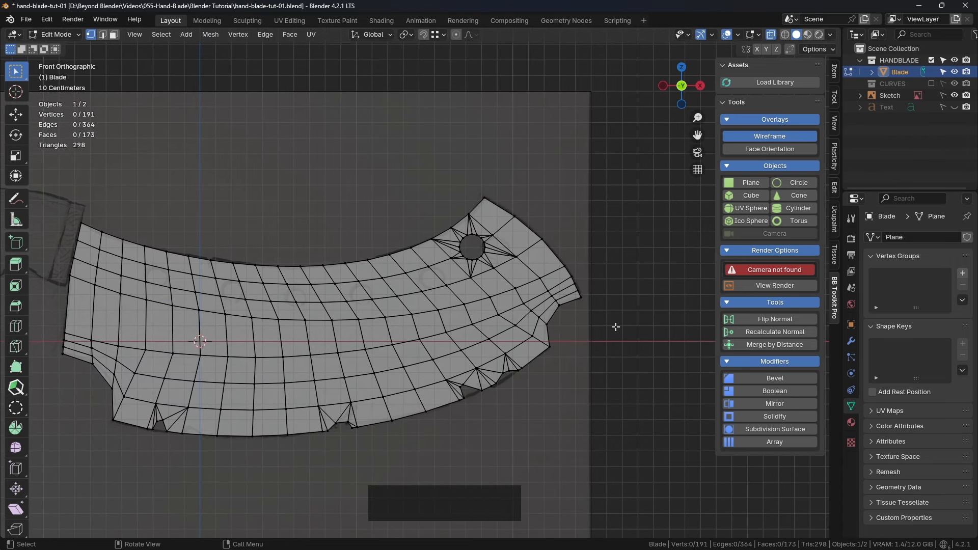
Merge close-lying vertices once more with Merge By Distance.
key(m)
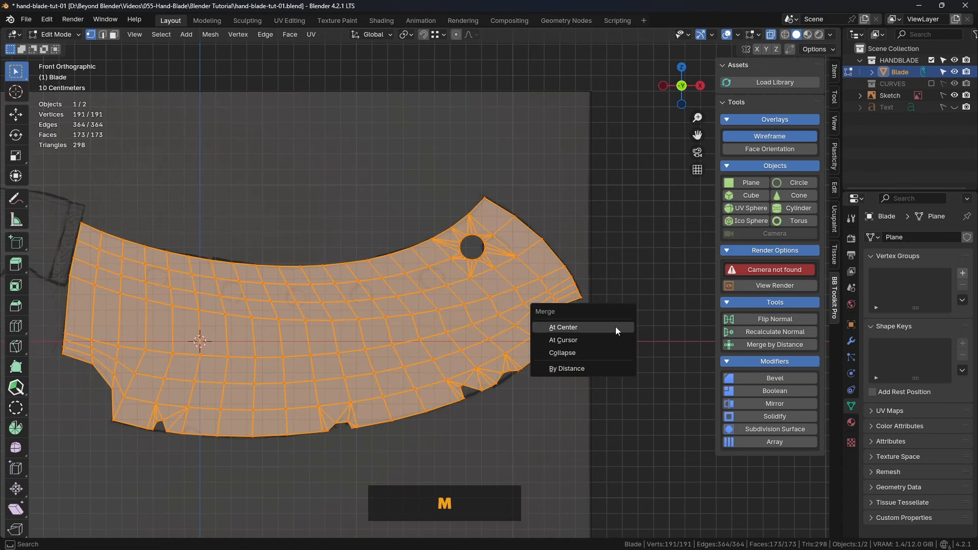
click(567, 368)
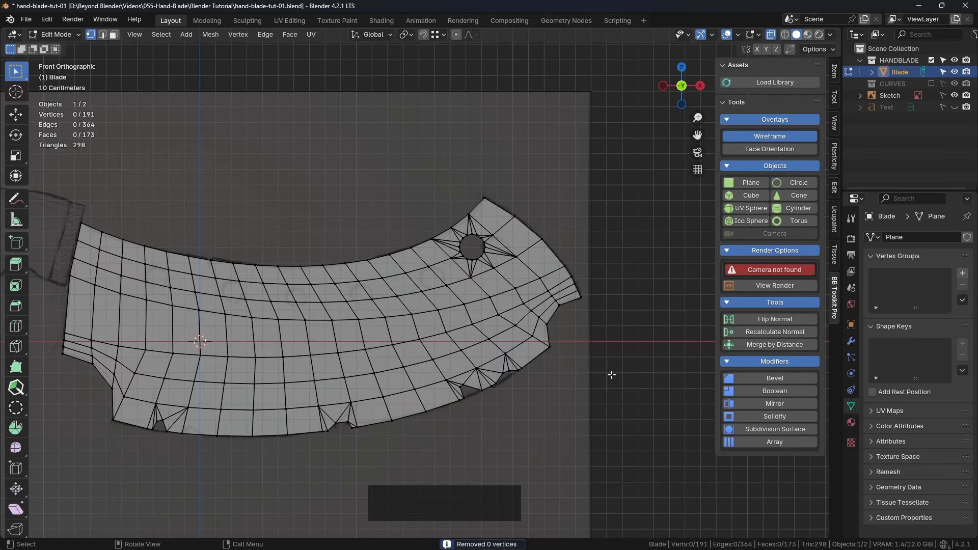
scroll(up, 3)
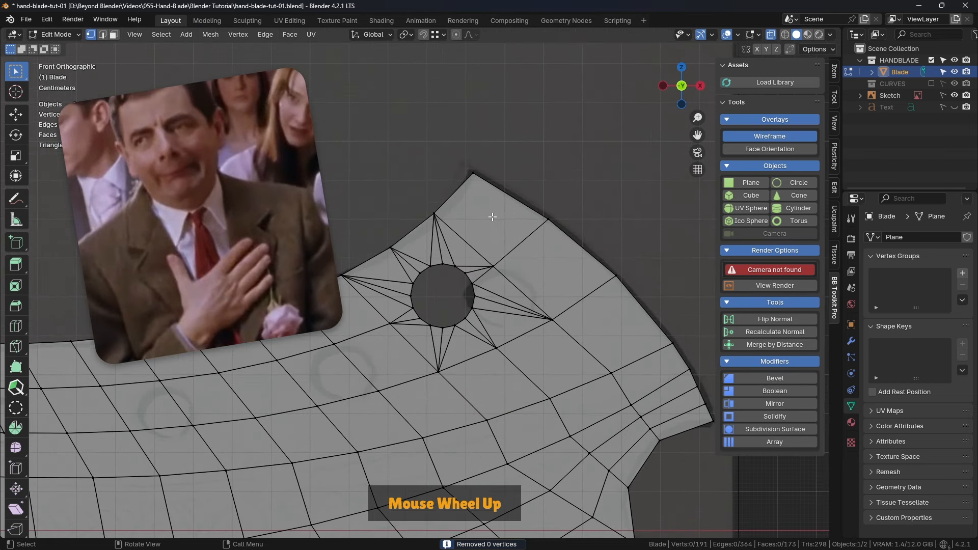
scroll(up, 3)
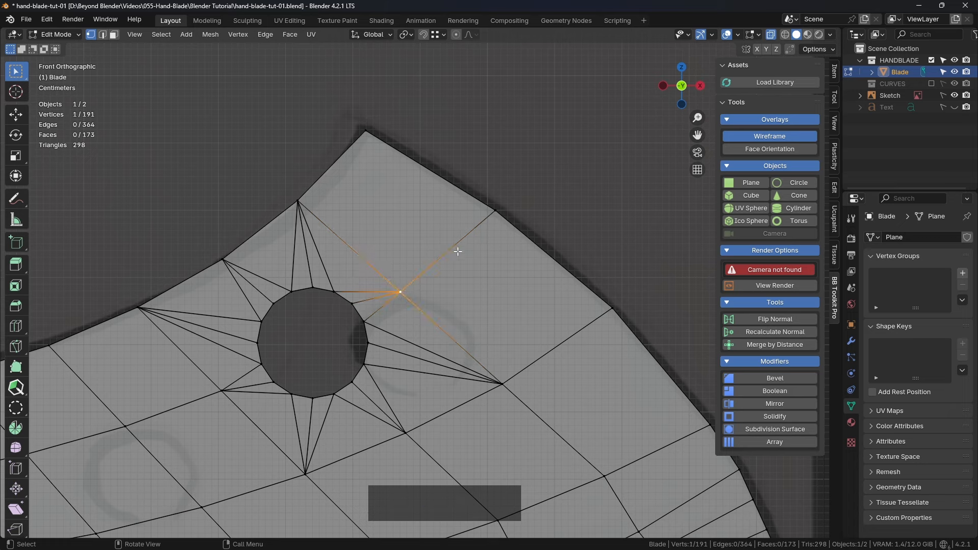
Merge the stray vertex beside the hole At Last onto the neighbouring edge vertex.
click(408, 289)
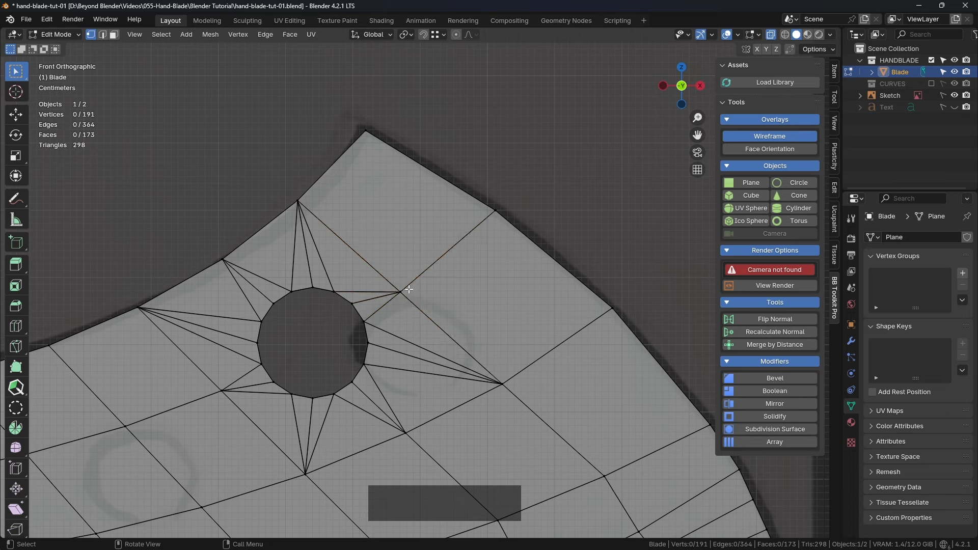
click(399, 292)
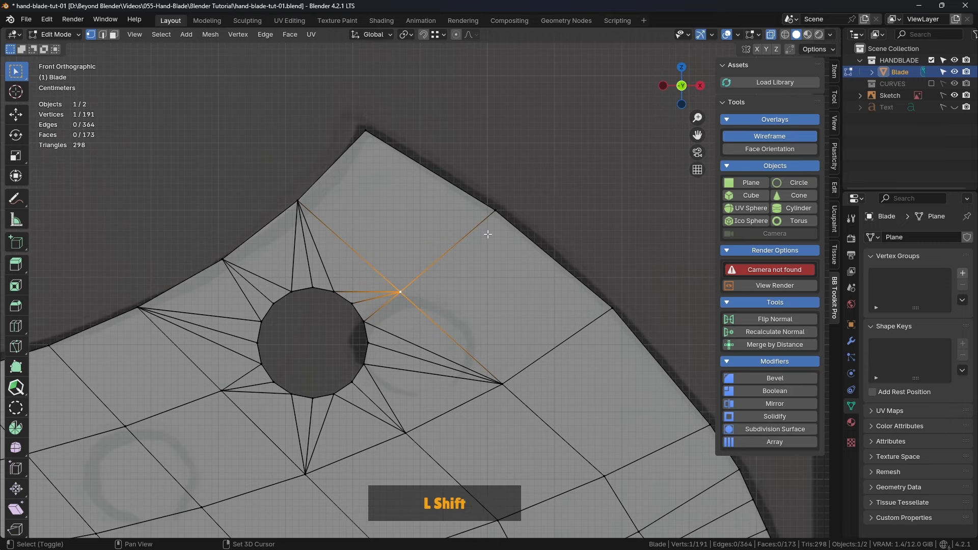
key(m)
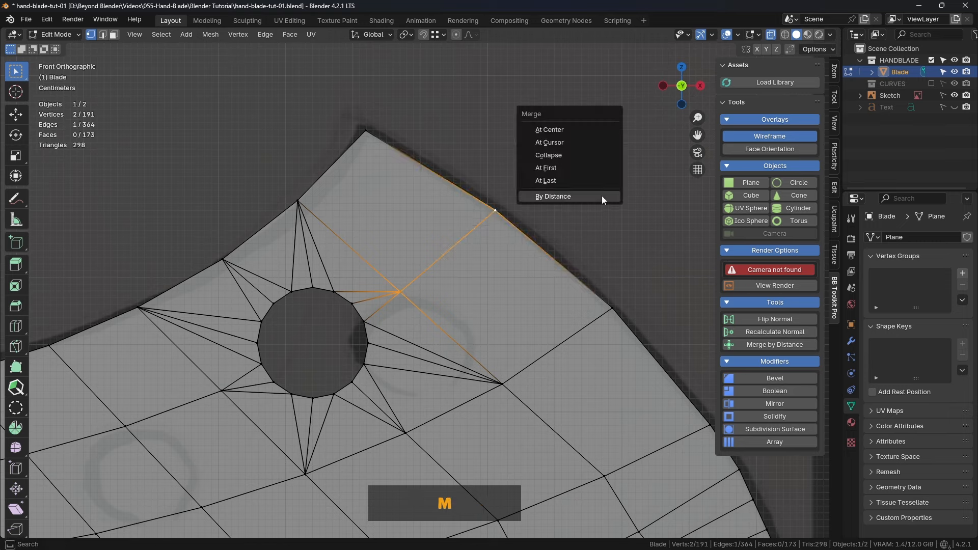
mouse_move(555, 182)
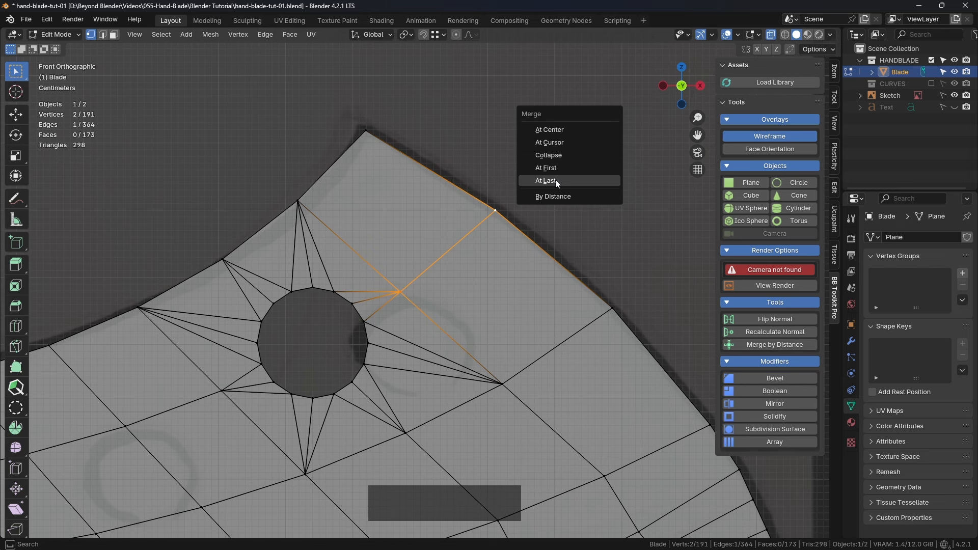
click(545, 180)
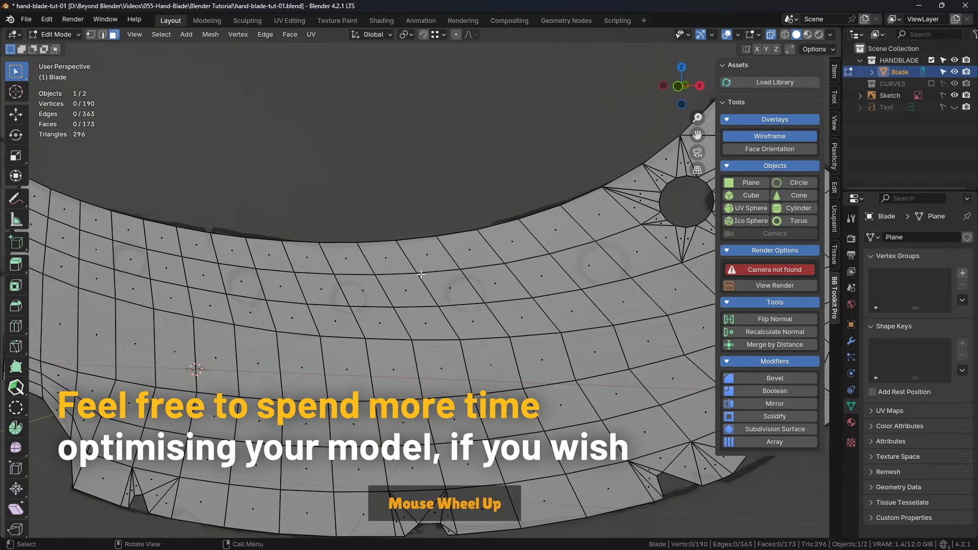
scroll(up, 3)
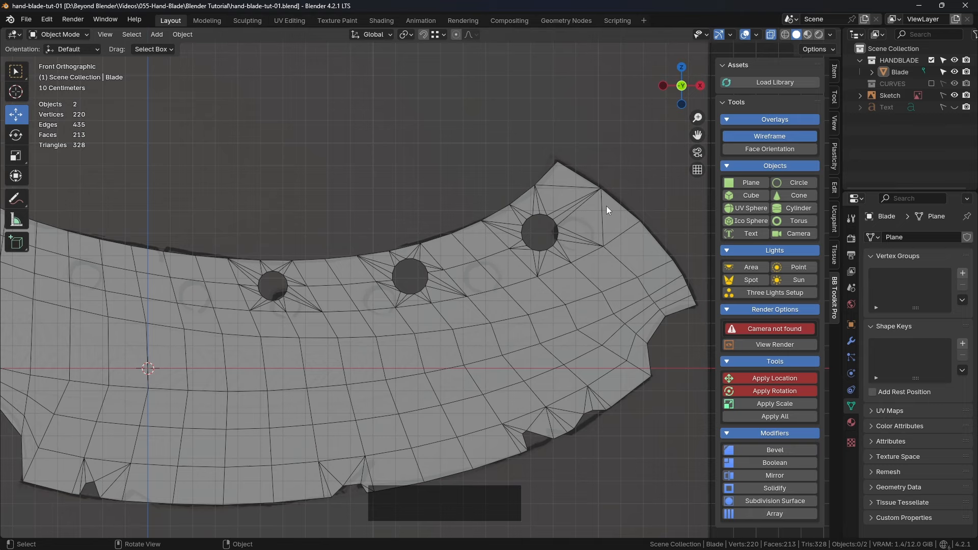
mouse_move(606, 253)
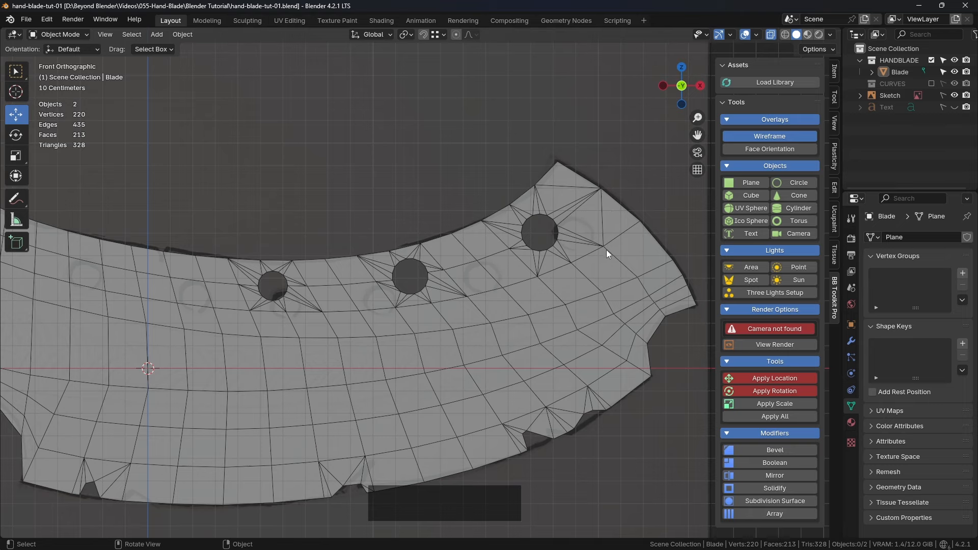
mouse_move(460, 295)
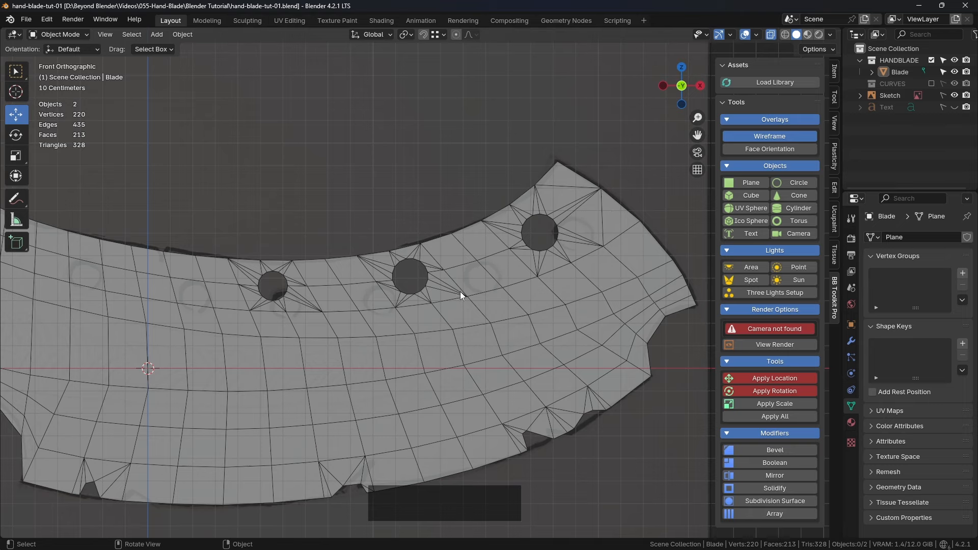
mouse_move(252, 302)
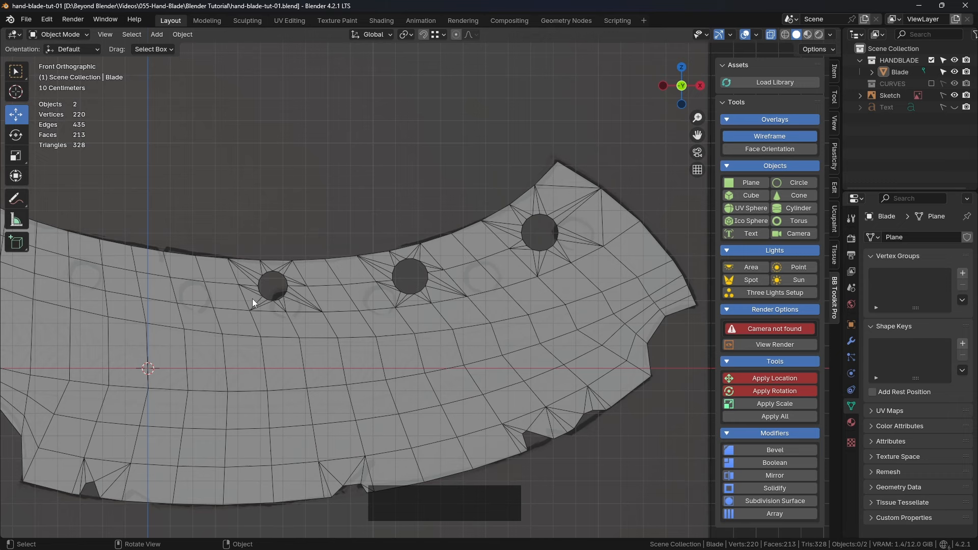
mouse_move(279, 288)
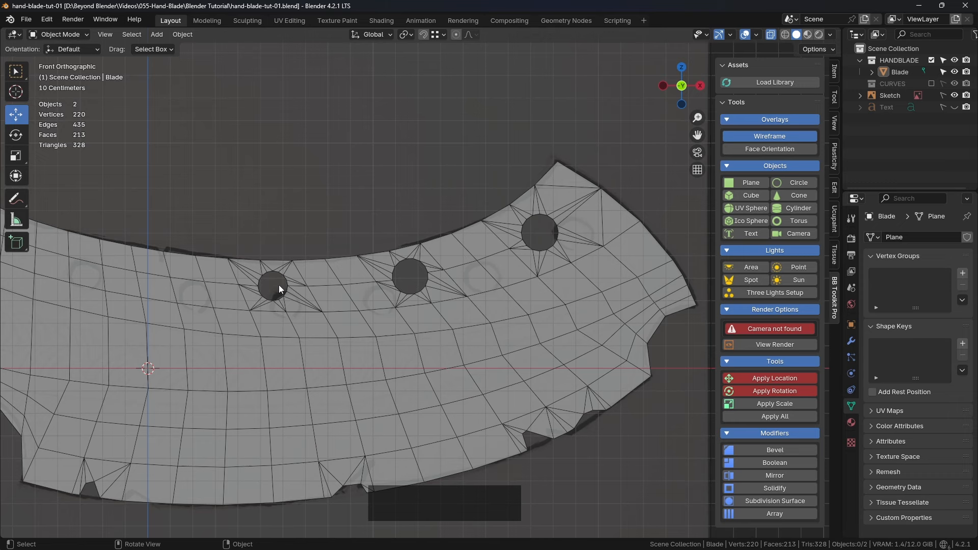
mouse_move(277, 296)
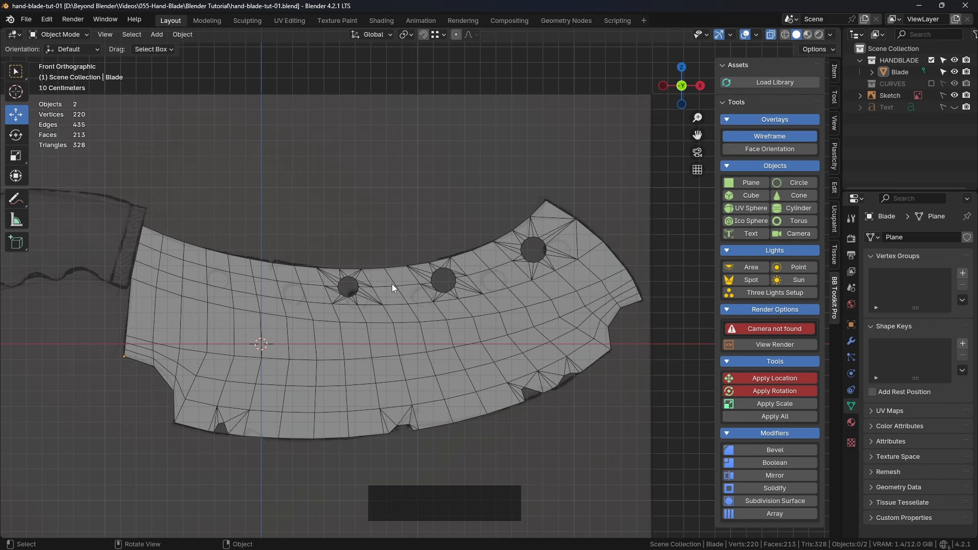
Pan across the blade to inspect it, then enter Edit Mode on the mesh.
drag(393, 287, 387, 293)
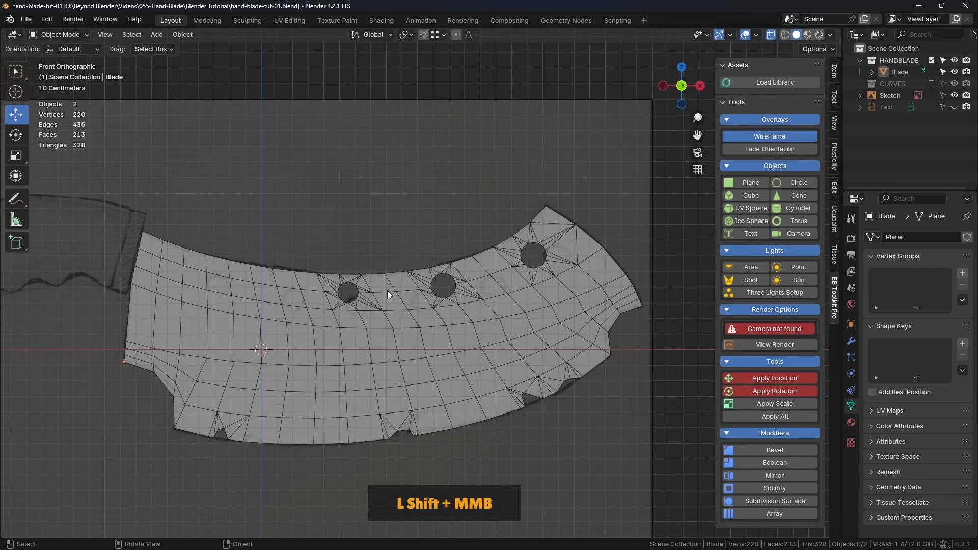
drag(387, 294, 382, 279)
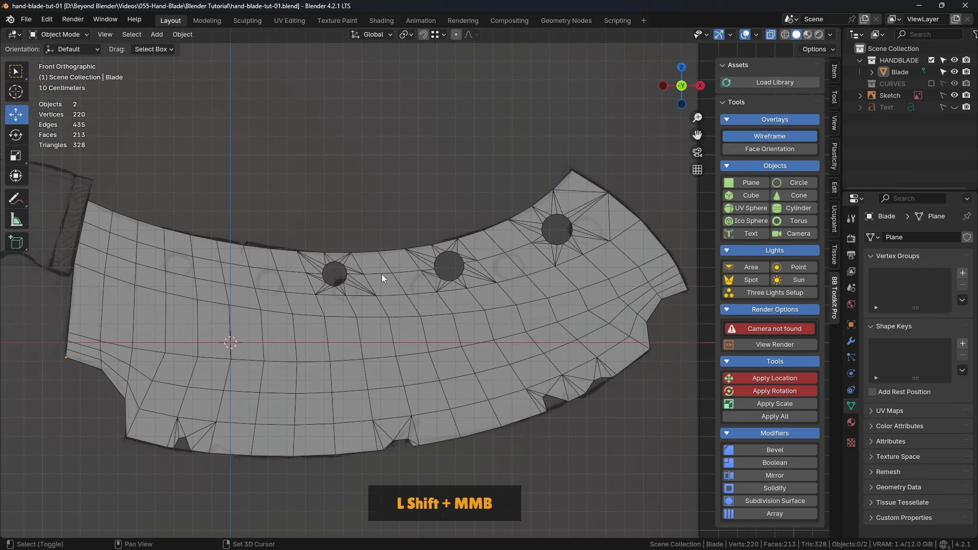
key(Tab)
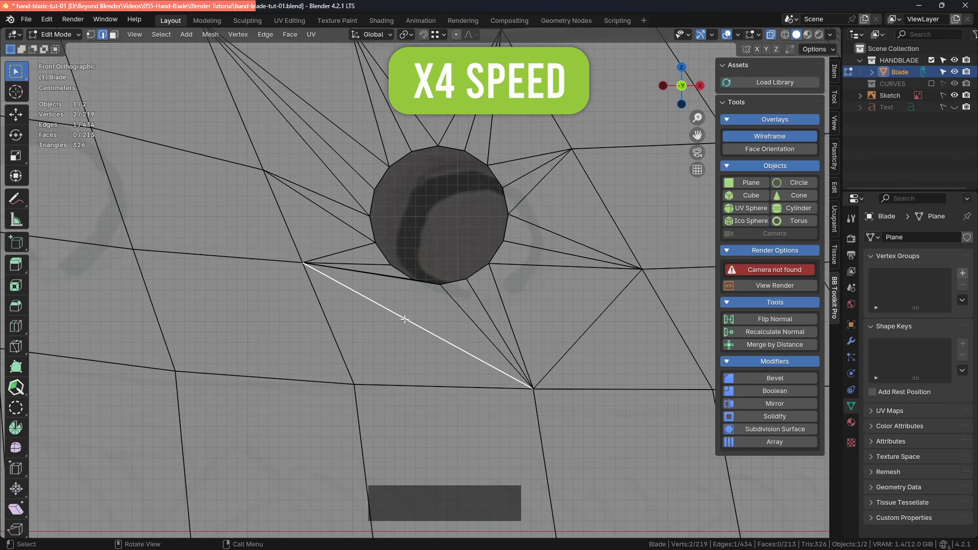
Move the hole vertices along X, undoing an accidental switch to the annotation tool.
key(x)
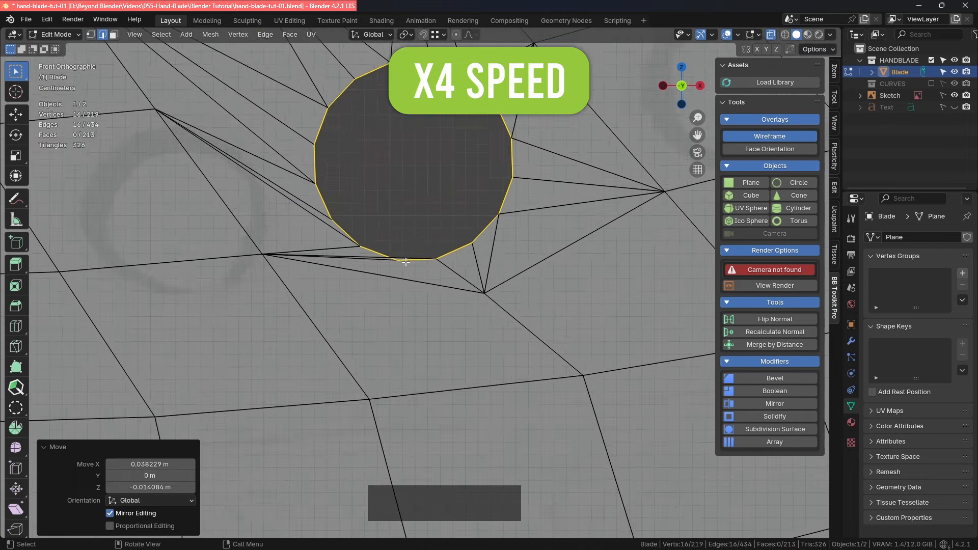
click(265, 35)
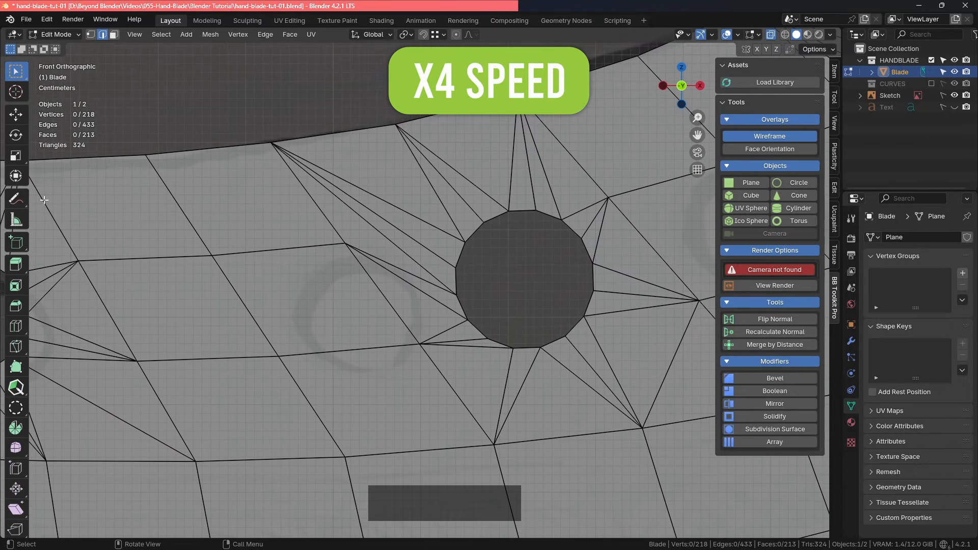
click(15, 199)
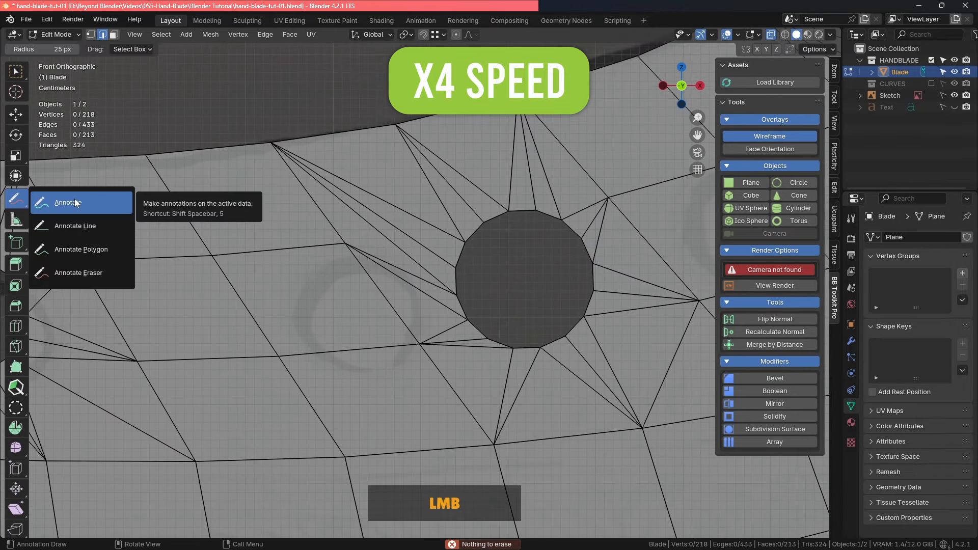
click(67, 201)
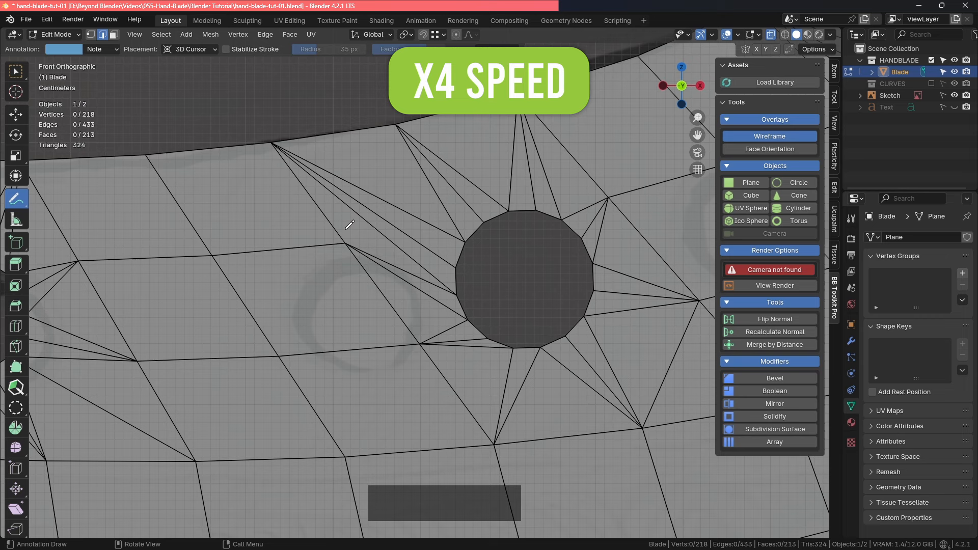
key(ctrl+z)
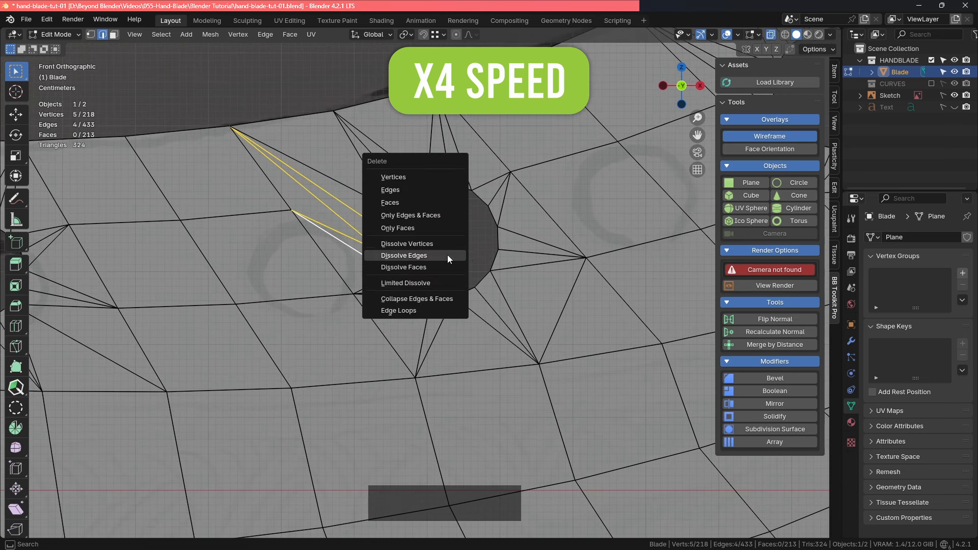
Dissolve the stray spoke edges around the hole and select another for removal.
click(404, 254)
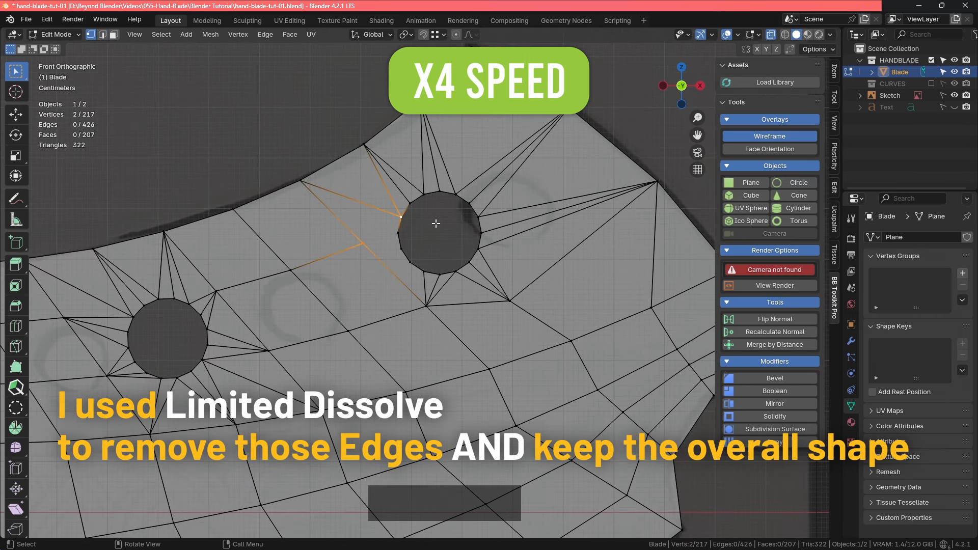
click(300, 179)
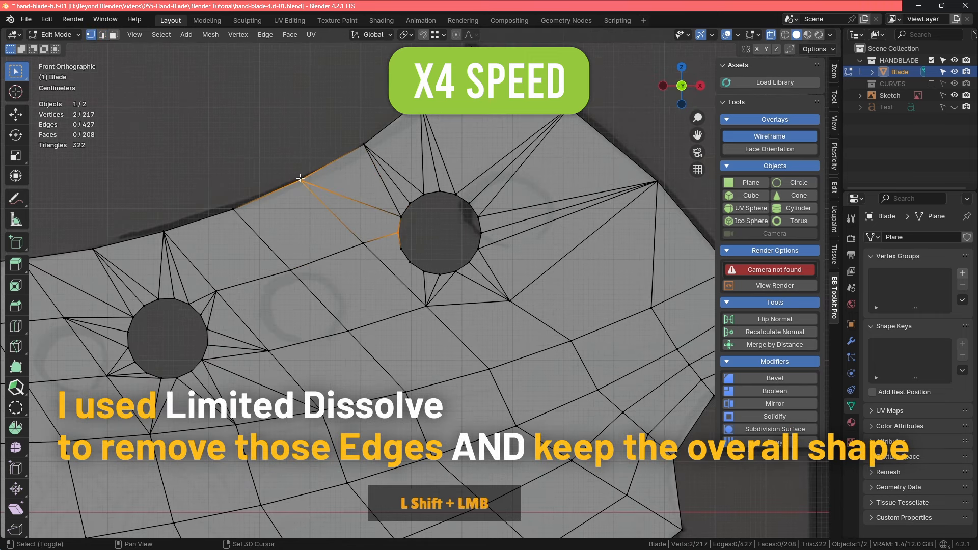
scroll(up, 3)
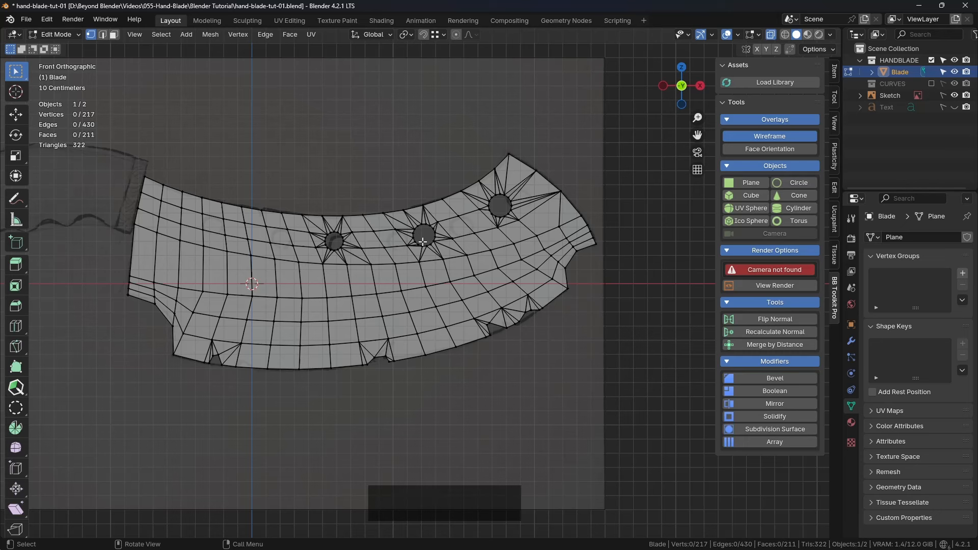
Return to Object Mode and zoom in and out to review the cleaned blade.
key(Tab)
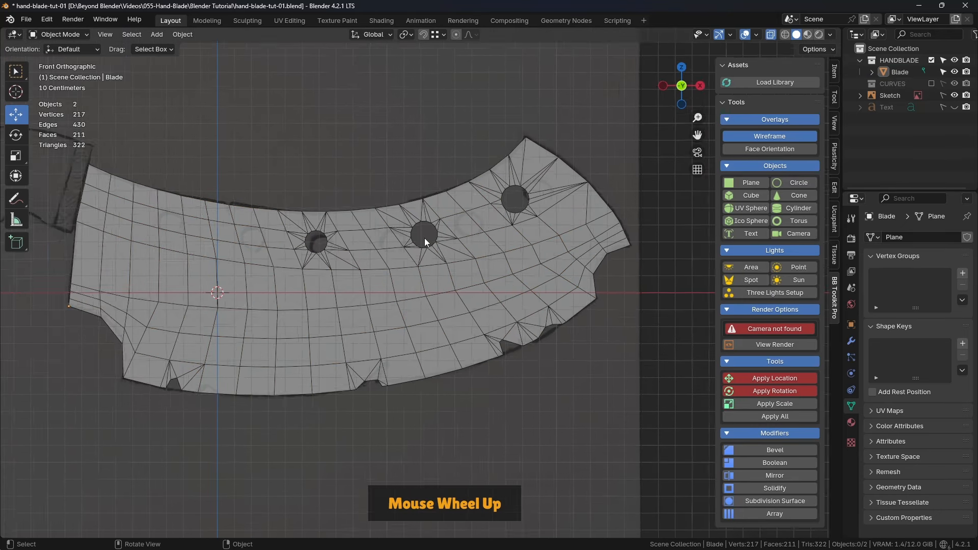
scroll(up, 3)
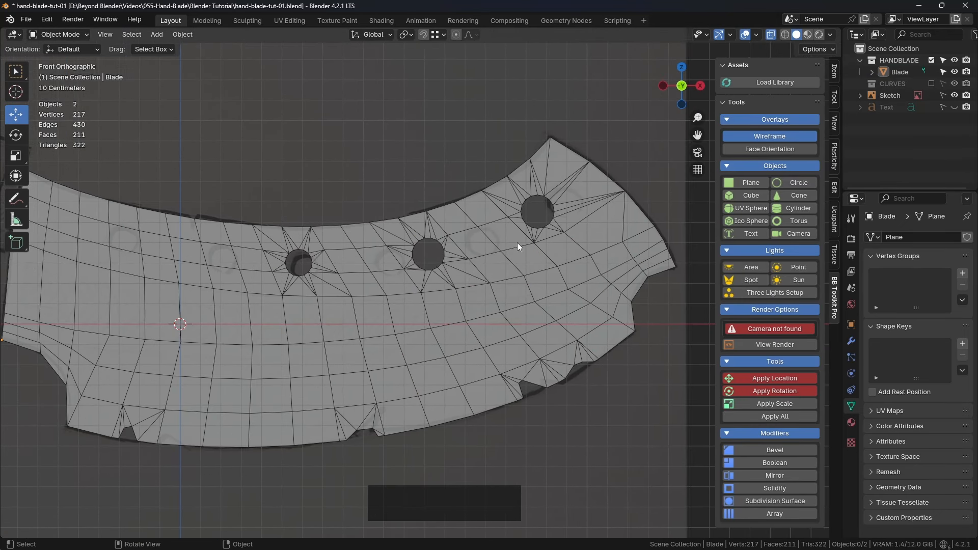
mouse_move(508, 210)
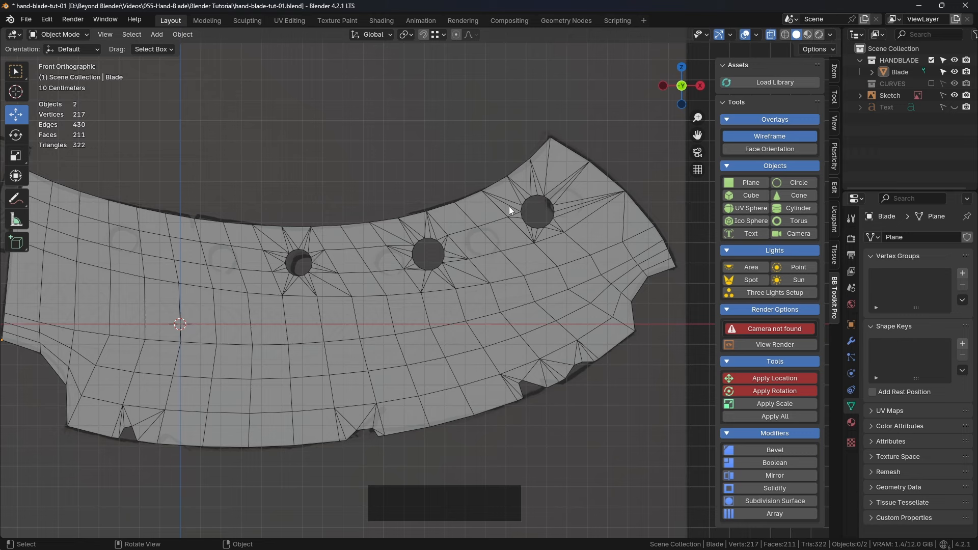
scroll(down, 3)
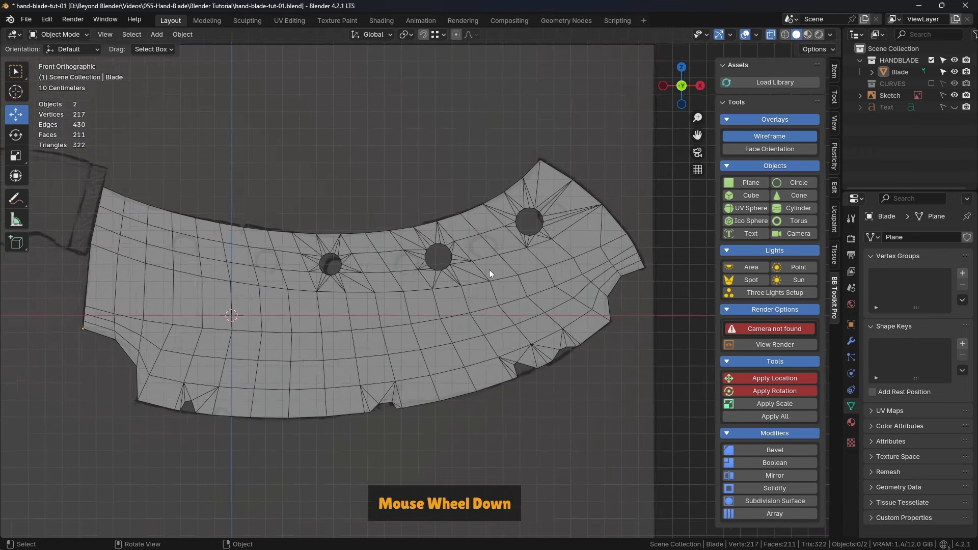
scroll(down, 3)
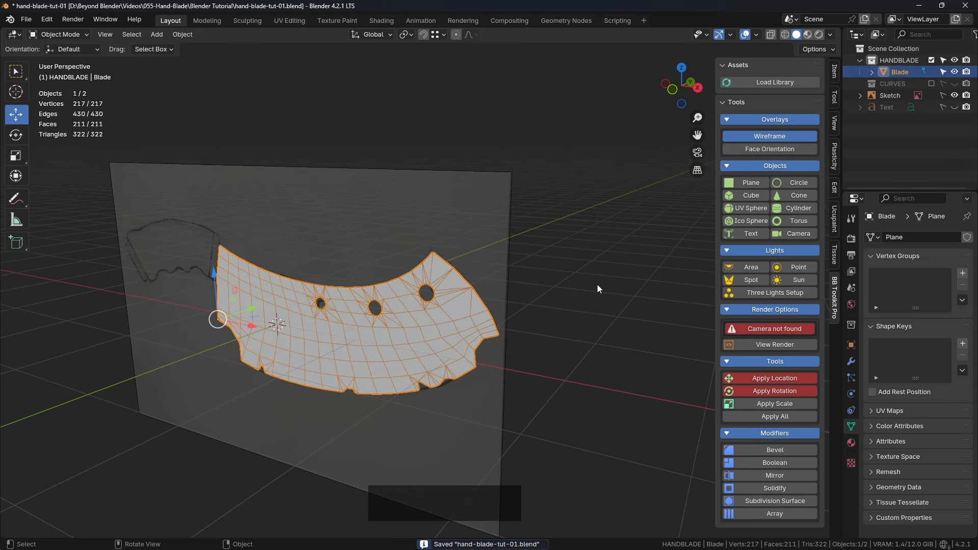
mouse_move(774, 391)
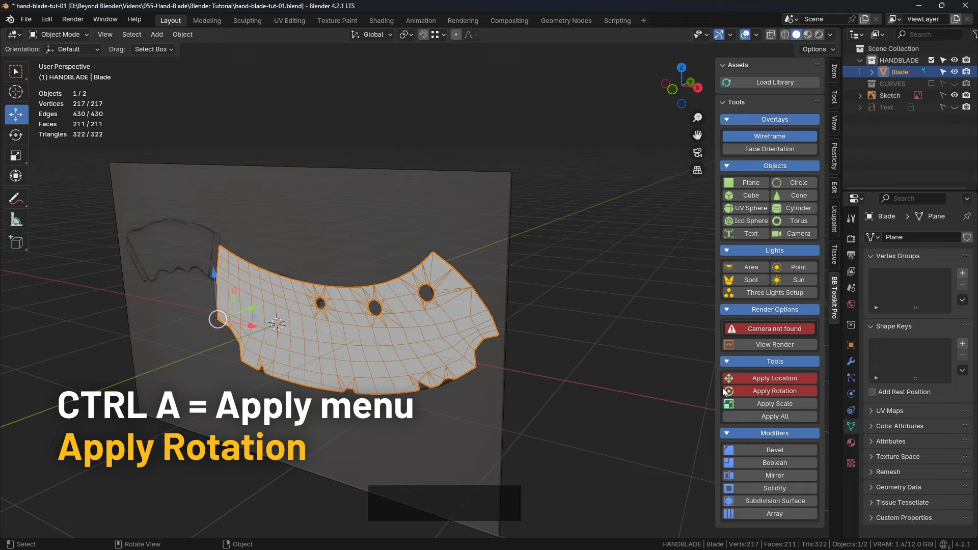
Apply the Blade object's rotation so its transform is reset.
click(774, 391)
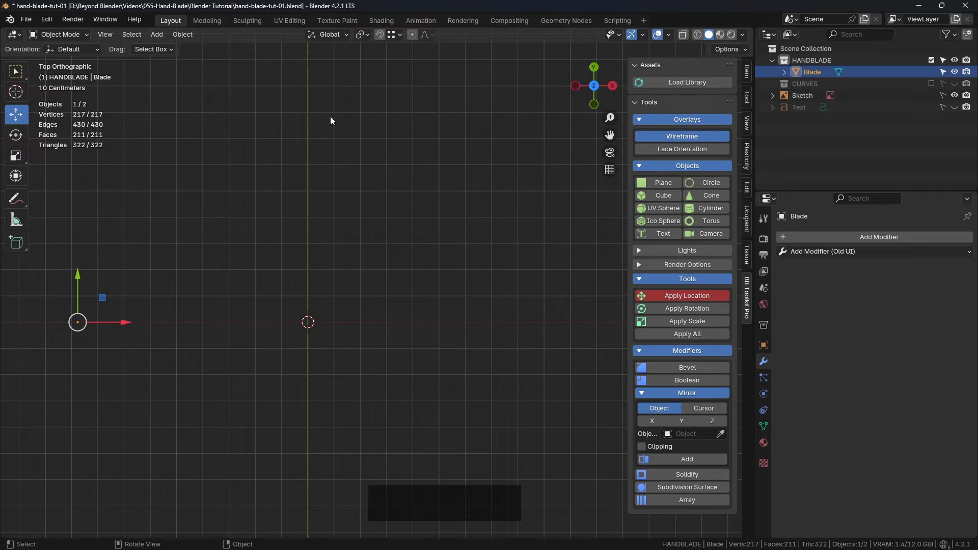
Add a Y-axis Mirror modifier to the blade with vertex merging enabled.
click(681, 421)
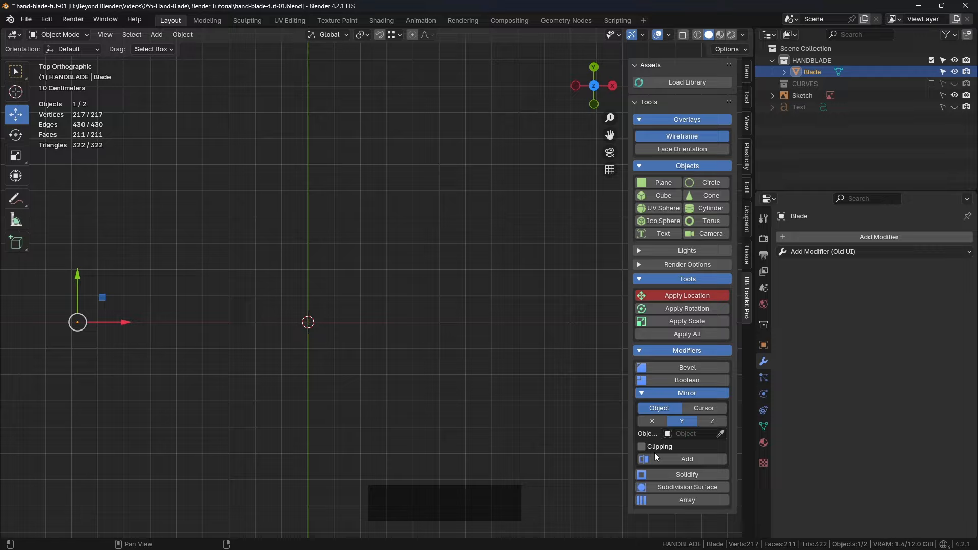
click(686, 459)
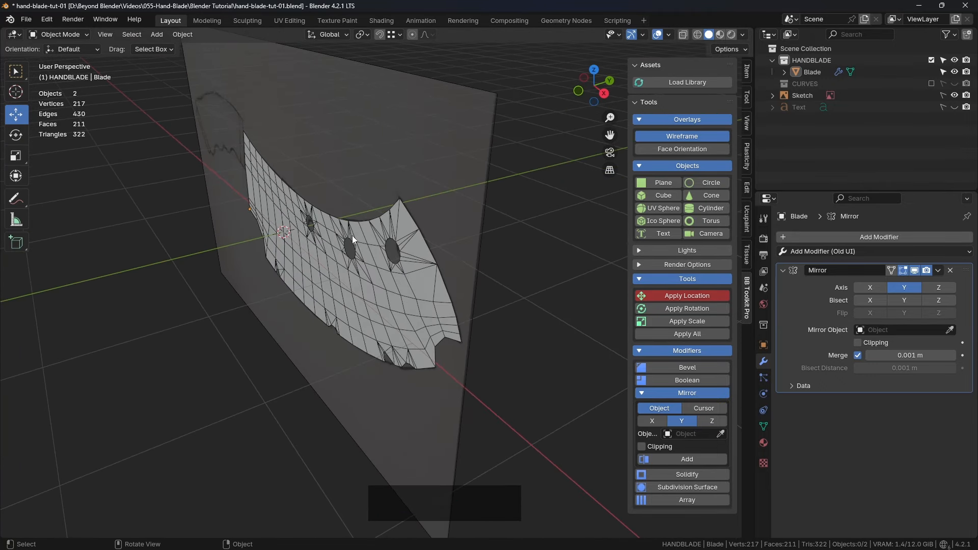
click(856, 355)
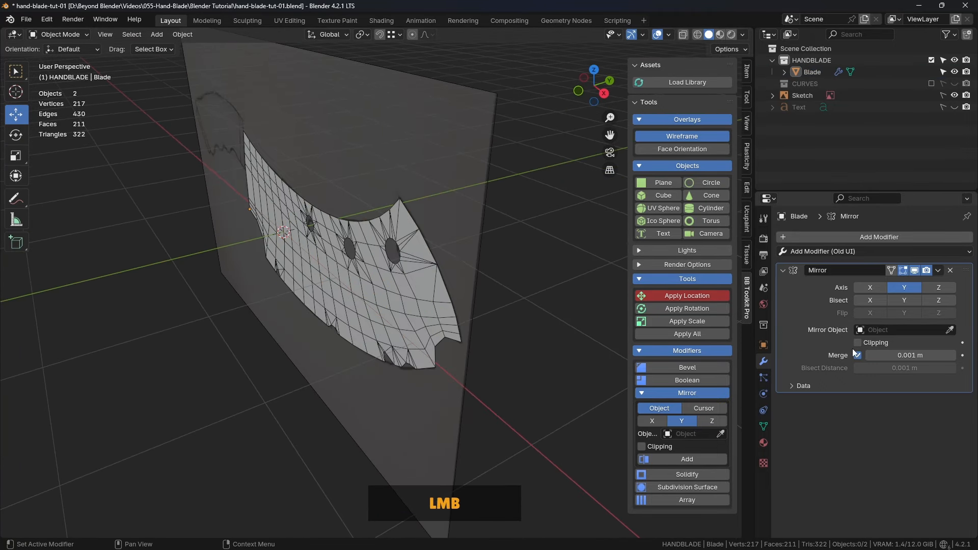
click(857, 354)
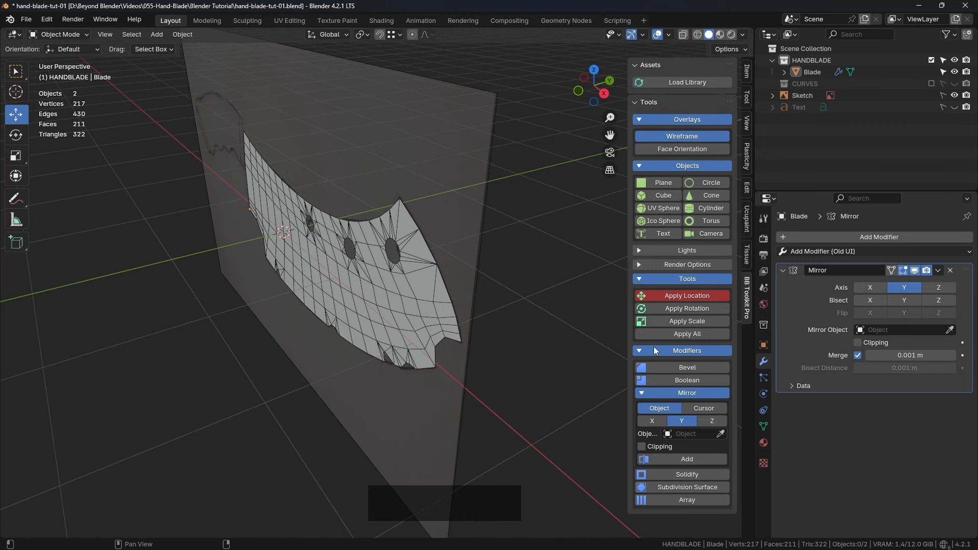
In Edit Mode, select the whole blade mesh and shift its vertices about 0.038 m along Y.
key(Tab)
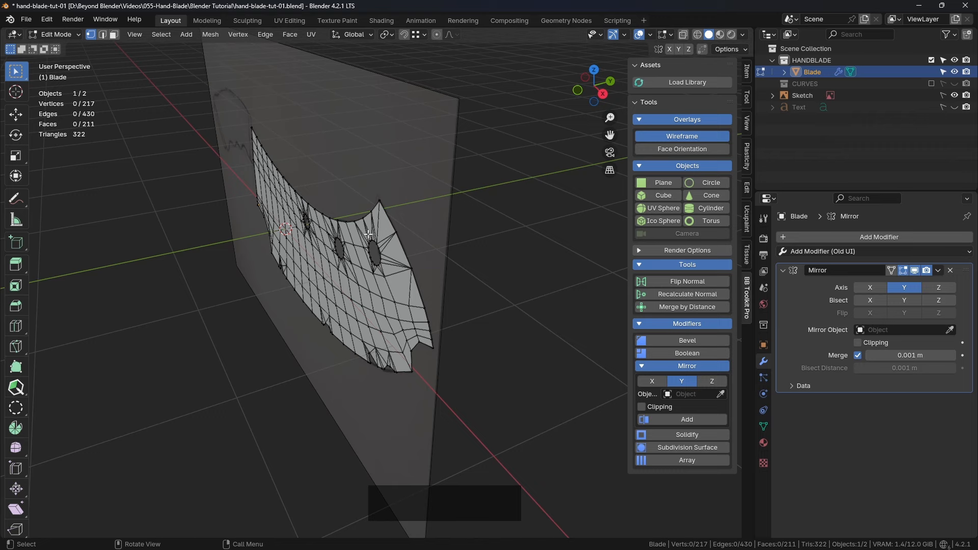
key(a)
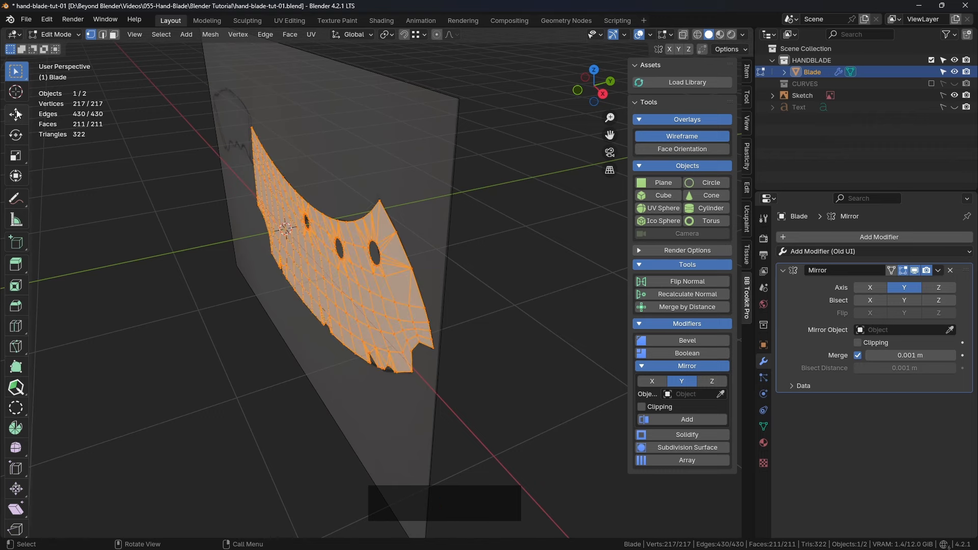
click(15, 113)
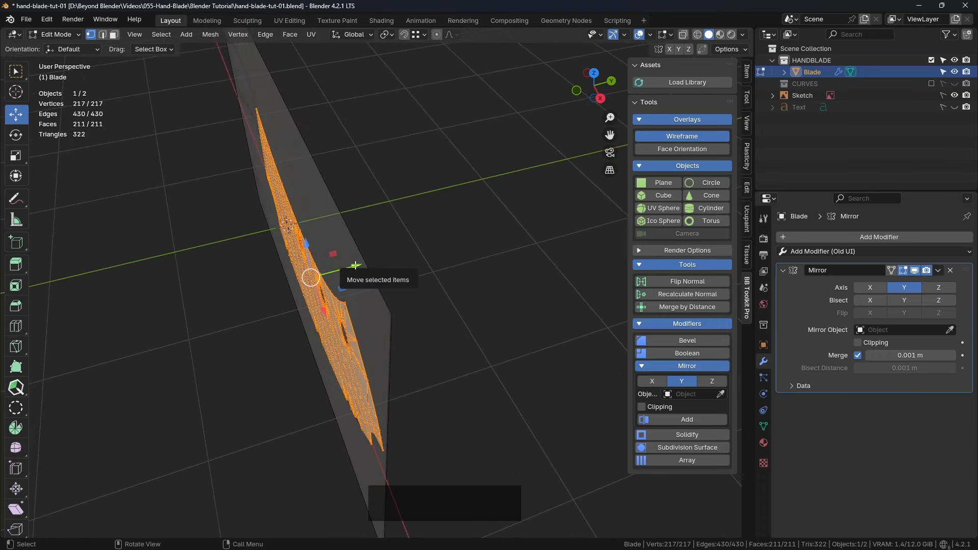
drag(311, 277, 346, 267)
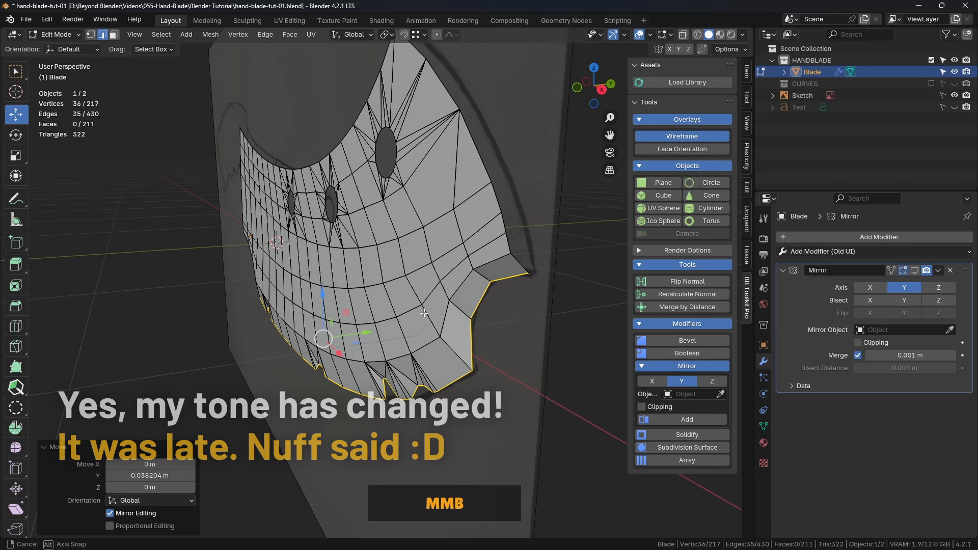
Undo, enable Clipping on the mirror modifier and push the lower-edge band along Y from right view.
key(ctrl+z)
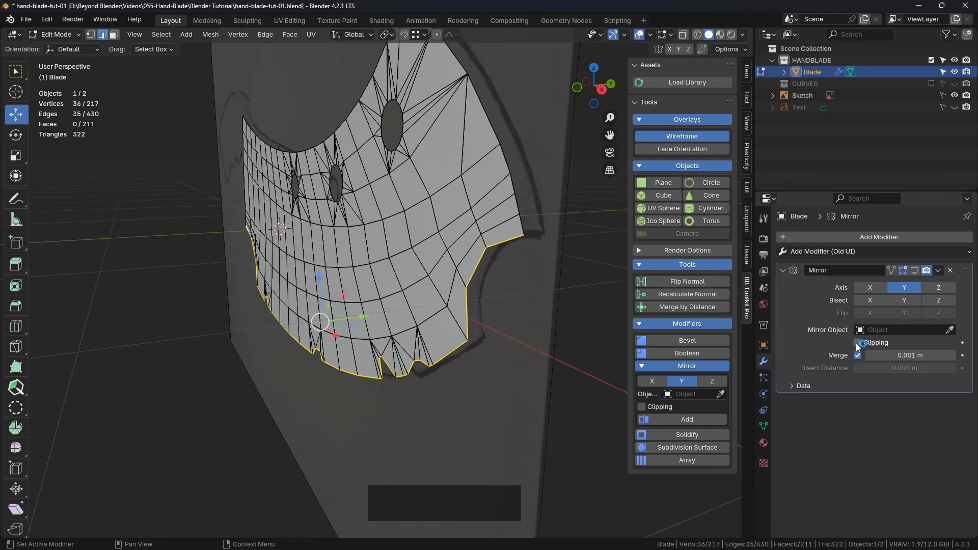
click(860, 342)
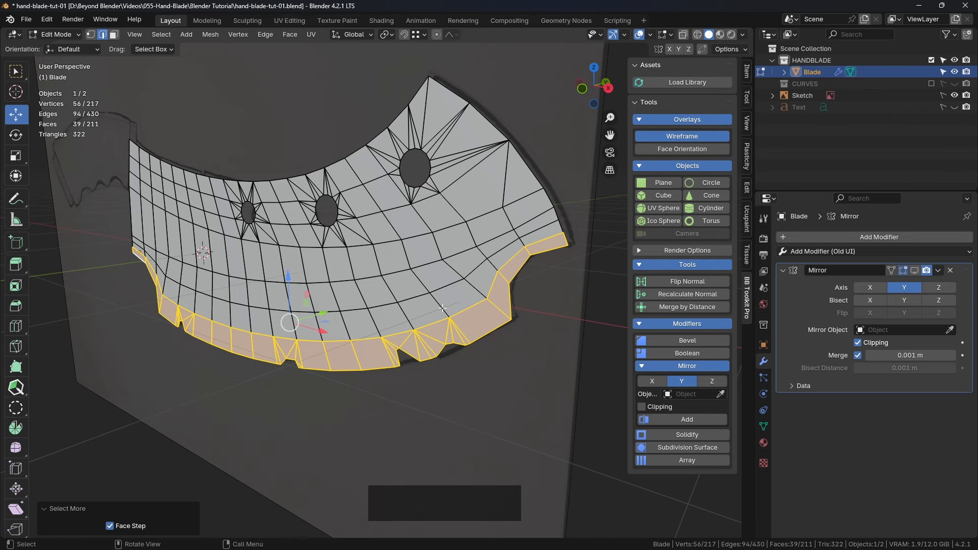
key(3)
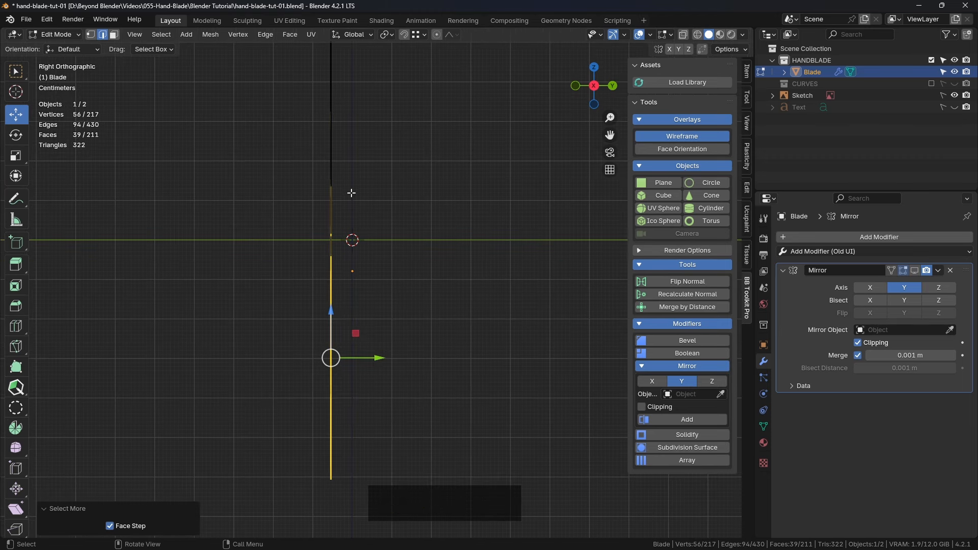
mouse_move(352, 282)
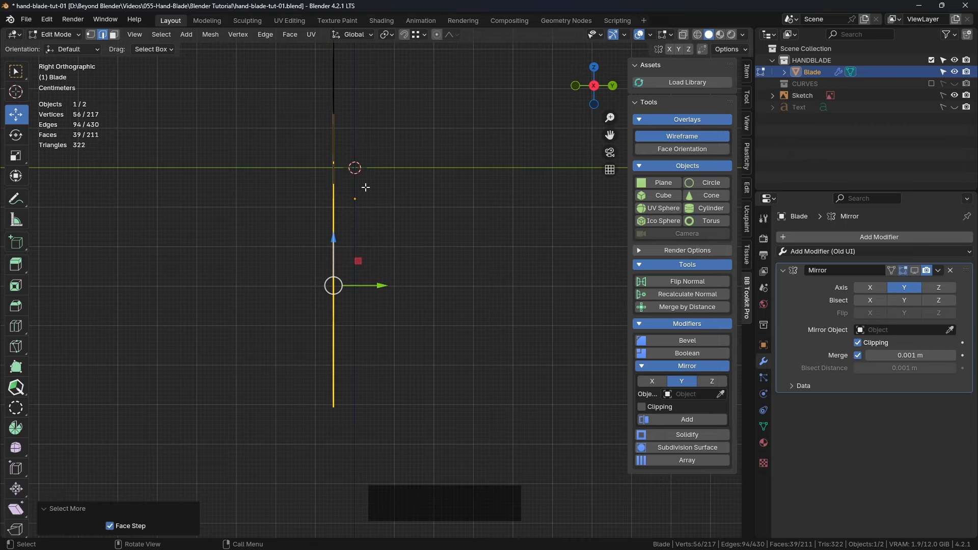
mouse_move(433, 276)
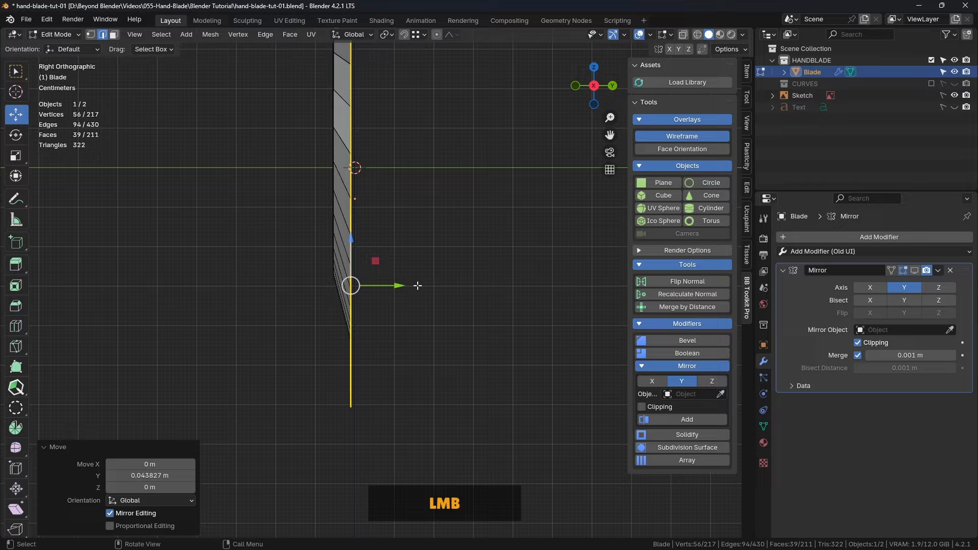
drag(417, 285, 487, 298)
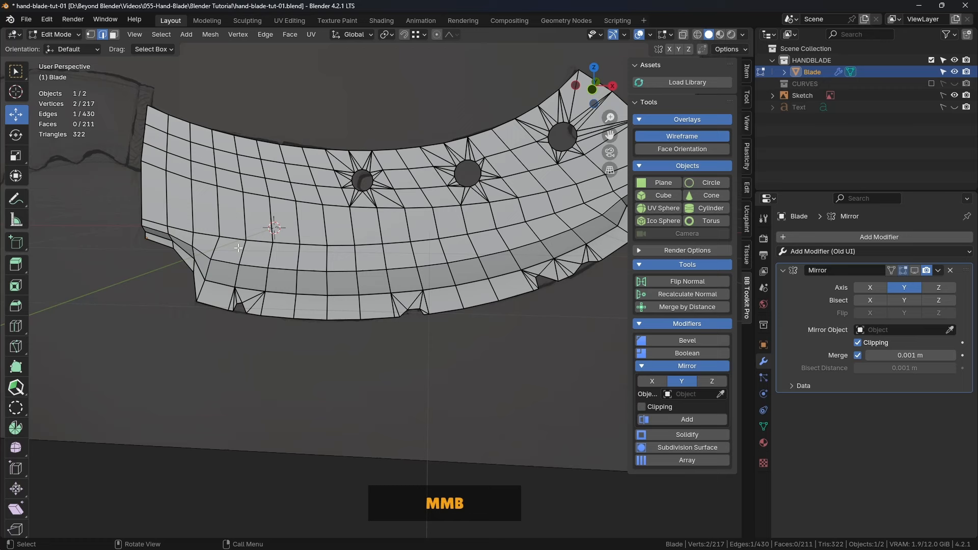
Pick a start vertex for the lengthwise edge path and switch to right orthographic view.
click(461, 242)
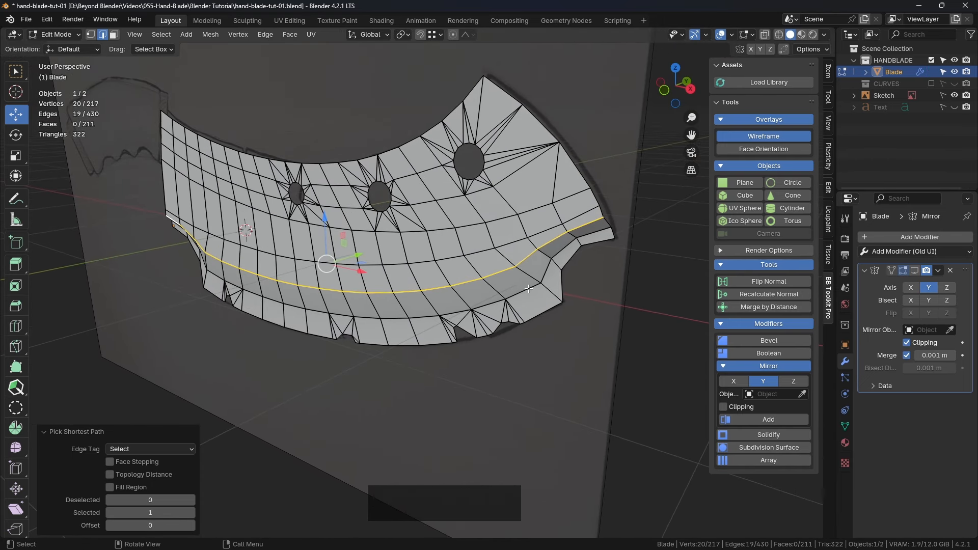
key(KP_3)
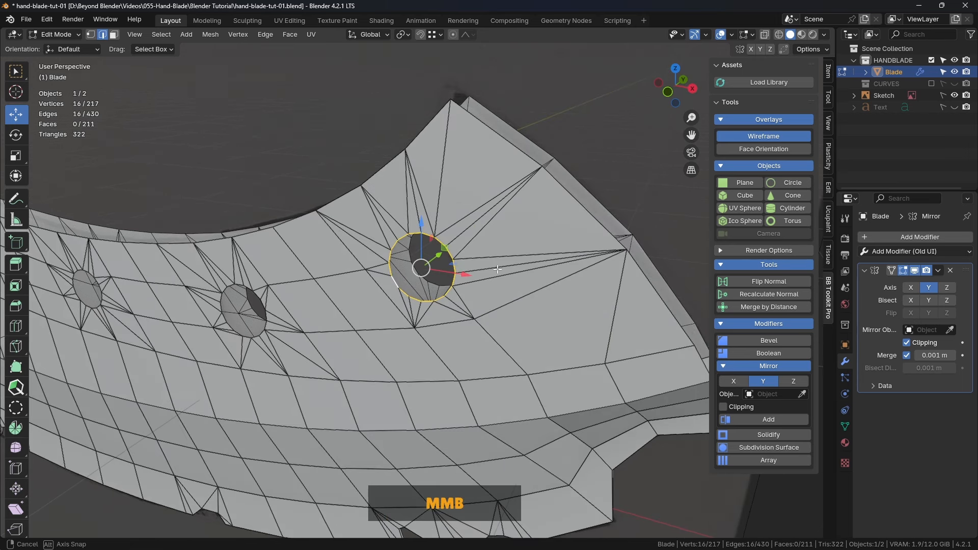
Slide the selected hole rim loops along Y.
drag(437, 281, 487, 261)
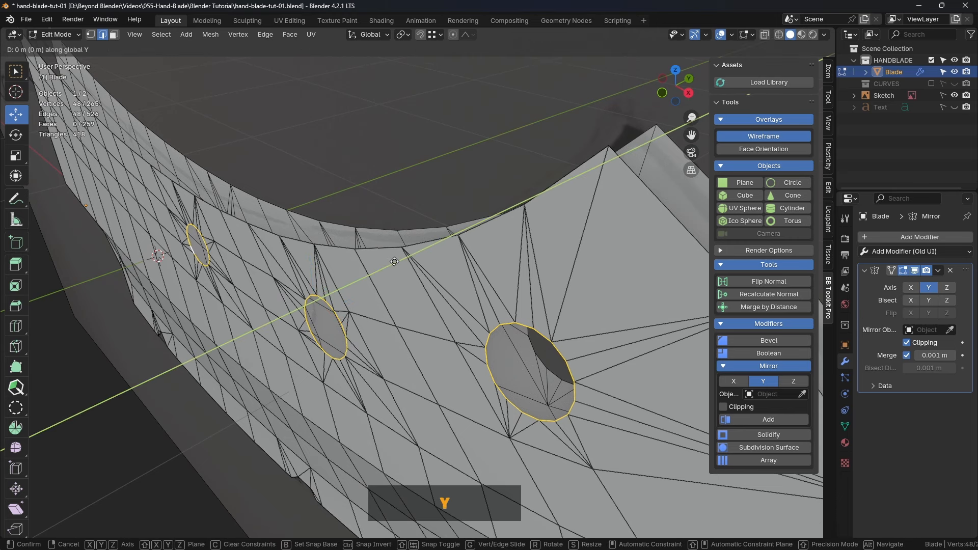
mouse_move(397, 261)
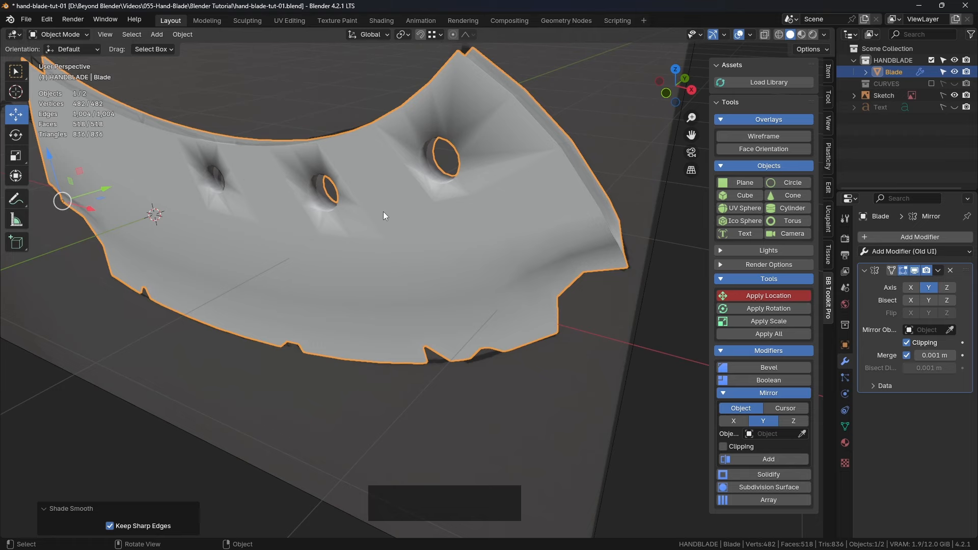
Shade the blade Auto Smooth from the object context menu.
right_click(383, 216)
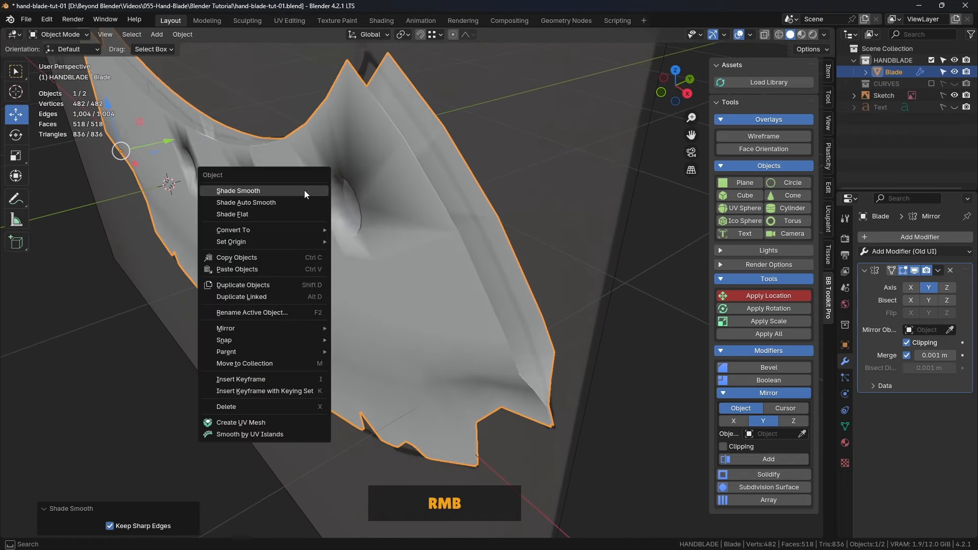
click(245, 202)
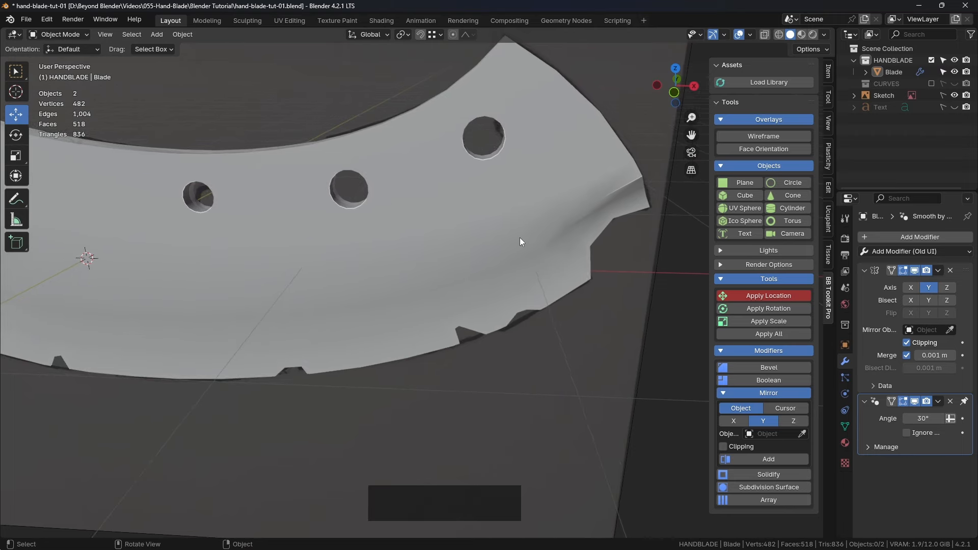
drag(521, 242, 519, 264)
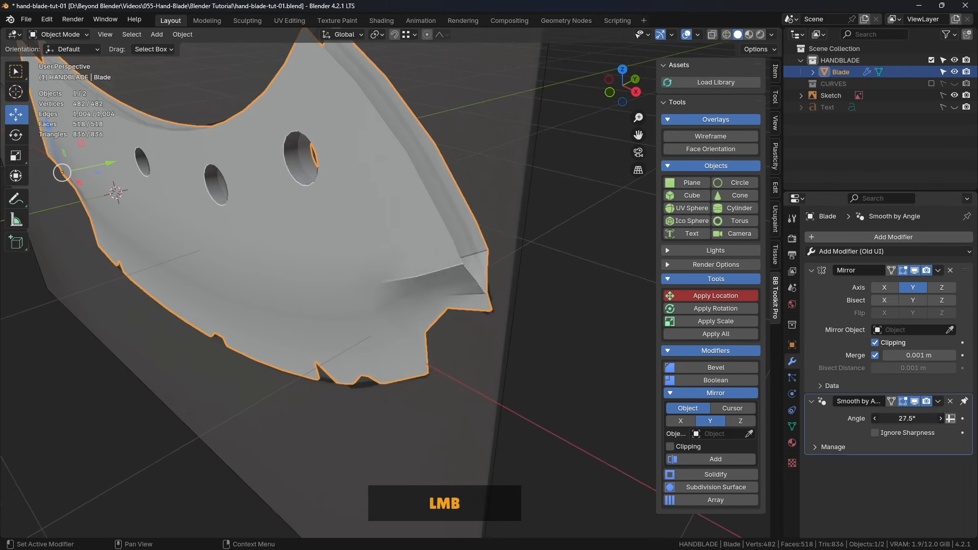
Set the Smooth by Angle modifier's angle to 33° and return to Edit Mode.
drag(892, 417, 904, 418)
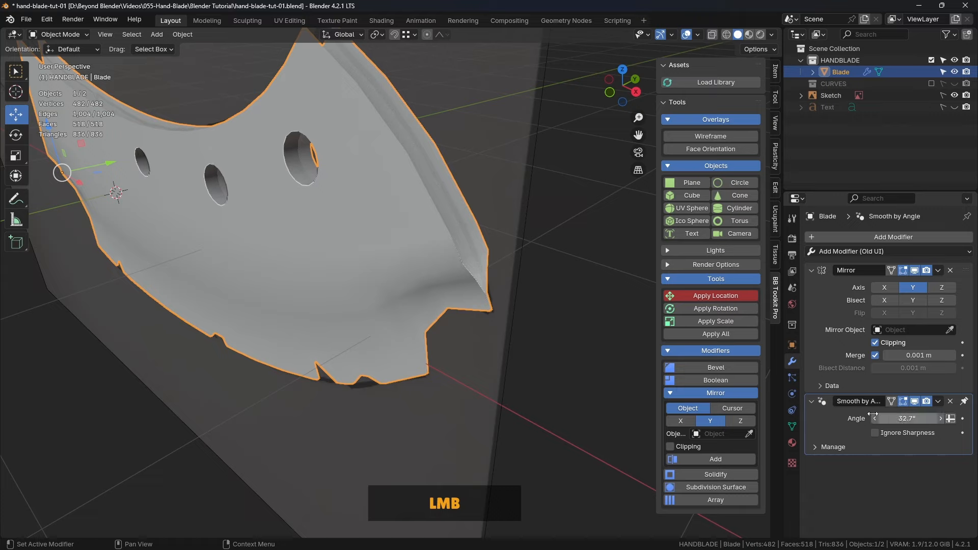
double_click(908, 417)
text(33)
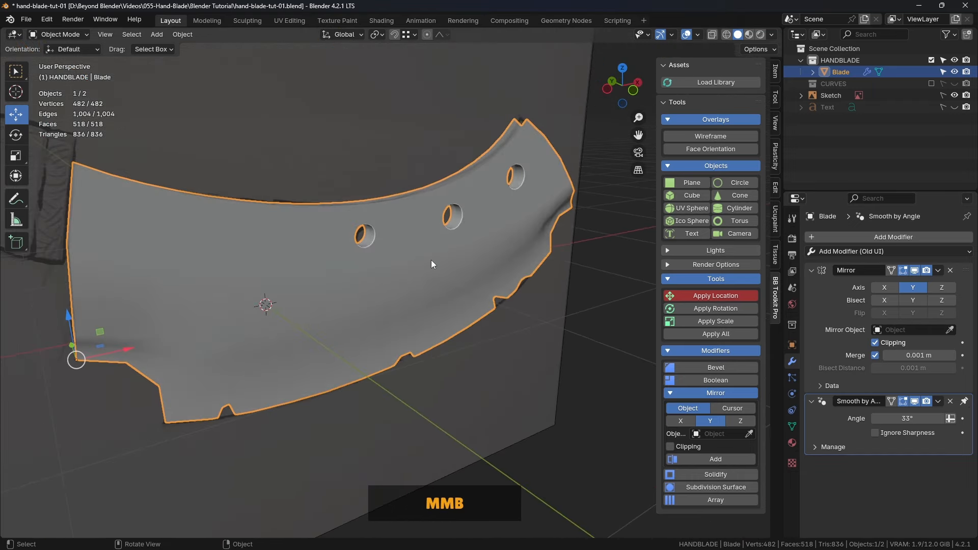
drag(430, 264, 515, 219)
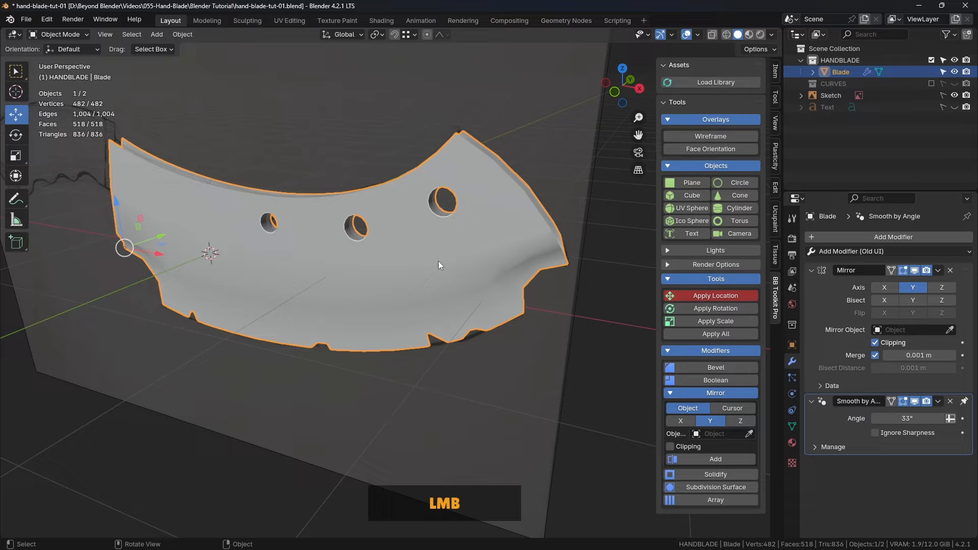
key(Tab)
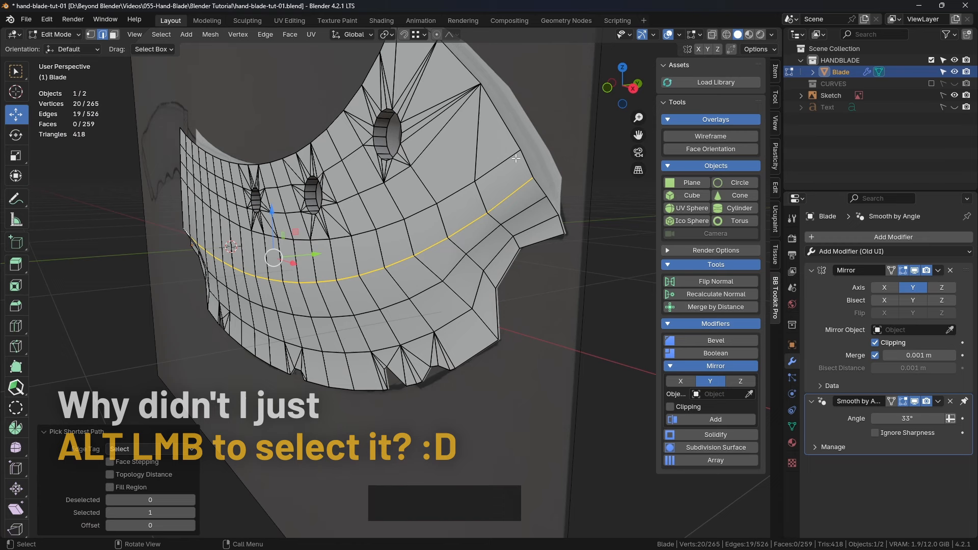
Mark the selected middle edge loop as sharp and check the crease in Object Mode.
right_click(511, 243)
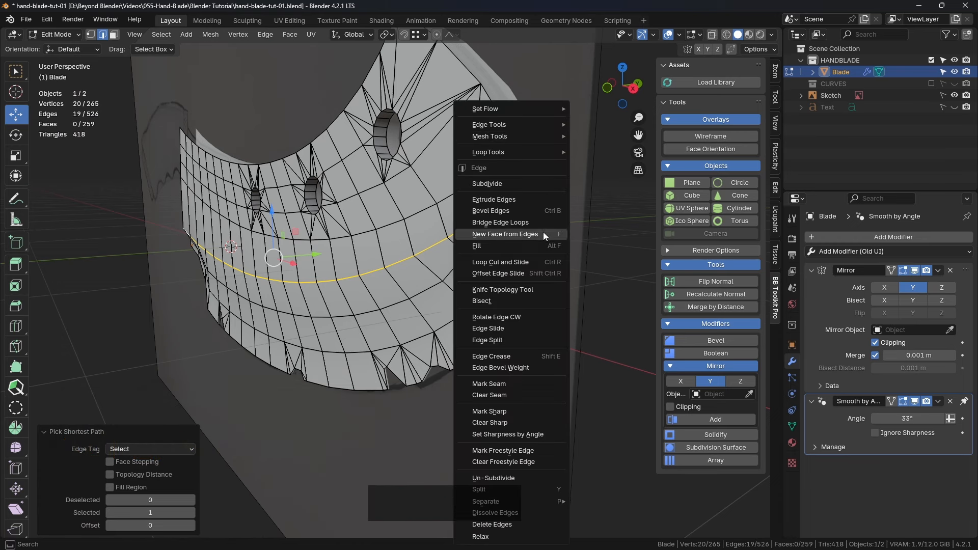
mouse_move(489, 410)
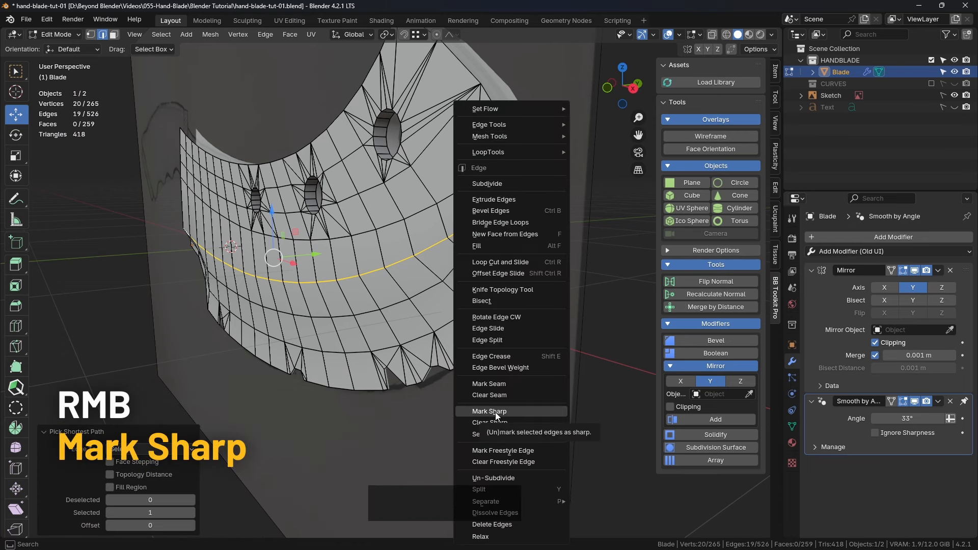
click(488, 410)
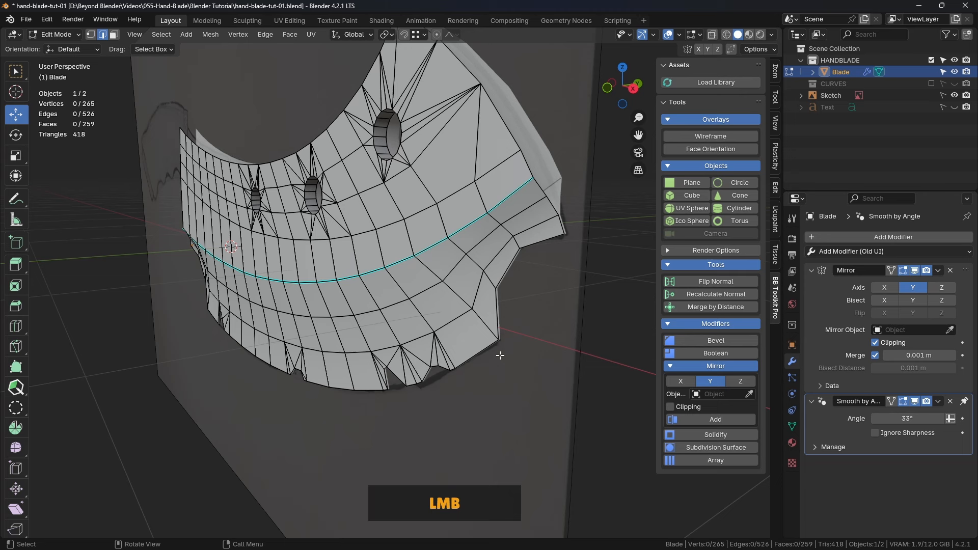
scroll(up, 3)
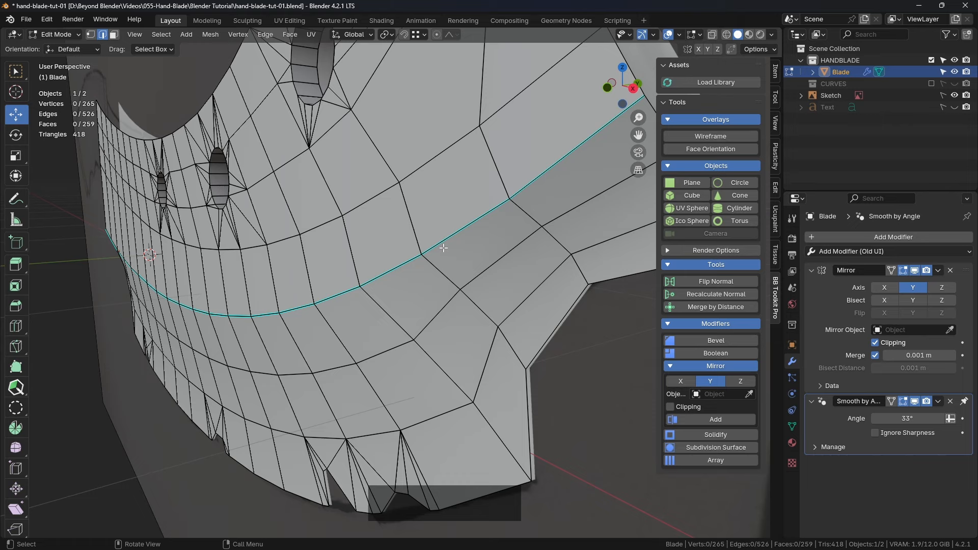
key(Tab)
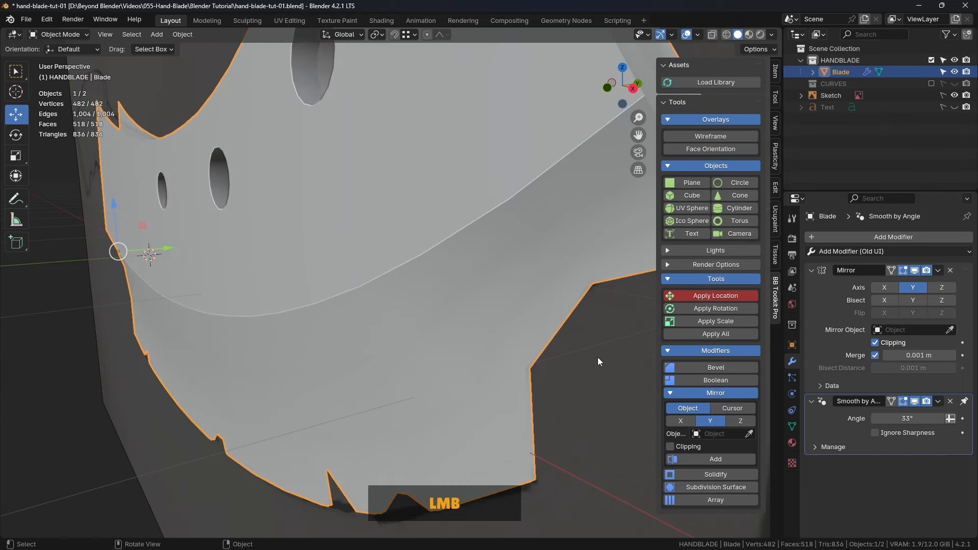
scroll(down, 3)
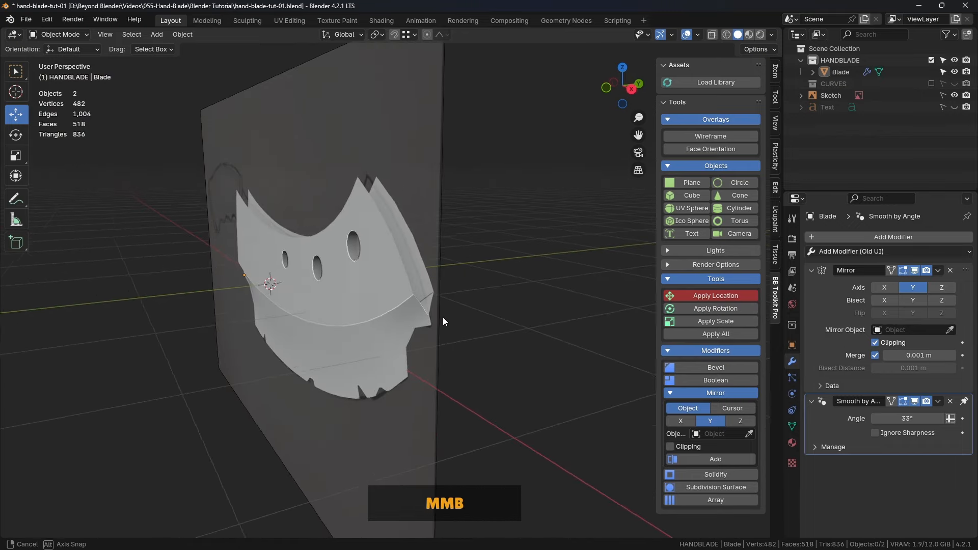
drag(443, 321, 421, 327)
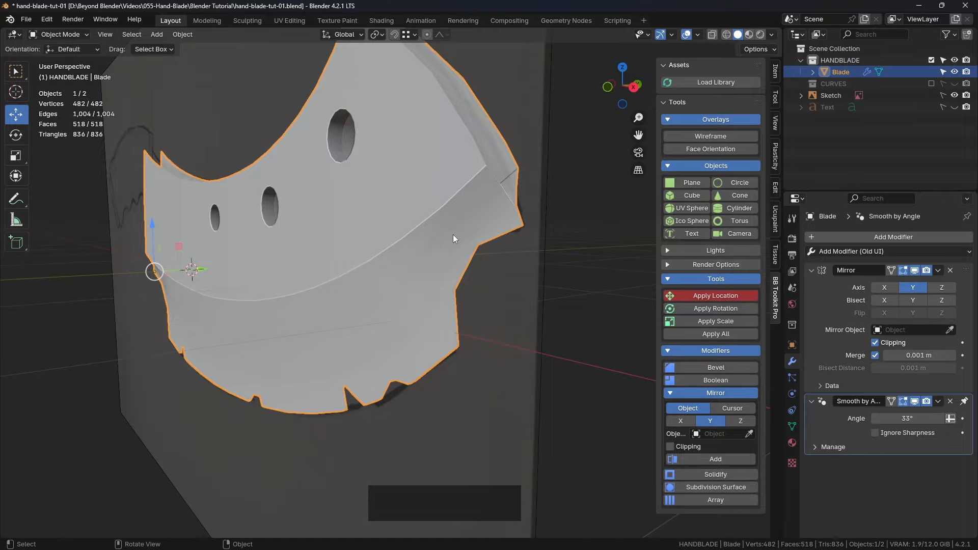
click(710, 135)
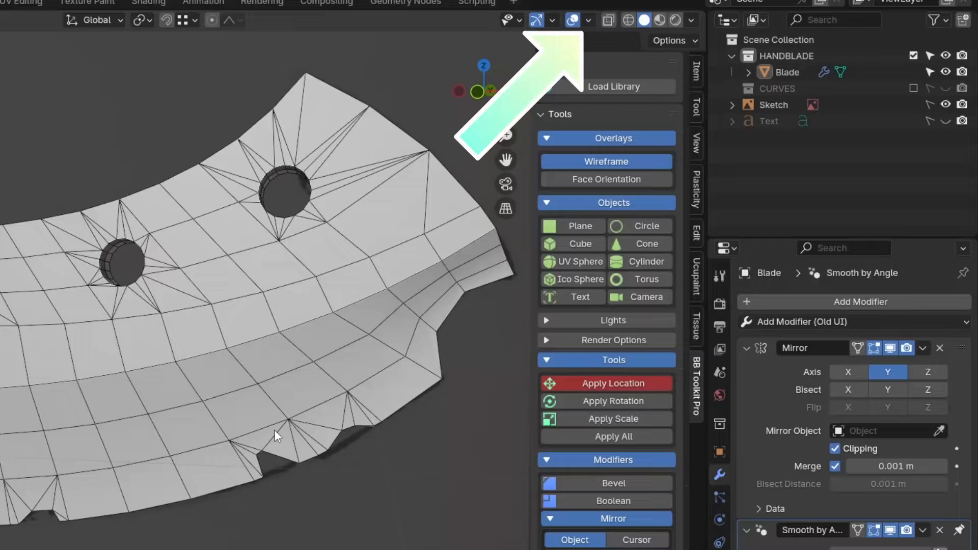
click(537, 21)
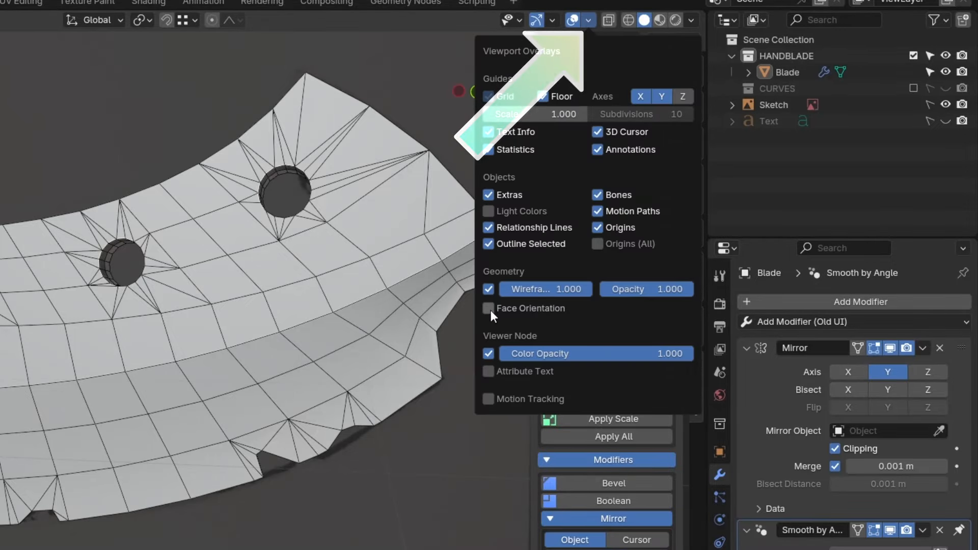
click(488, 288)
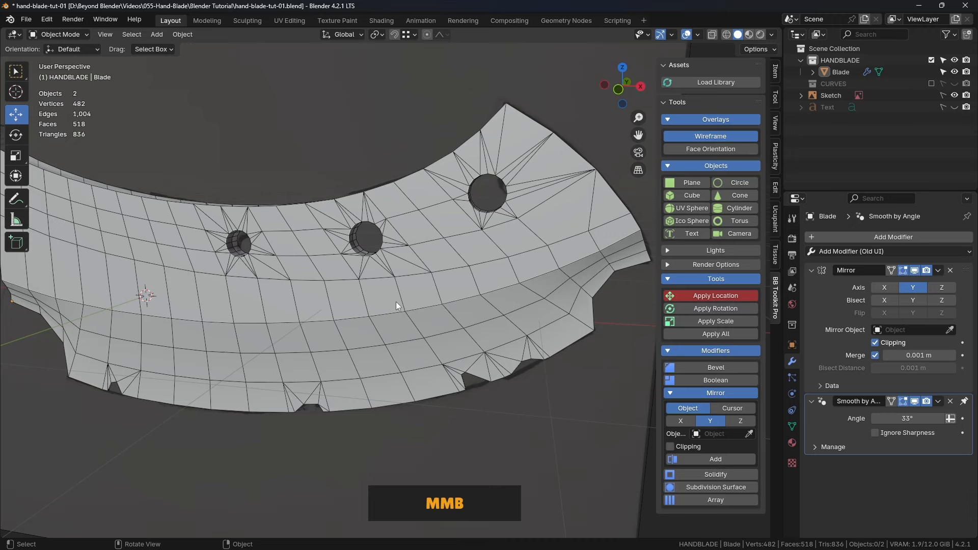
drag(396, 306, 462, 281)
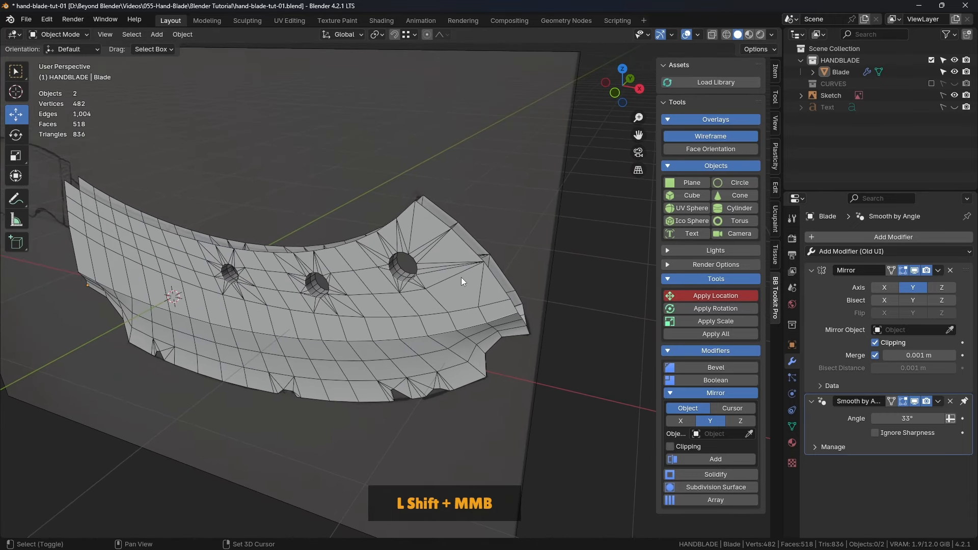
scroll(up, 3)
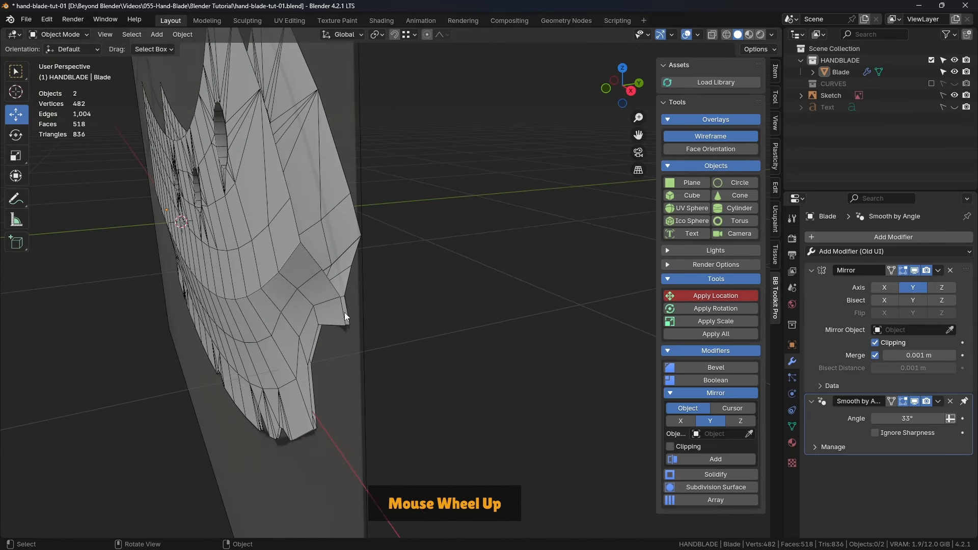
scroll(up, 3)
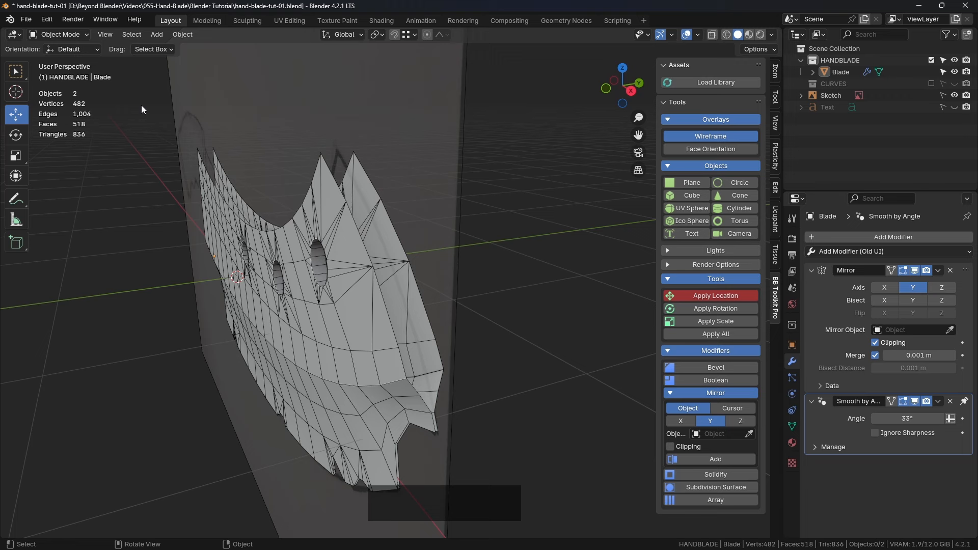
click(311, 198)
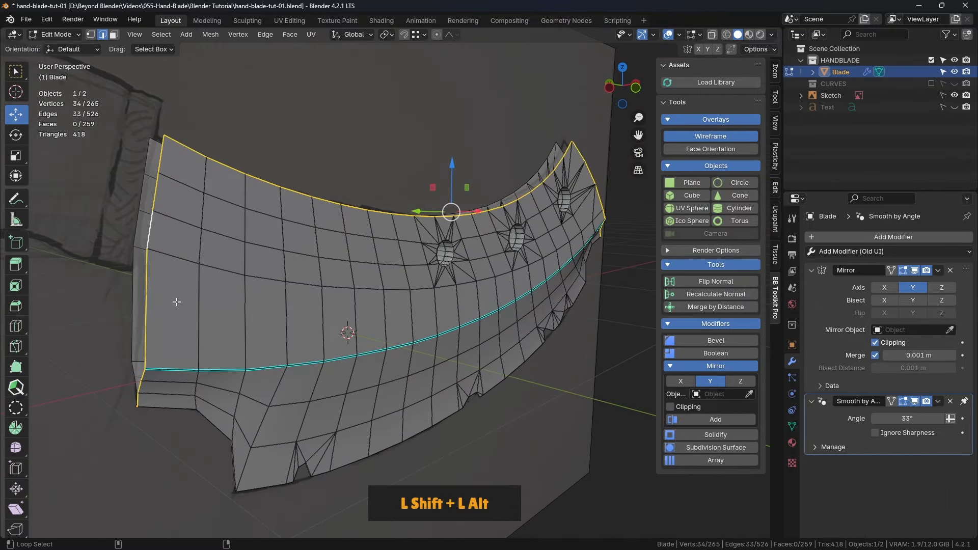
Orbit and zoom to view the blade's side for extruding the border loops.
scroll(up, 3)
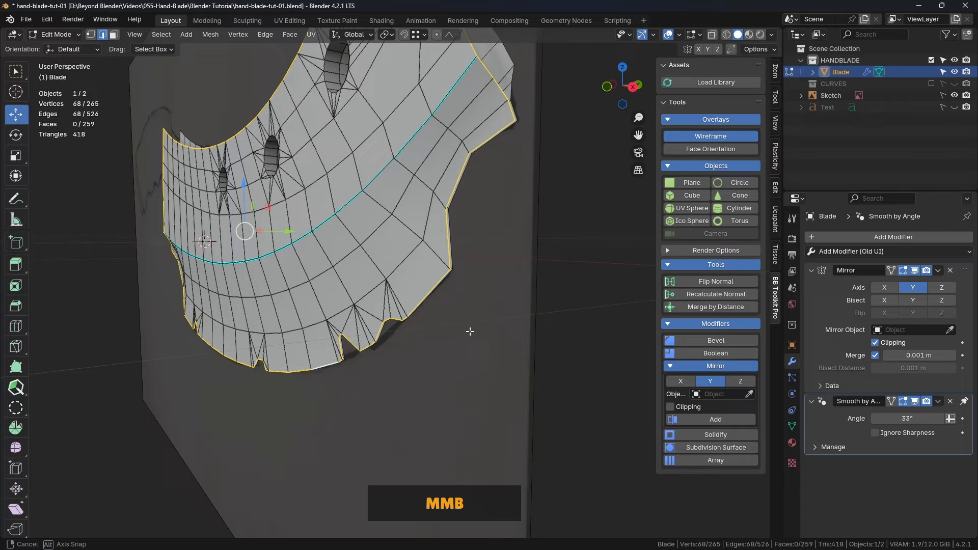
drag(470, 331, 443, 273)
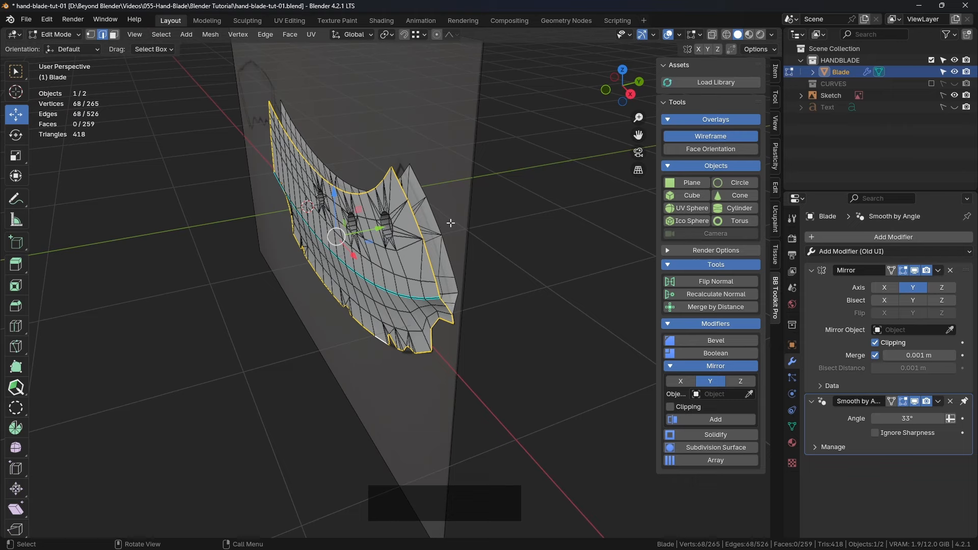
mouse_move(432, 229)
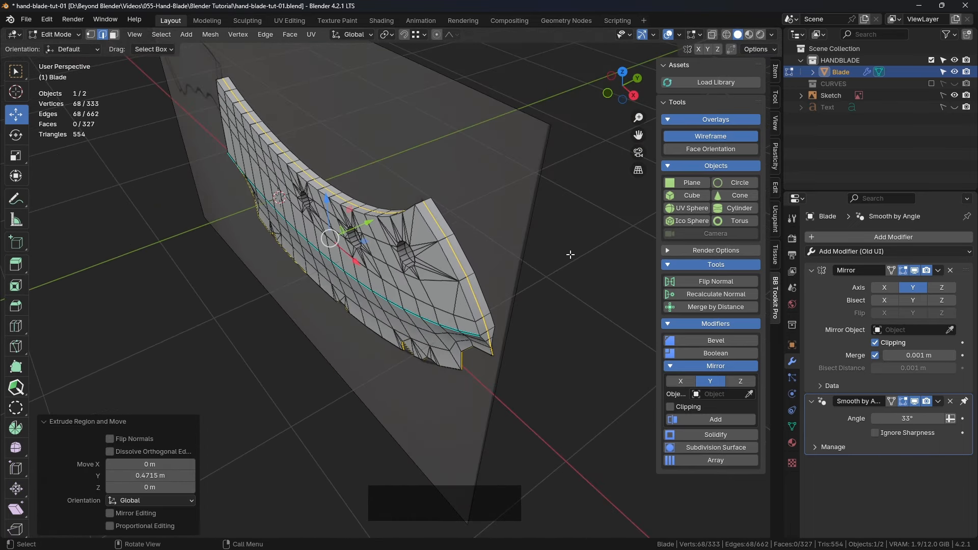
scroll(up, 3)
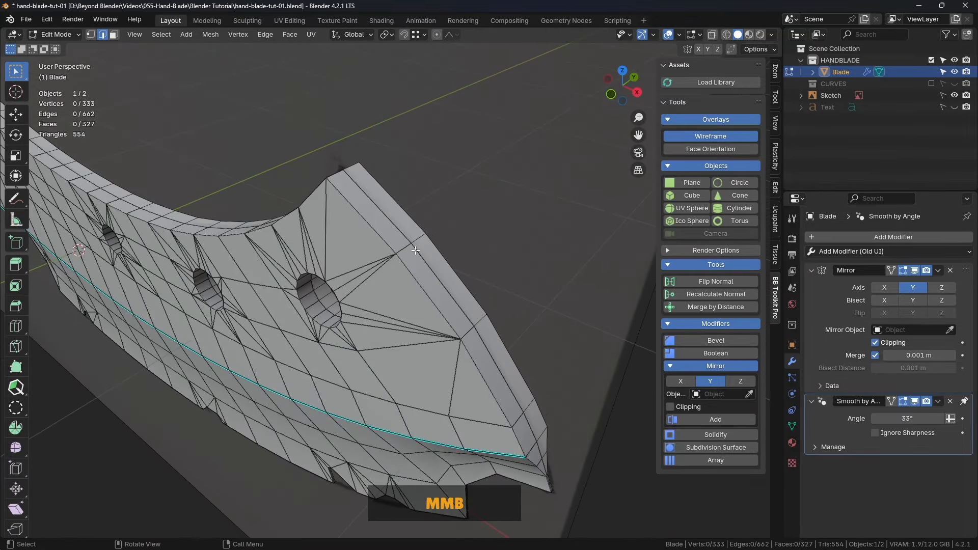
Scale the selected outer border loop up by roughly 1.06 to flare the rim band.
scroll(down, 3)
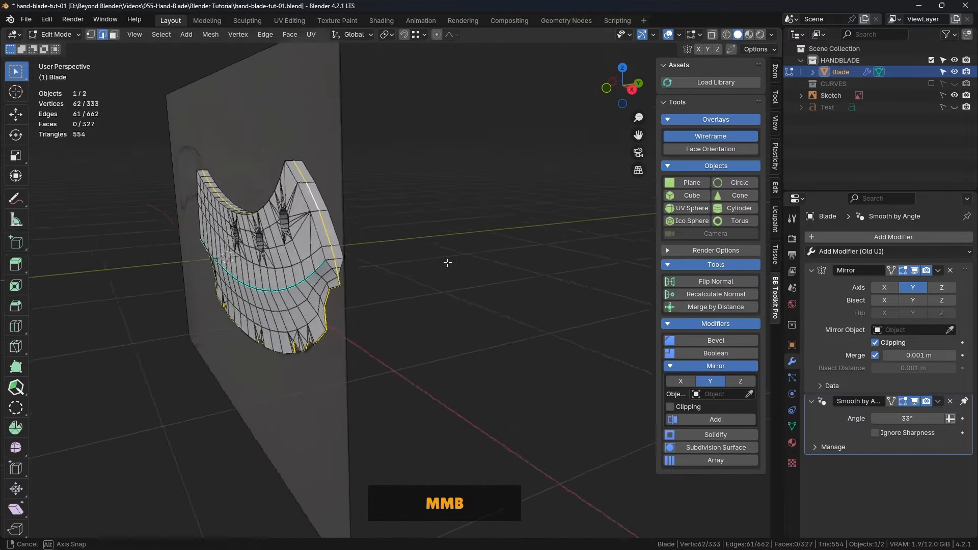
drag(447, 262, 509, 266)
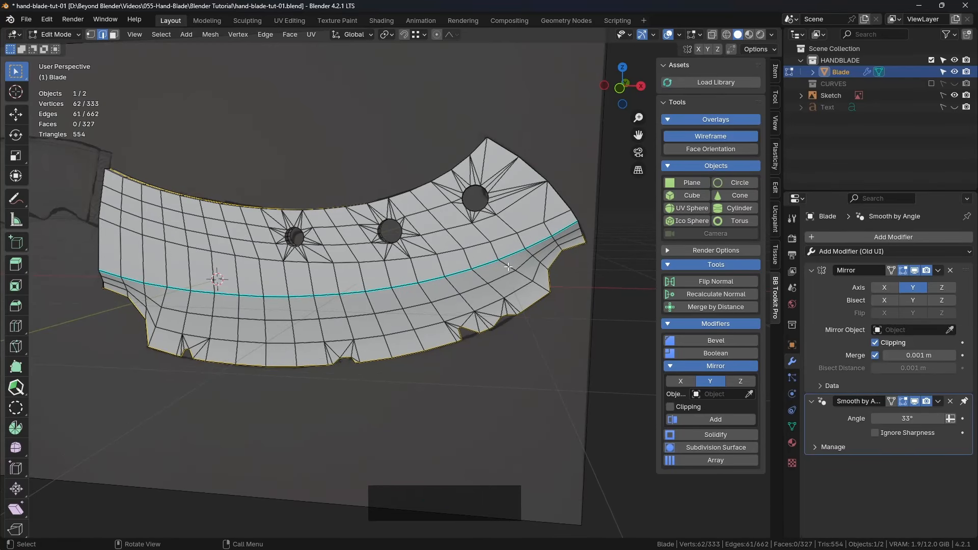
mouse_move(443, 257)
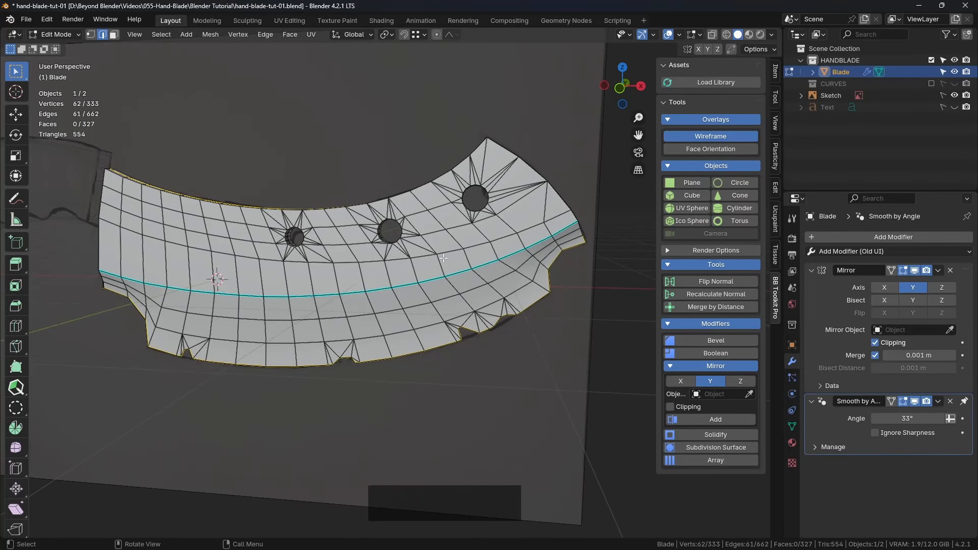
key(s)
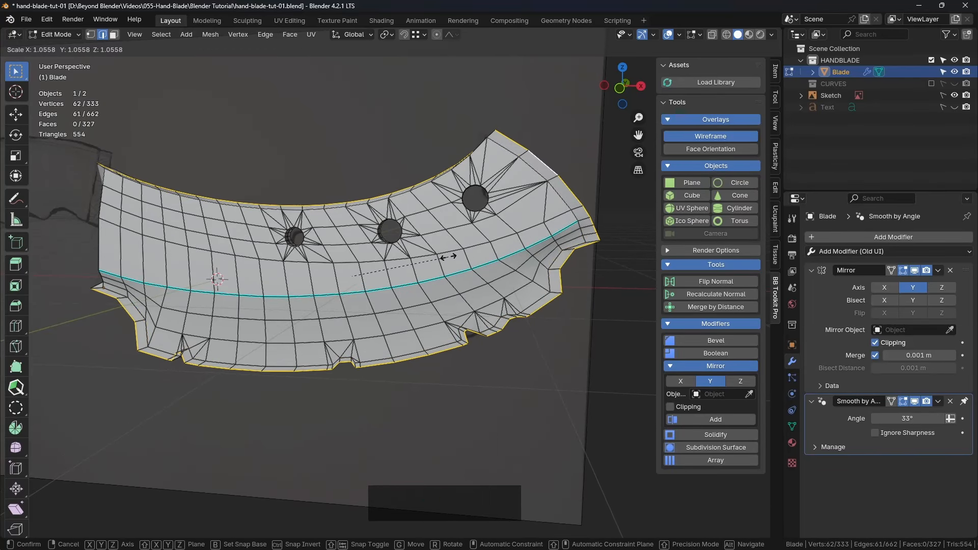
click(483, 260)
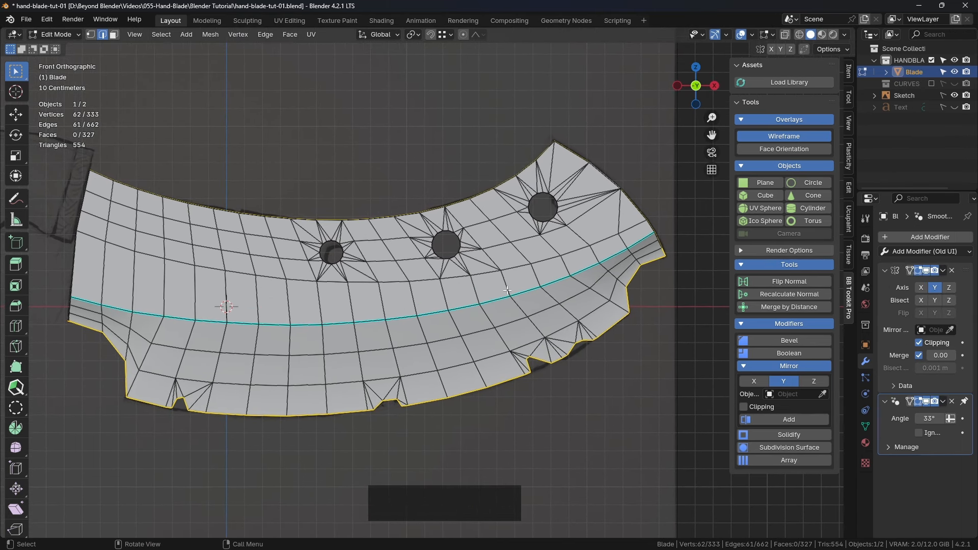
Shrink/Fatten the border loop outward along its normals by about 0.036 m.
key(alt+s)
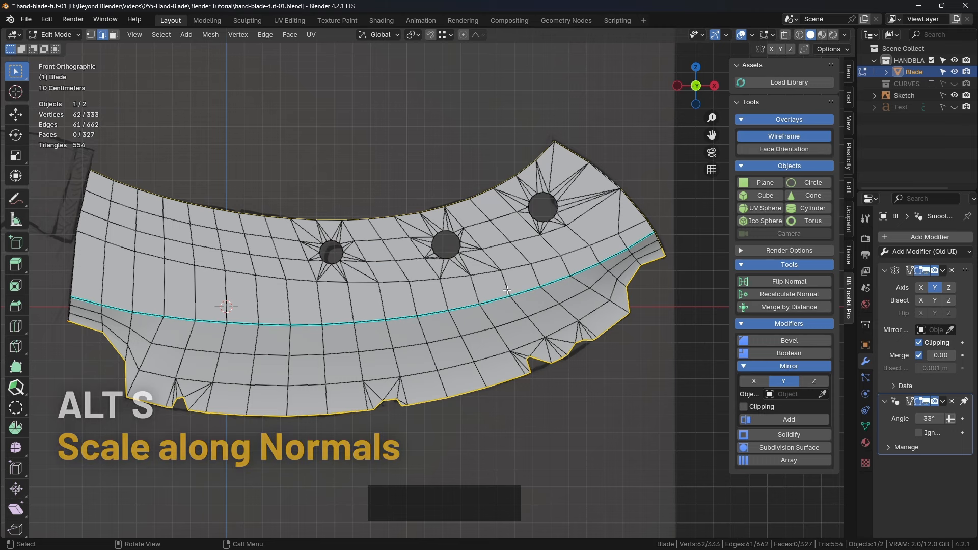
mouse_move(612, 247)
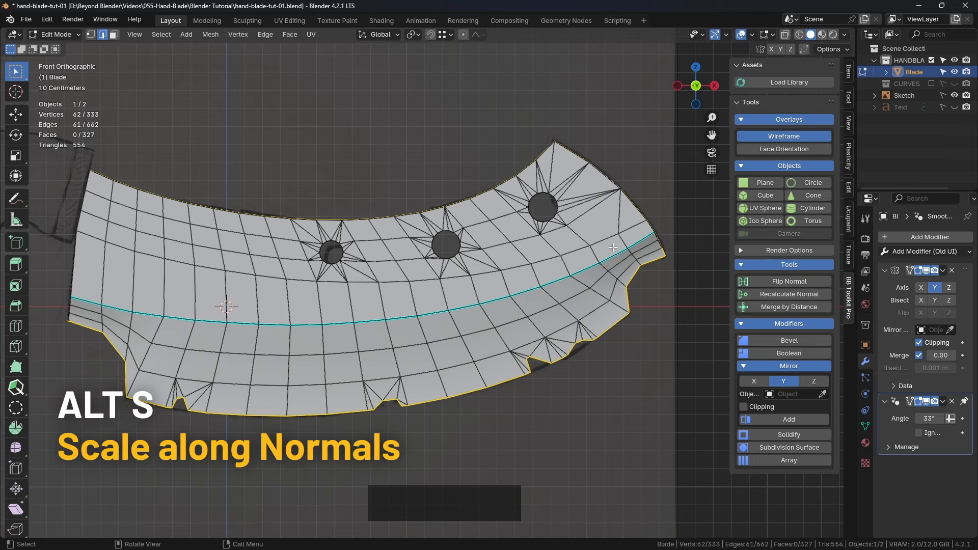
key(alt)
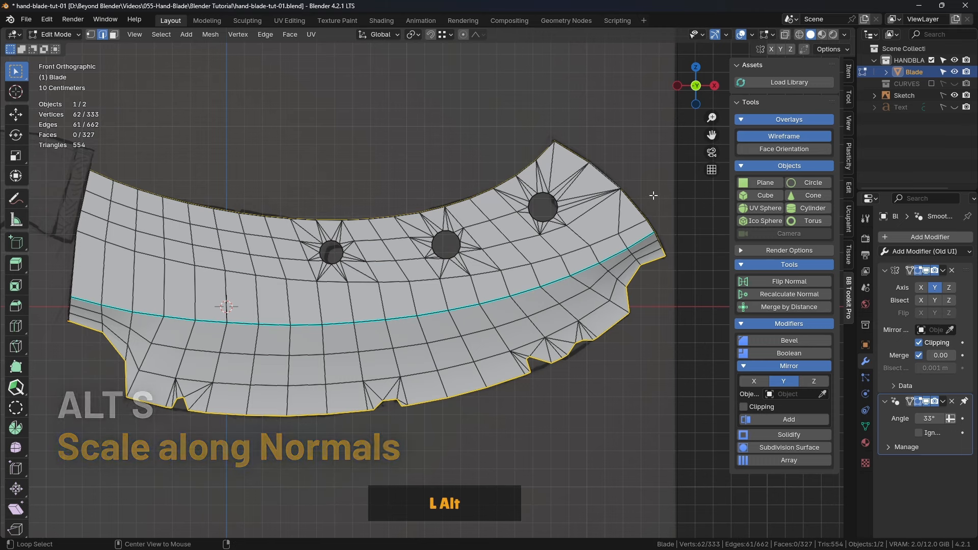
key(alt+s)
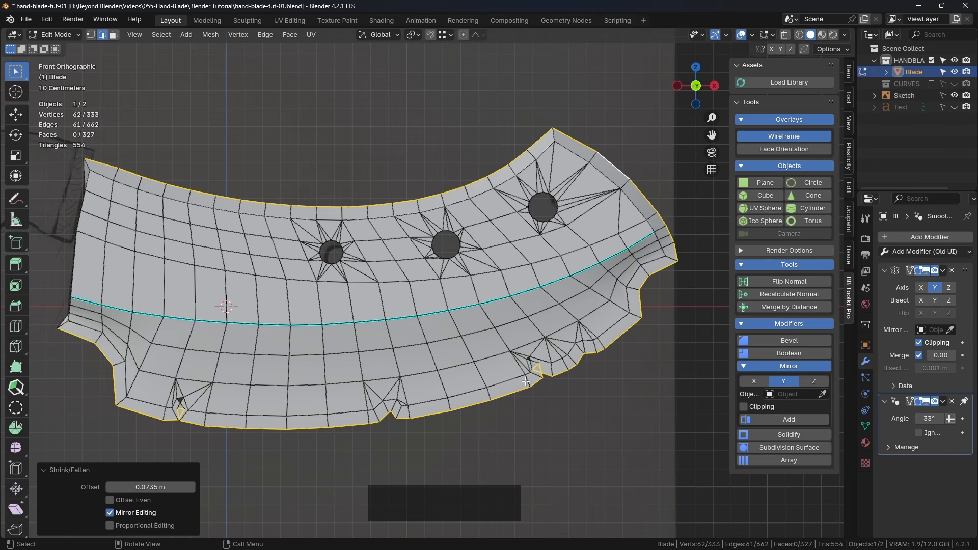
scroll(up, 3)
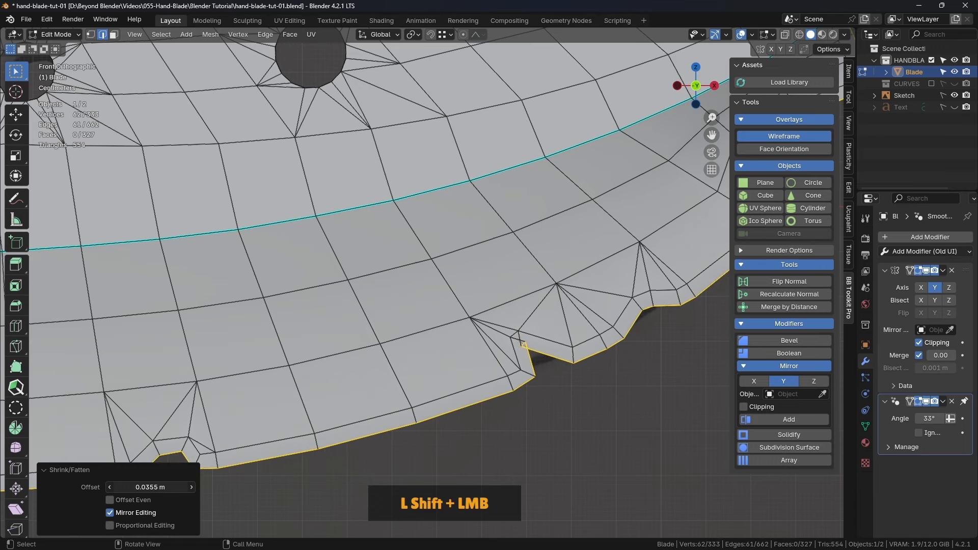
scroll(down, 3)
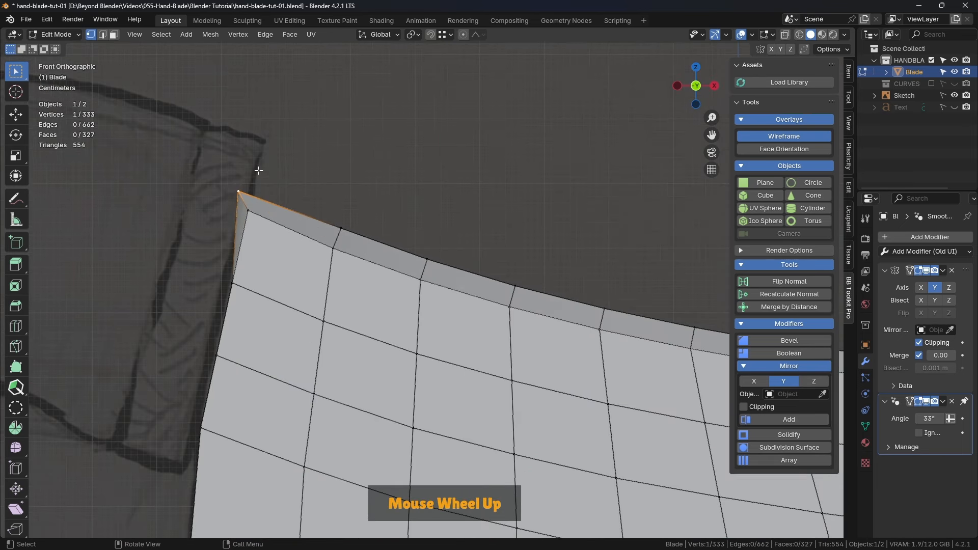
Vertex-slide the blade's upper-left corner vertex along its edge, then allow an unclamped slide past the edge's end.
scroll(up, 3)
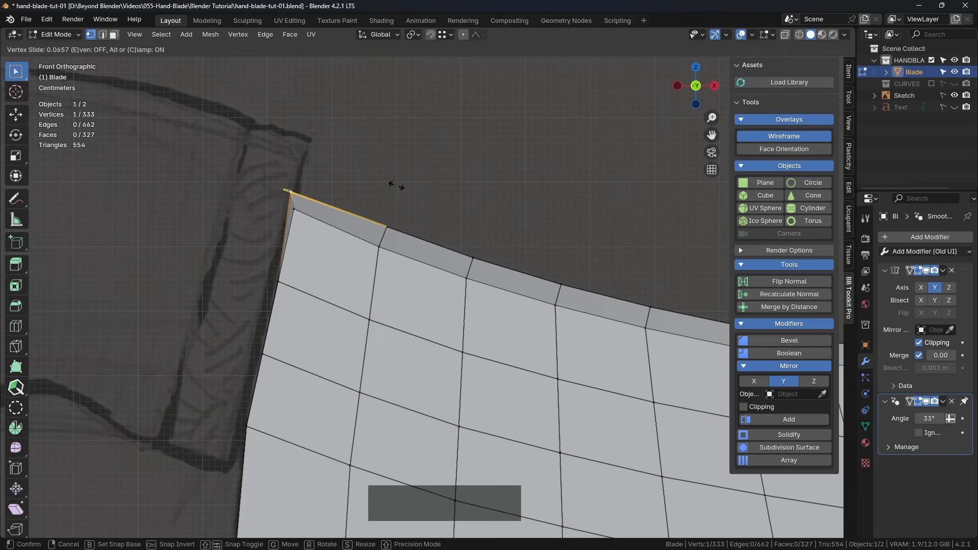
key(shift)
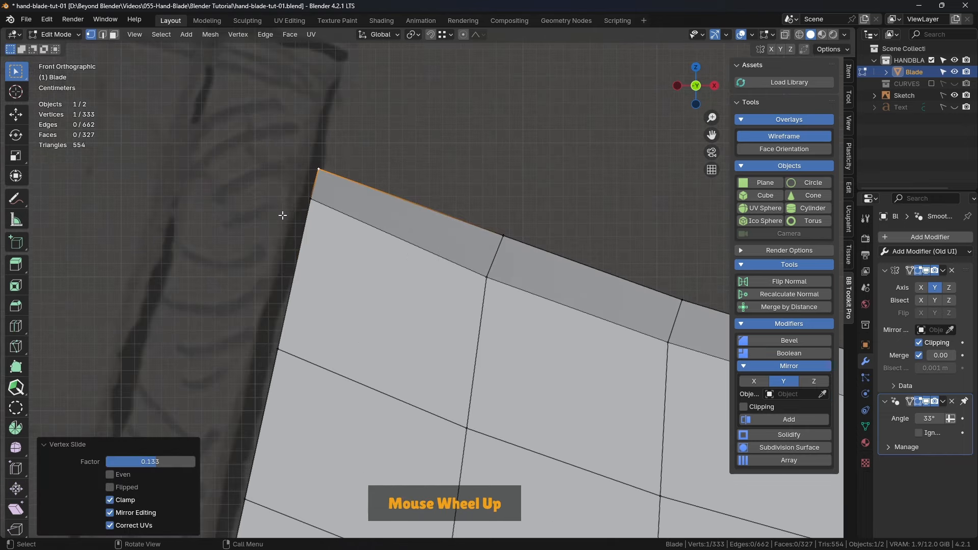
scroll(down, 3)
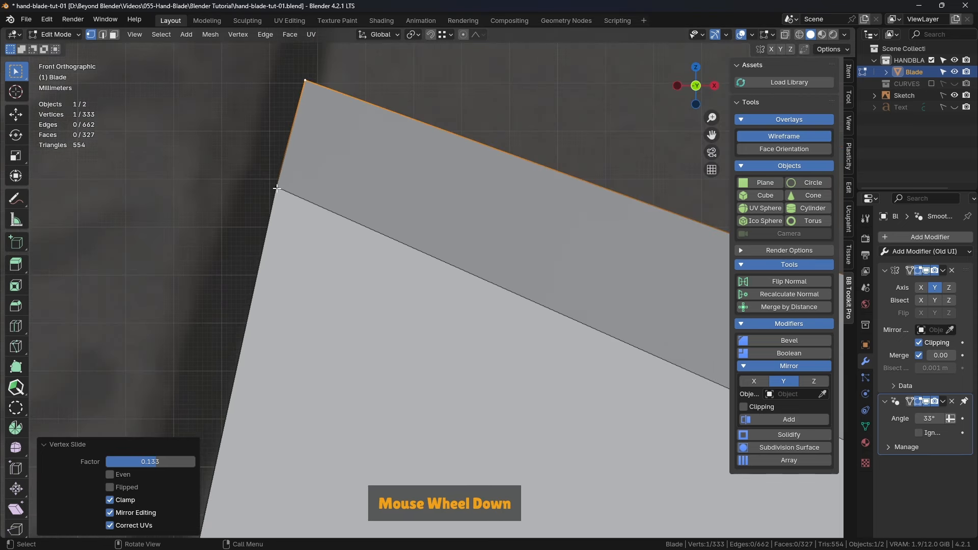
scroll(down, 3)
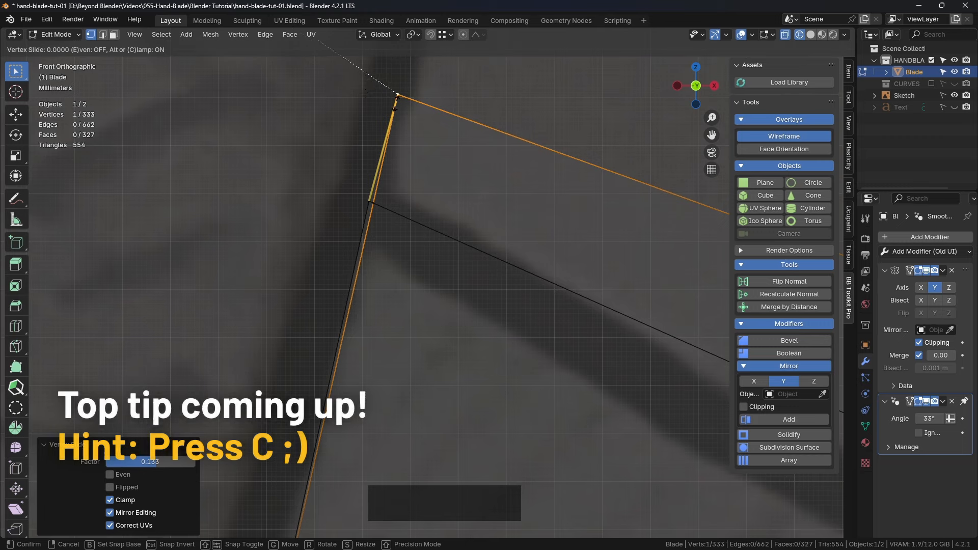
mouse_move(496, 126)
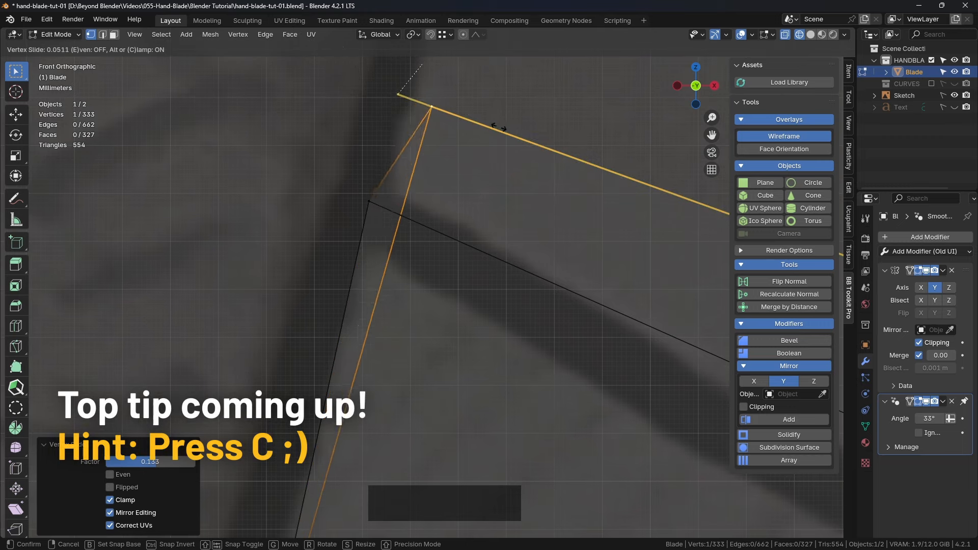
mouse_move(445, 131)
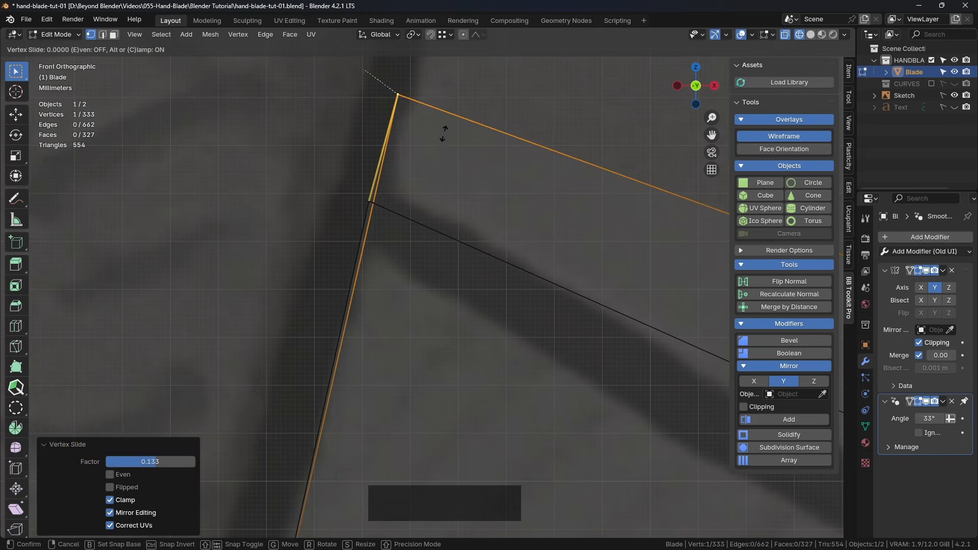
mouse_move(493, 149)
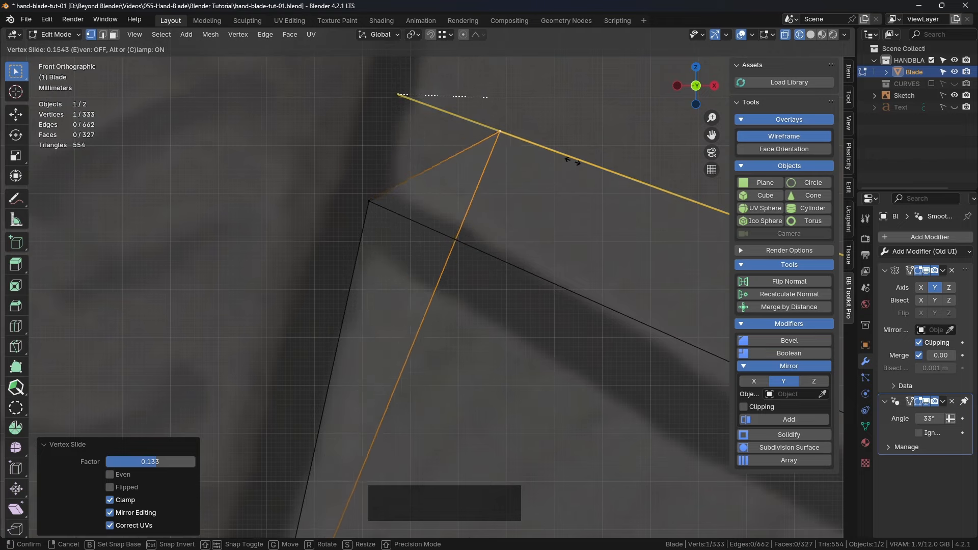
mouse_move(532, 153)
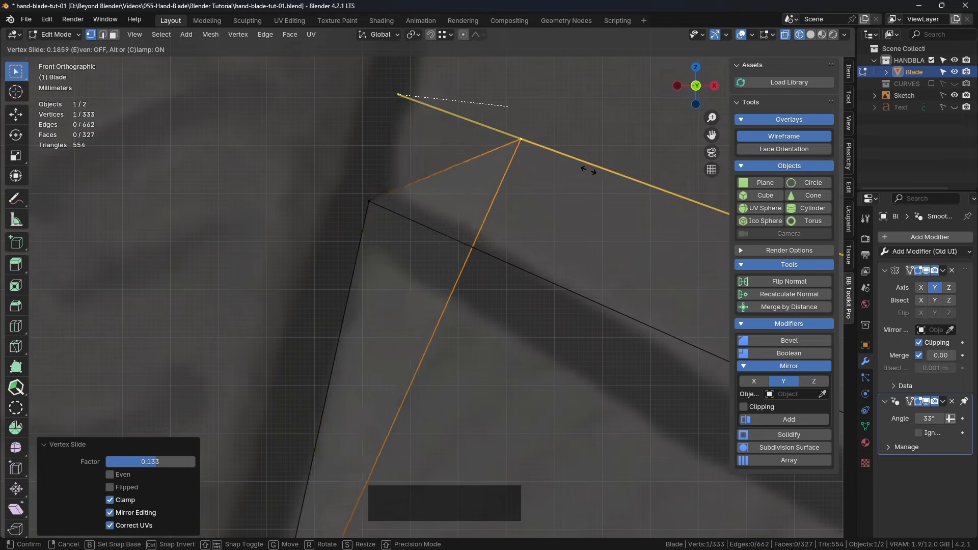
key(c)
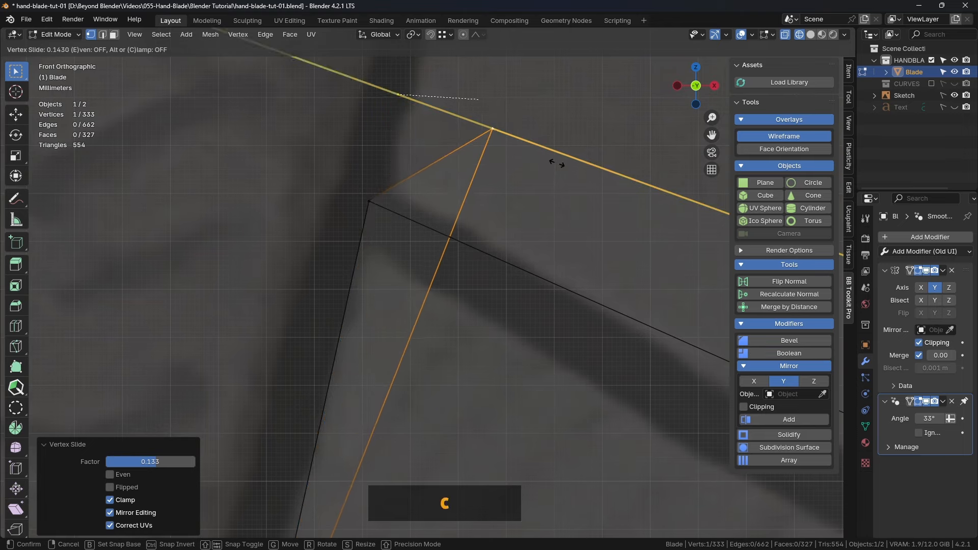
mouse_move(440, 140)
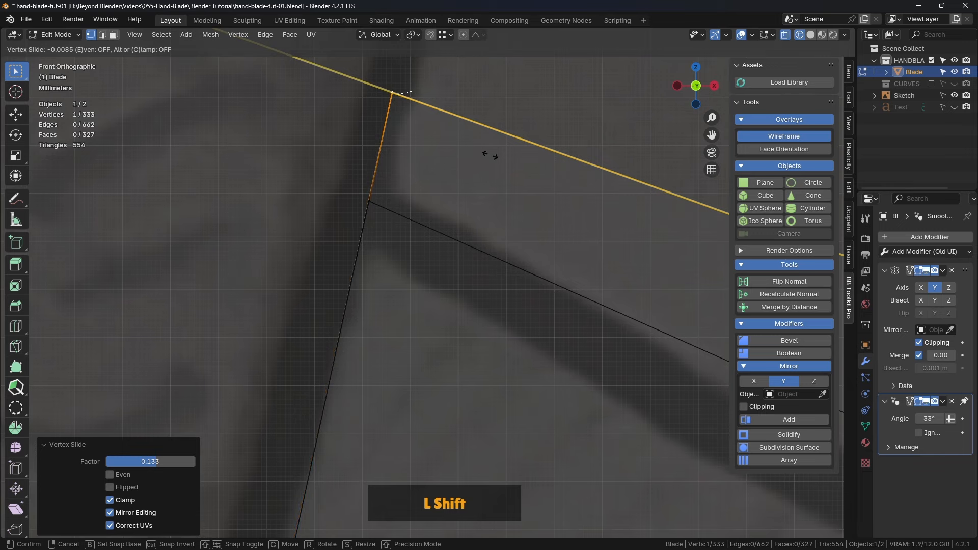
mouse_move(492, 154)
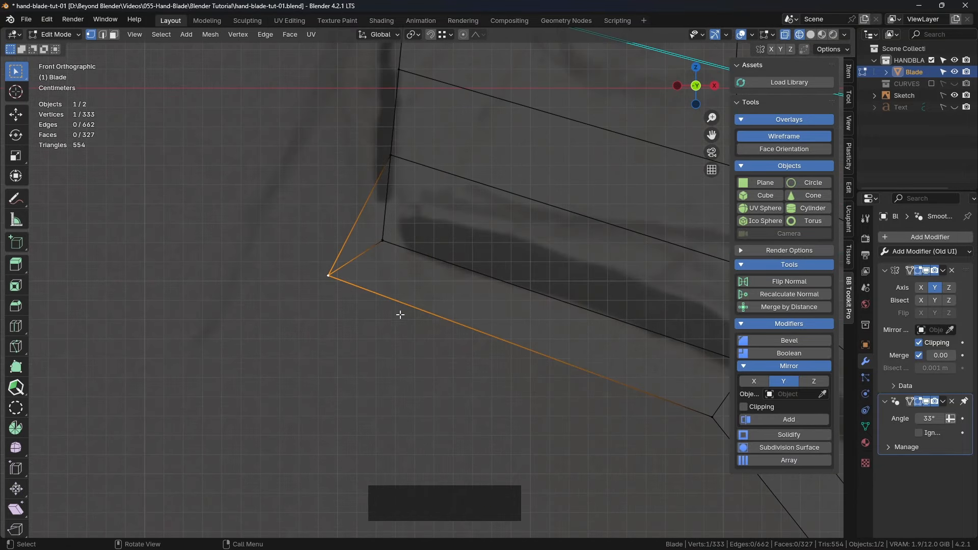
mouse_move(452, 277)
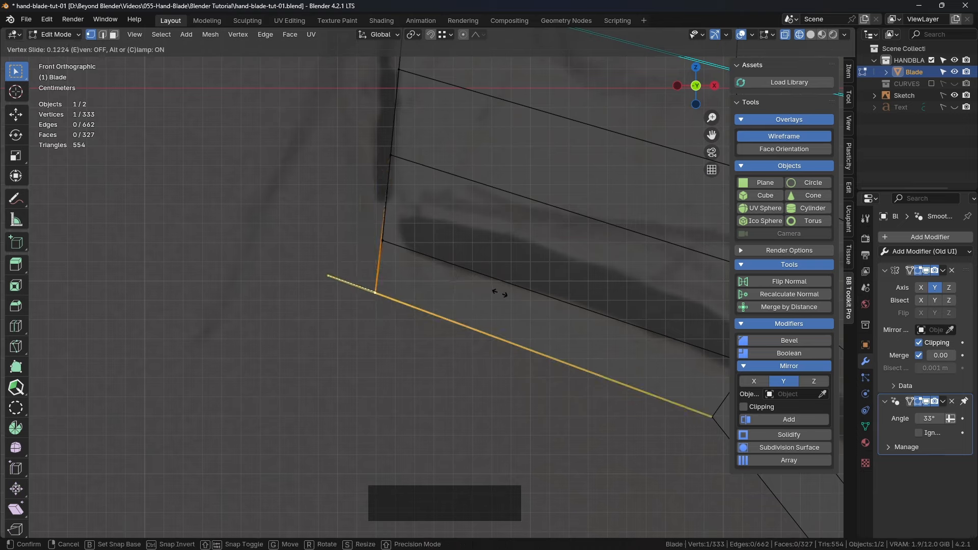
mouse_move(514, 313)
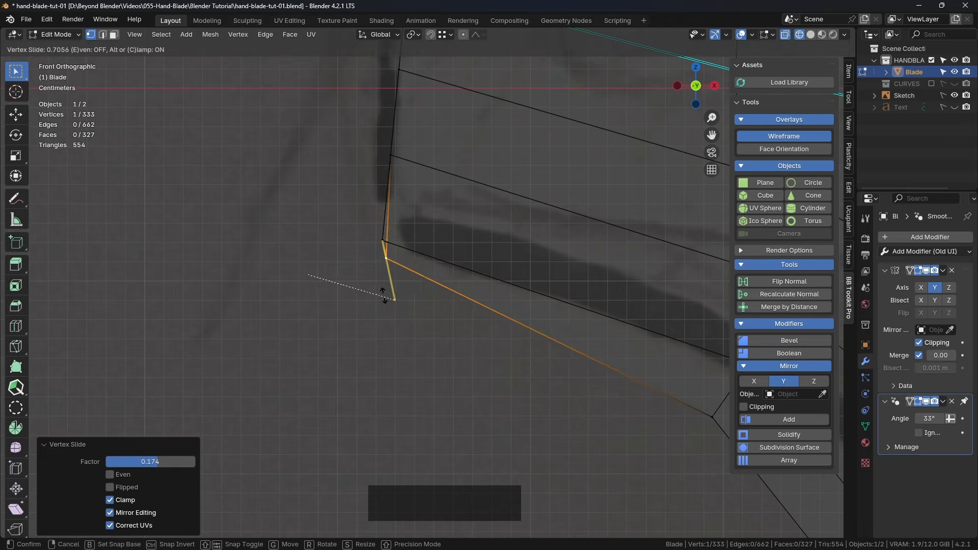
mouse_move(444, 326)
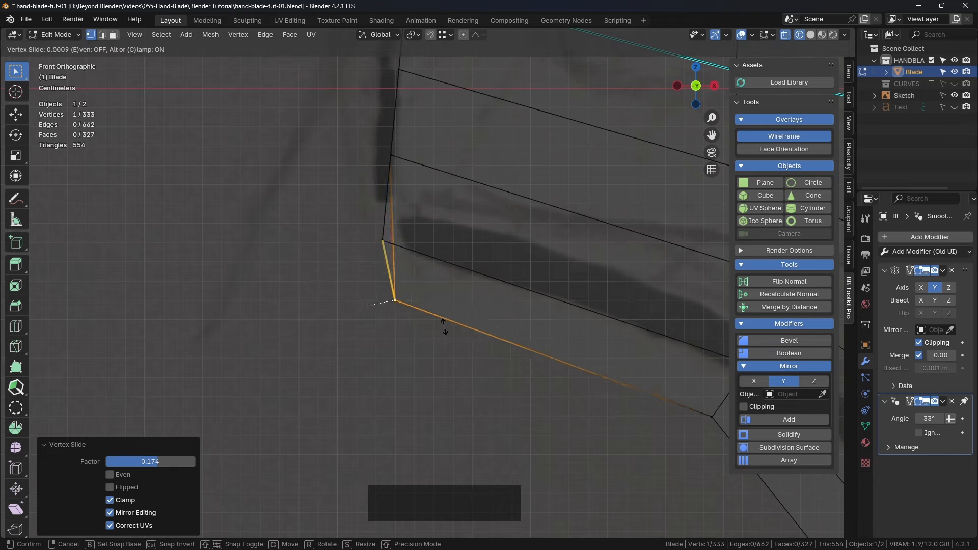
mouse_move(511, 345)
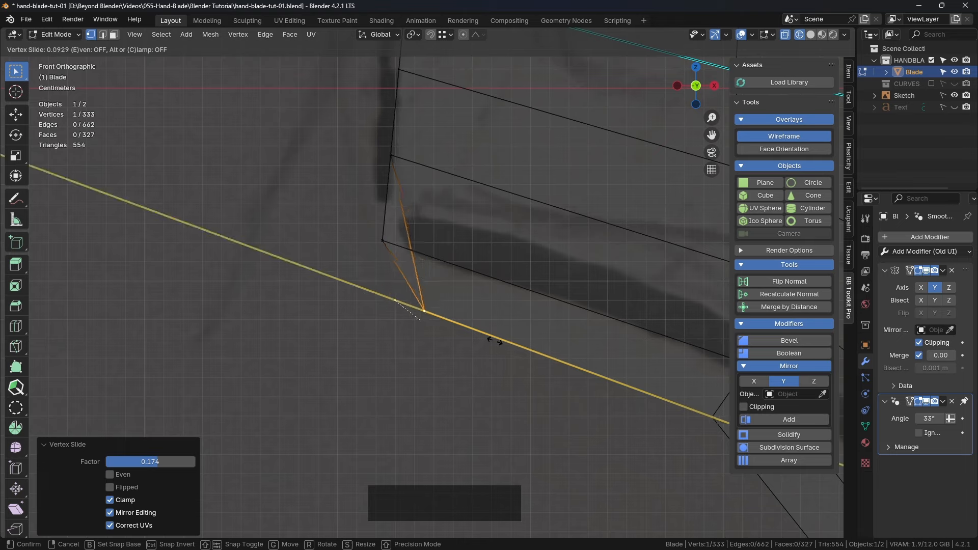
Slide the stray corner vertex back along its edge with precision so it clears the neighbouring faces.
key(shift)
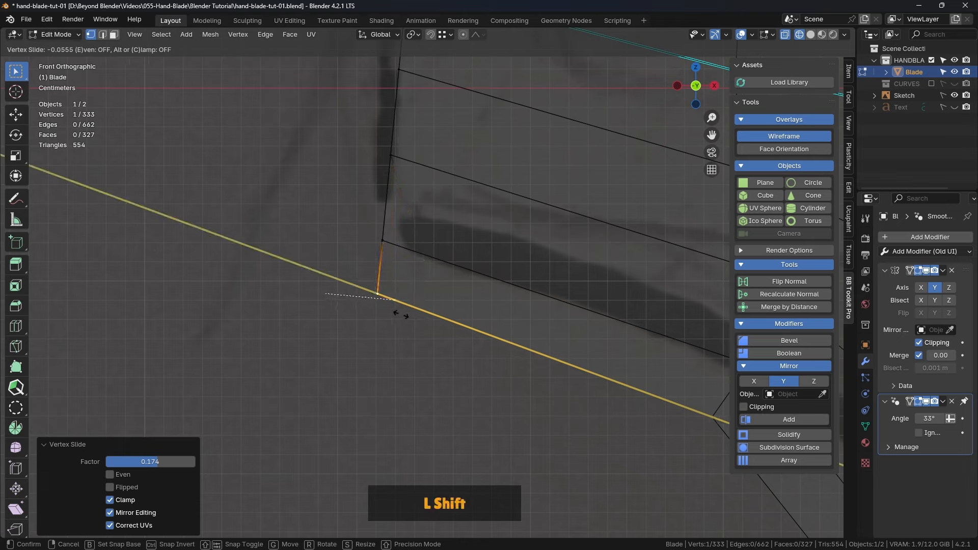
scroll(up, 3)
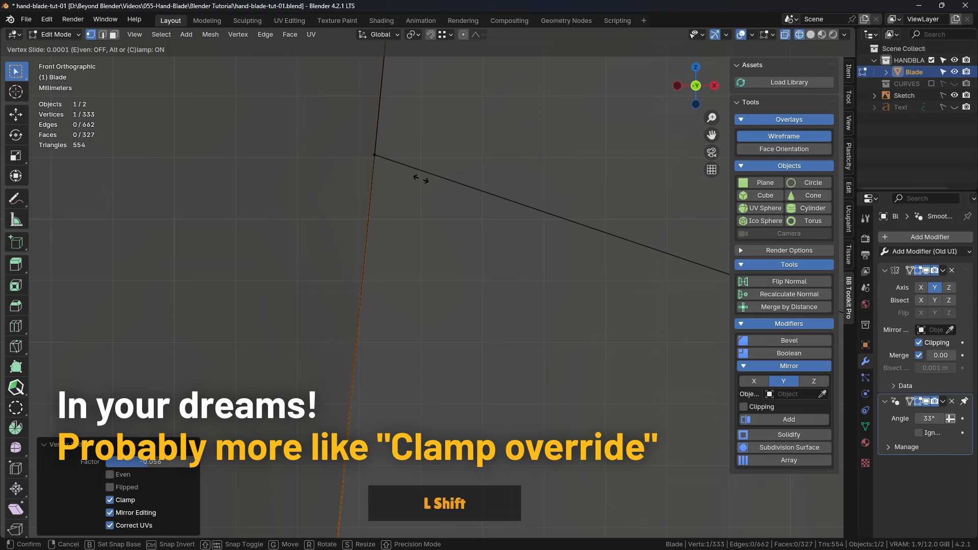
scroll(down, 3)
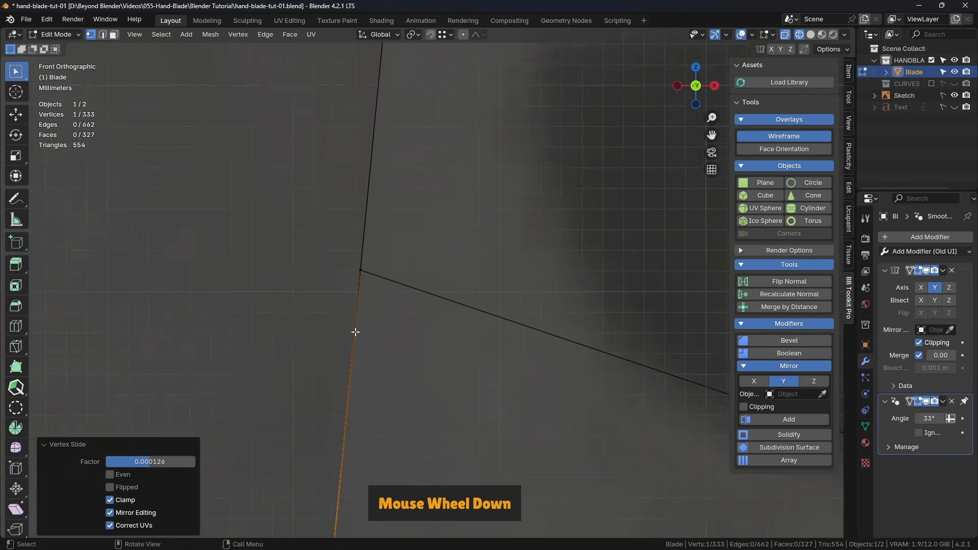
scroll(down, 3)
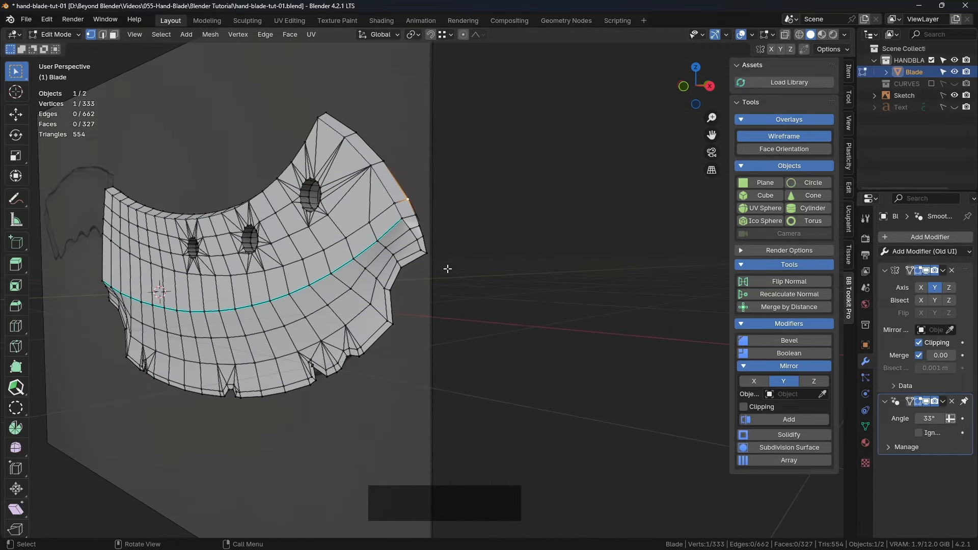
Select the end-edge vertices and push them about 0.064 m outward along their normals.
scroll(up, 3)
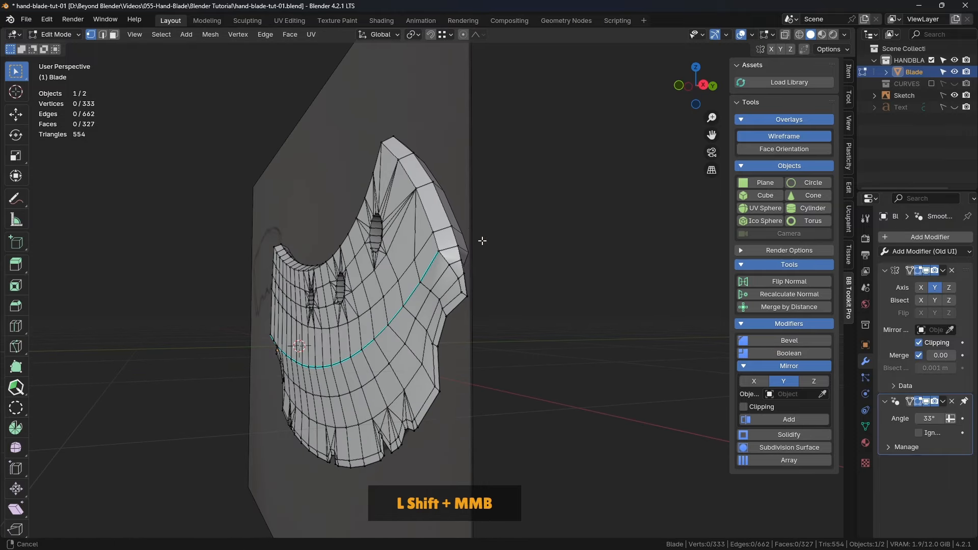
drag(480, 243, 574, 237)
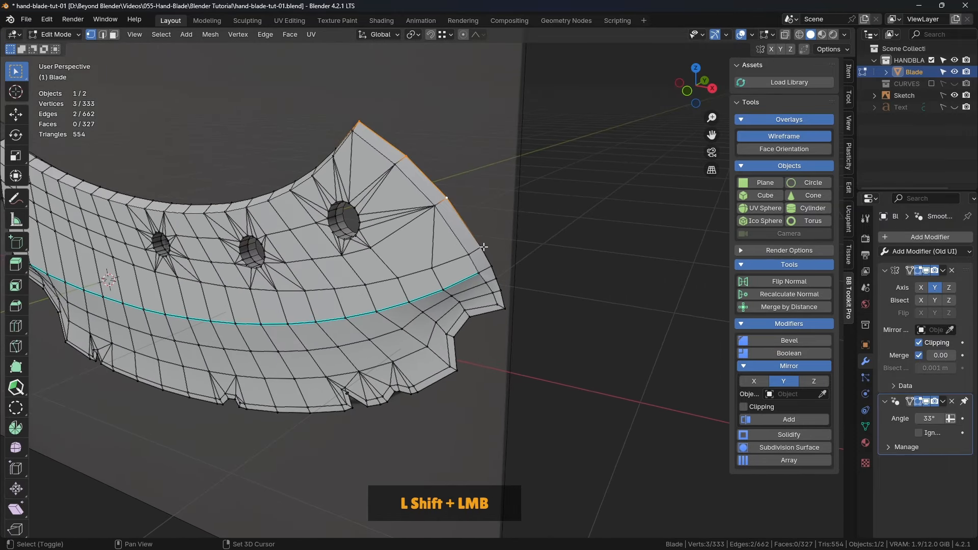
click(499, 287)
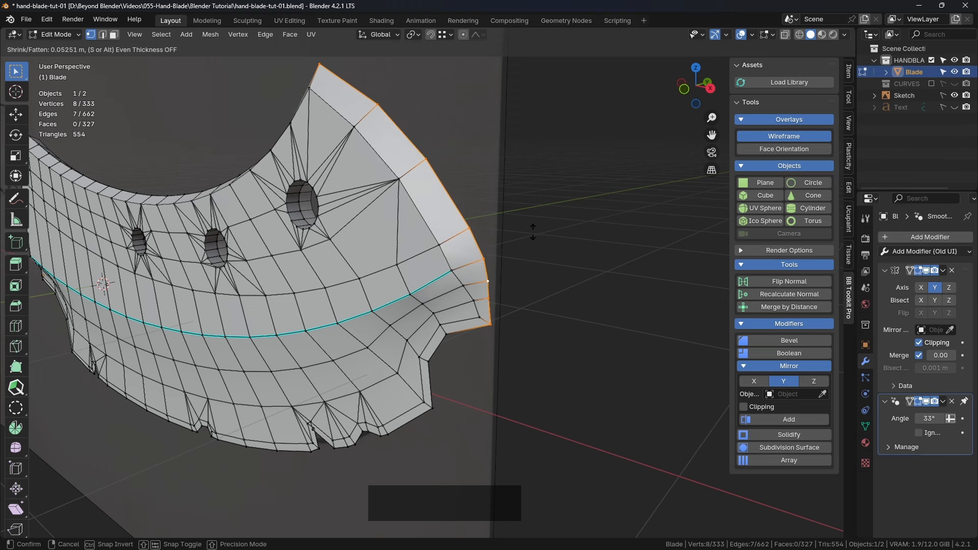
click(533, 229)
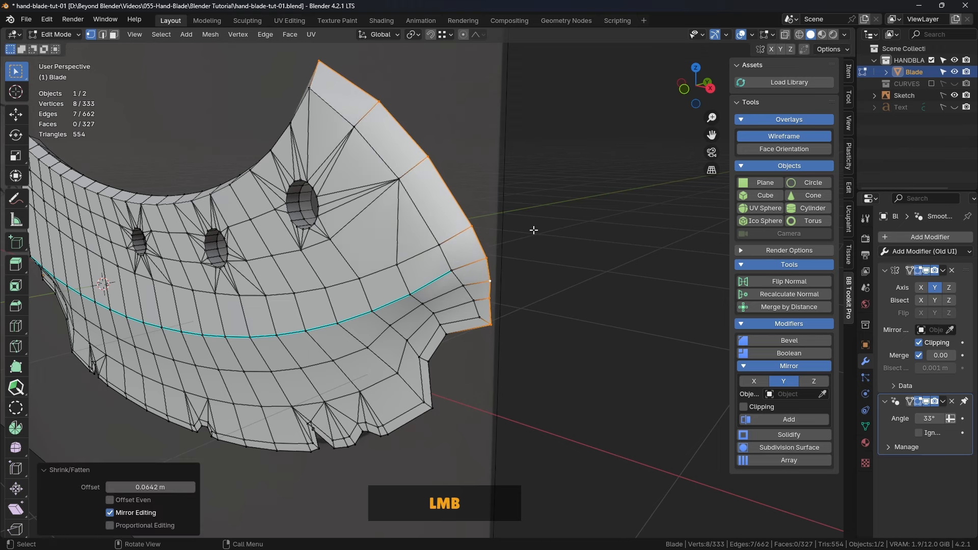
Nudge the blade's end corner vertex into place with a fine adjustment.
drag(533, 229, 567, 263)
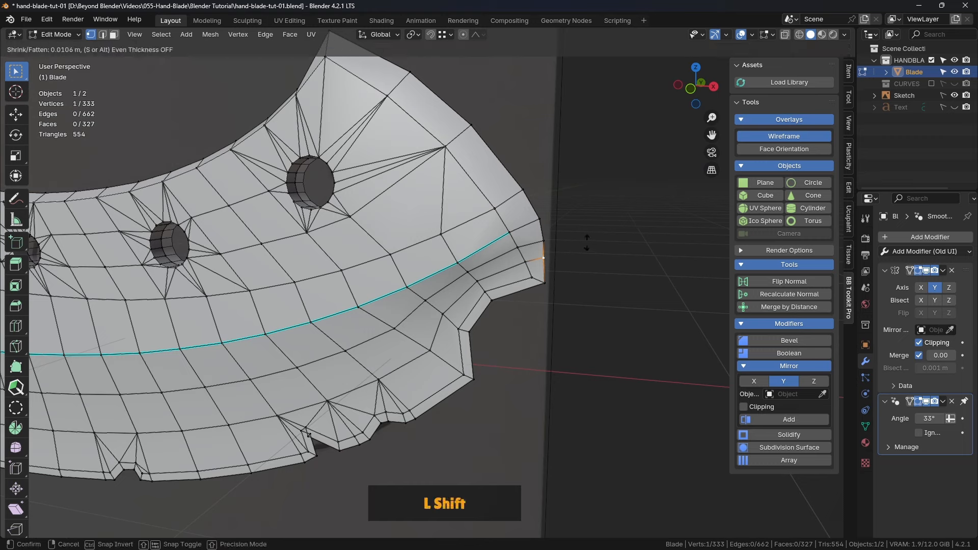
click(542, 240)
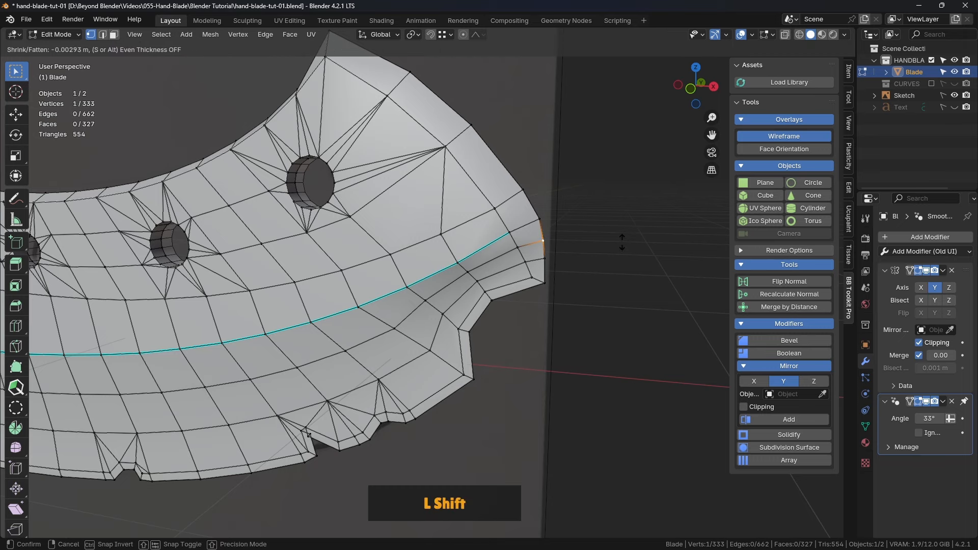
scroll(down, 3)
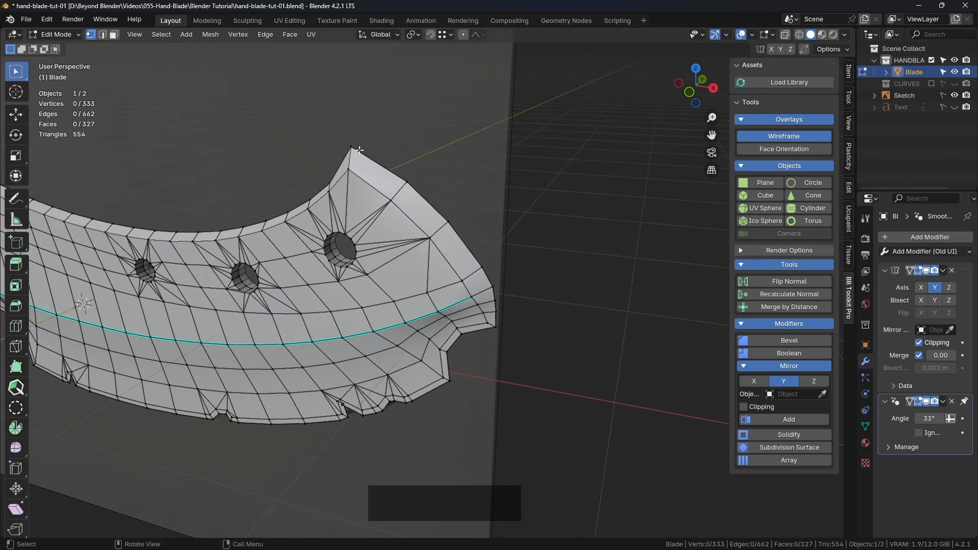
Pick four vertices along the blade's end edge and even them out into a smooth curve.
click(334, 132)
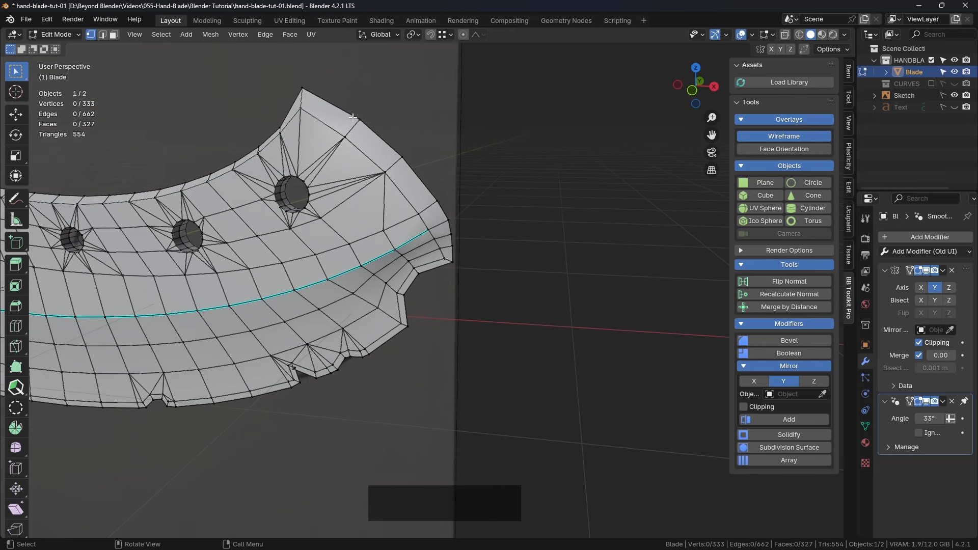
scroll(up, 3)
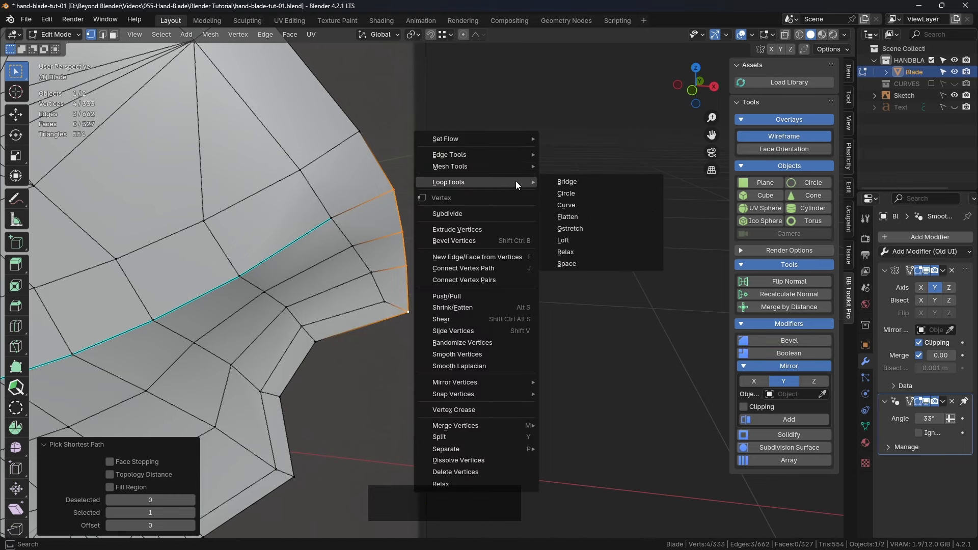
click(410, 270)
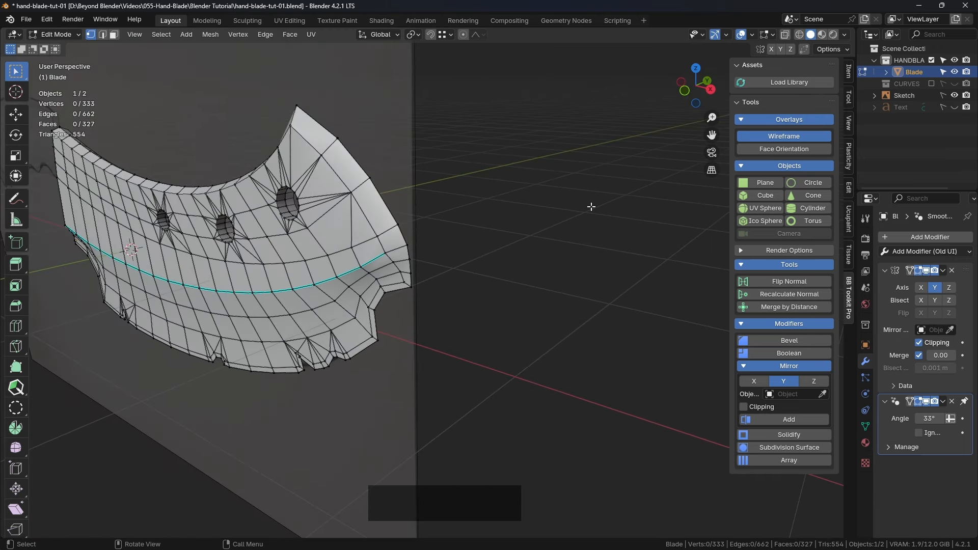
Return to Object Mode, deselect, and inspect the shaded blade tip up close.
key(Tab)
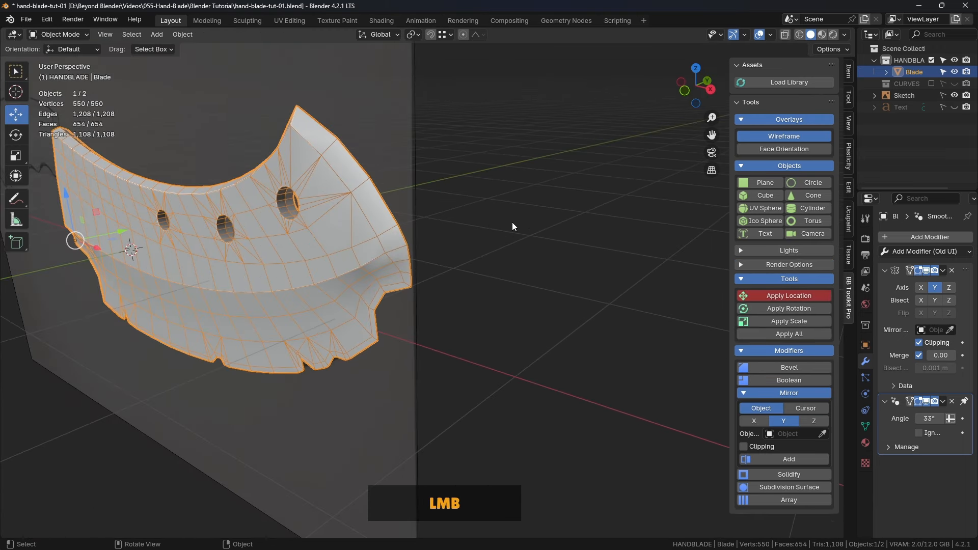
drag(511, 226, 483, 243)
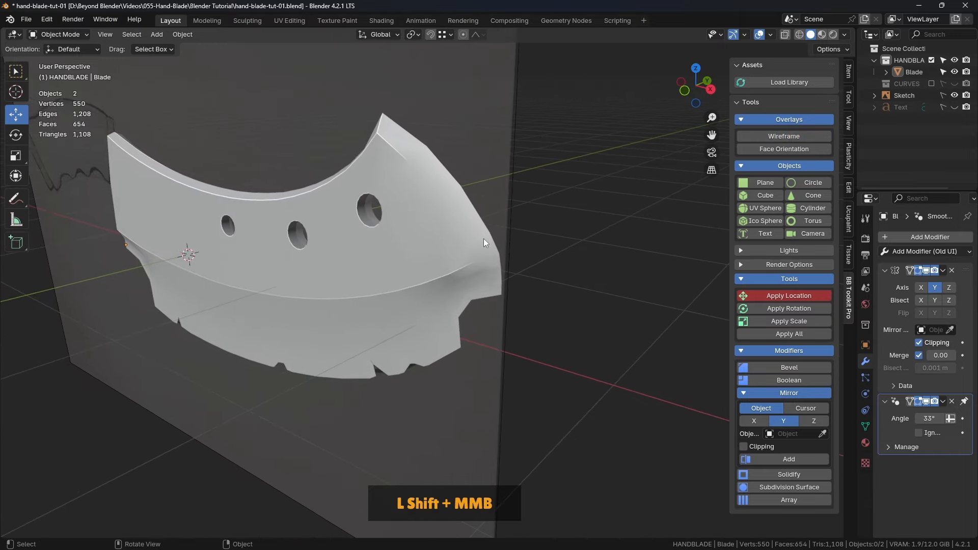
drag(437, 249, 368, 175)
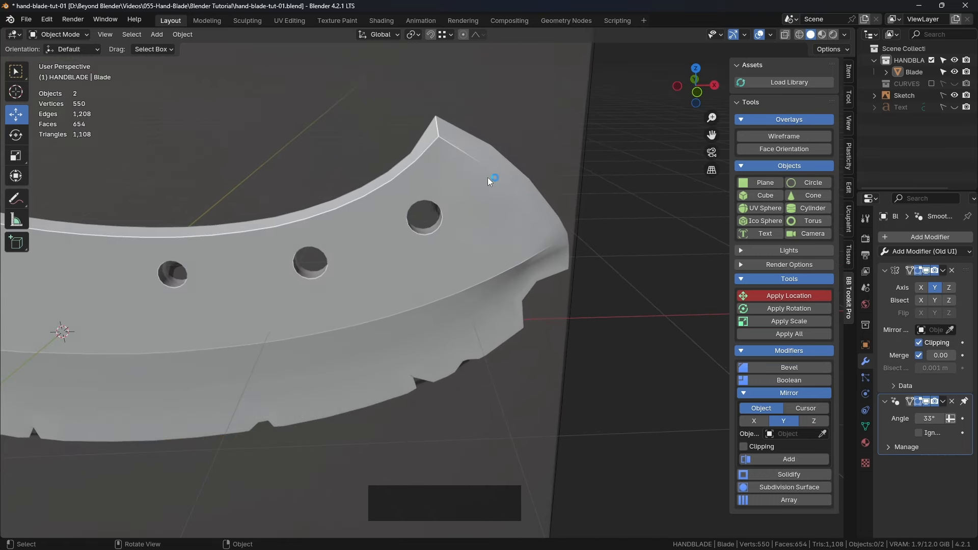
drag(487, 182, 356, 168)
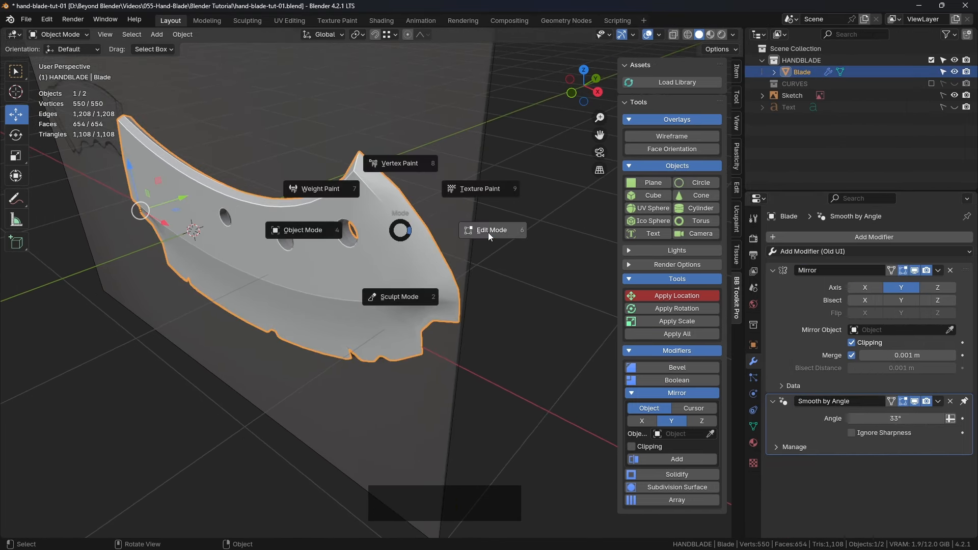
Mark the blade's top and end outline edges sharp, checking the crisp shading in Object Mode.
click(492, 229)
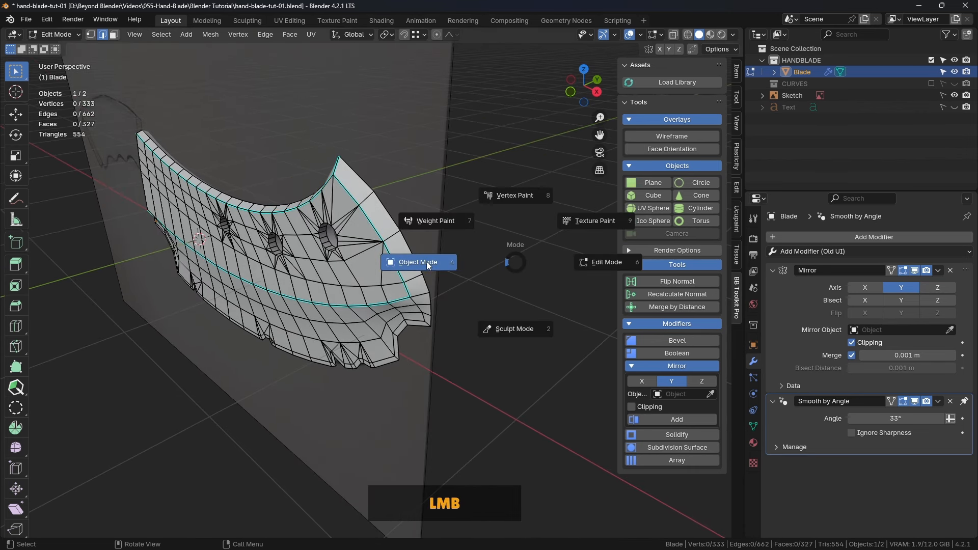
click(417, 262)
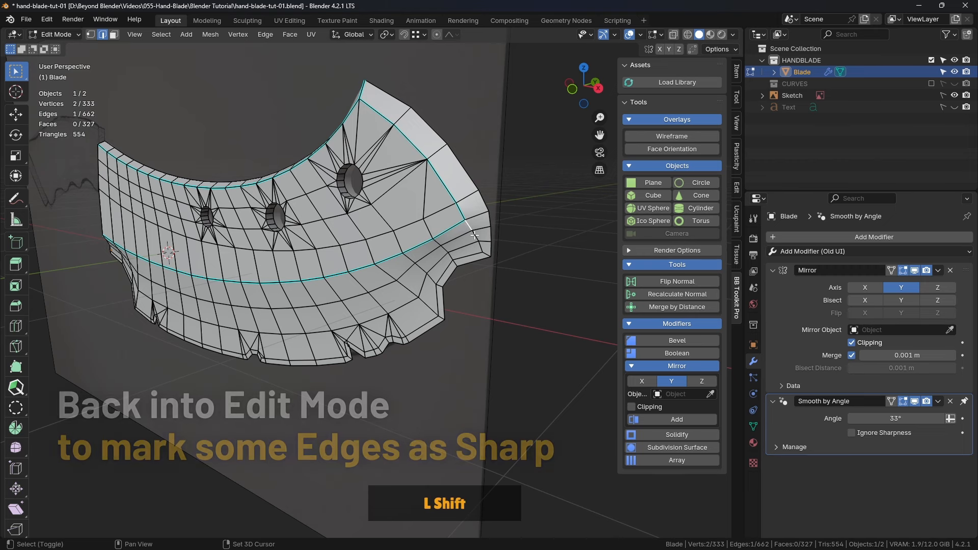
click(446, 270)
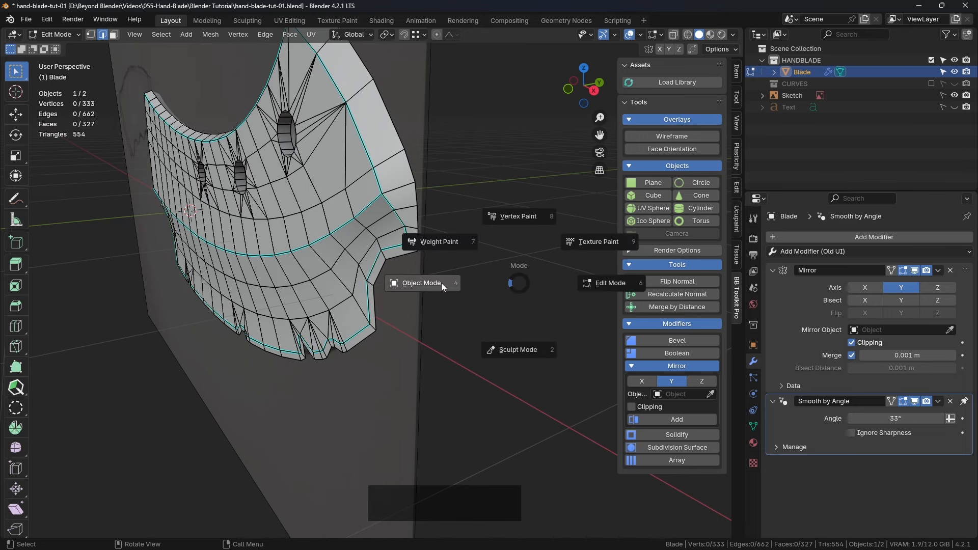
click(421, 282)
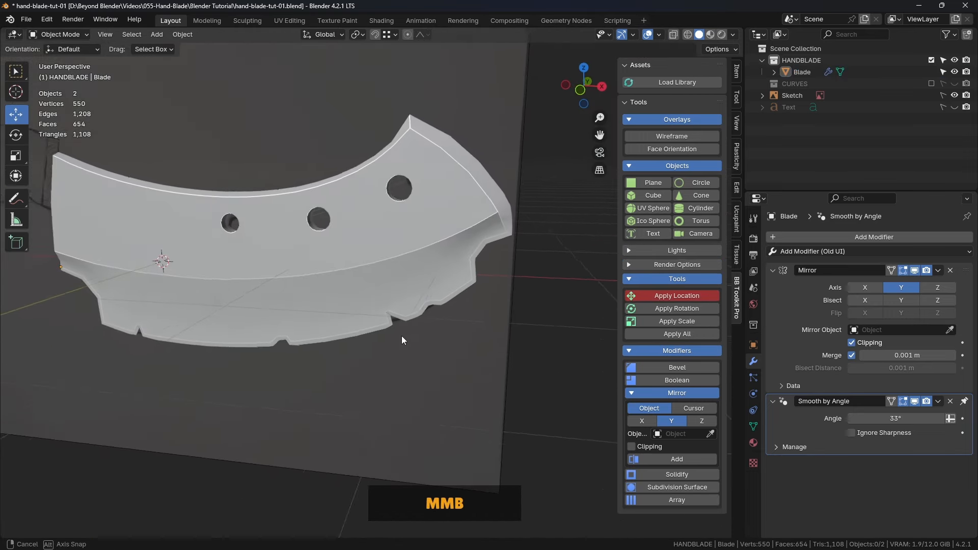
Inspect the sharpened edges and re-enter mesh editing at the blade's end.
drag(402, 340, 452, 281)
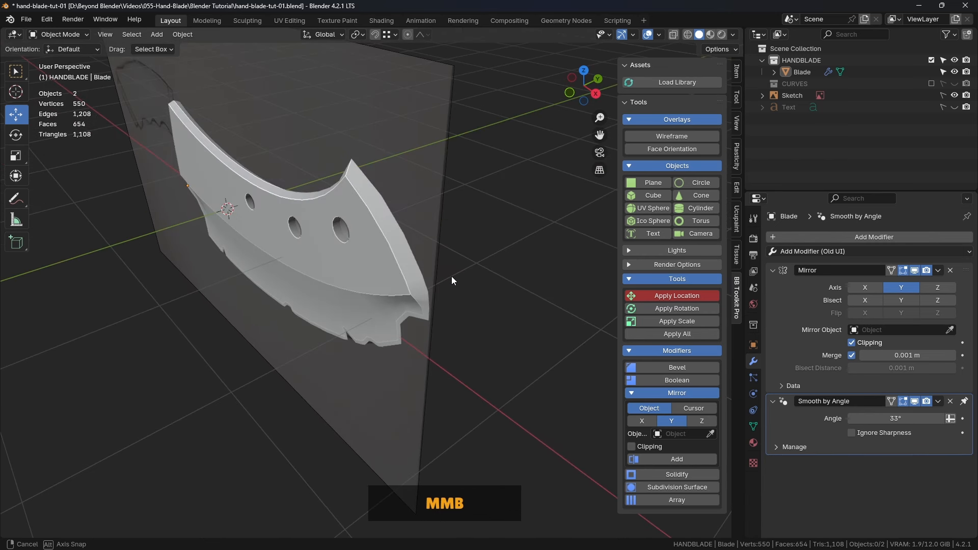
key(Tab)
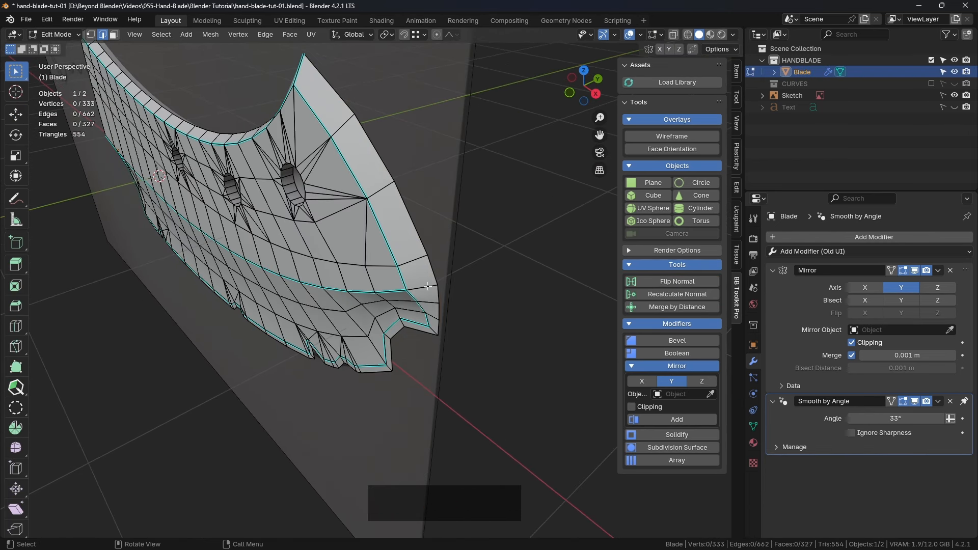
click(430, 287)
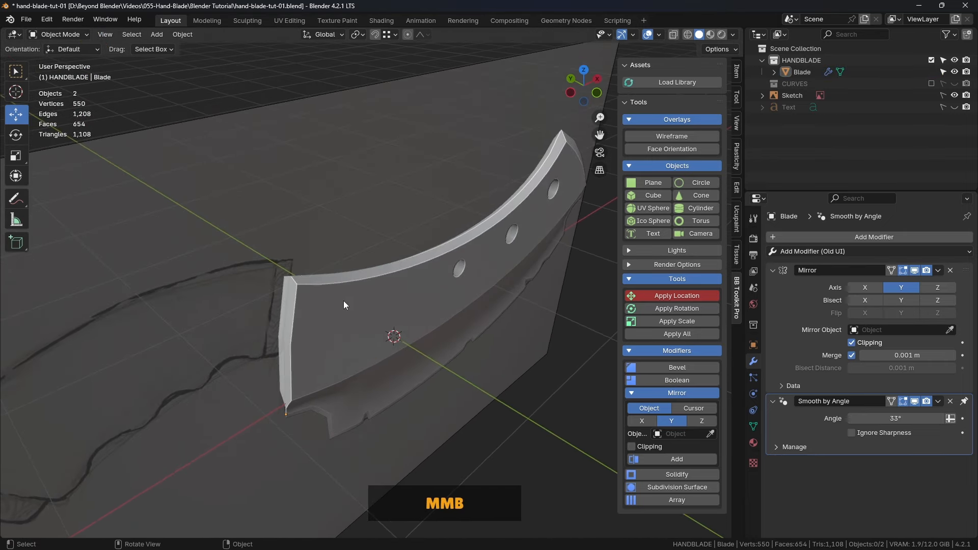
key(Tab)
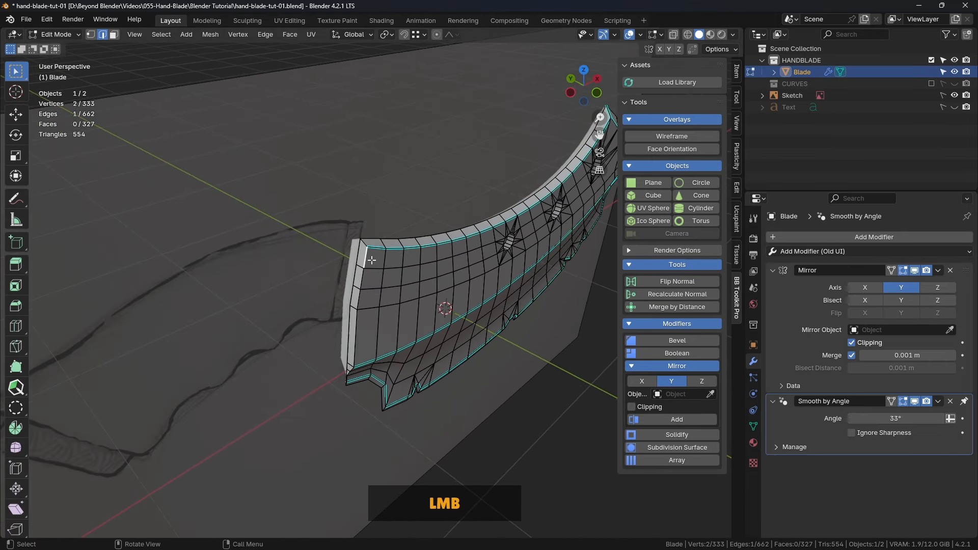
scroll(up, 3)
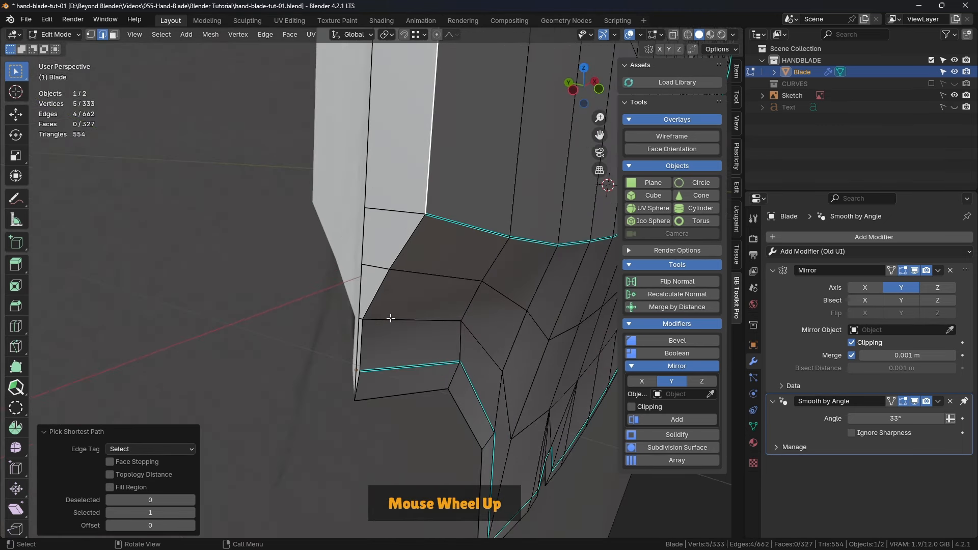
Select the rim edge path along the blade's end and lower edge, mark it sharp, and return to Object Mode.
click(360, 380)
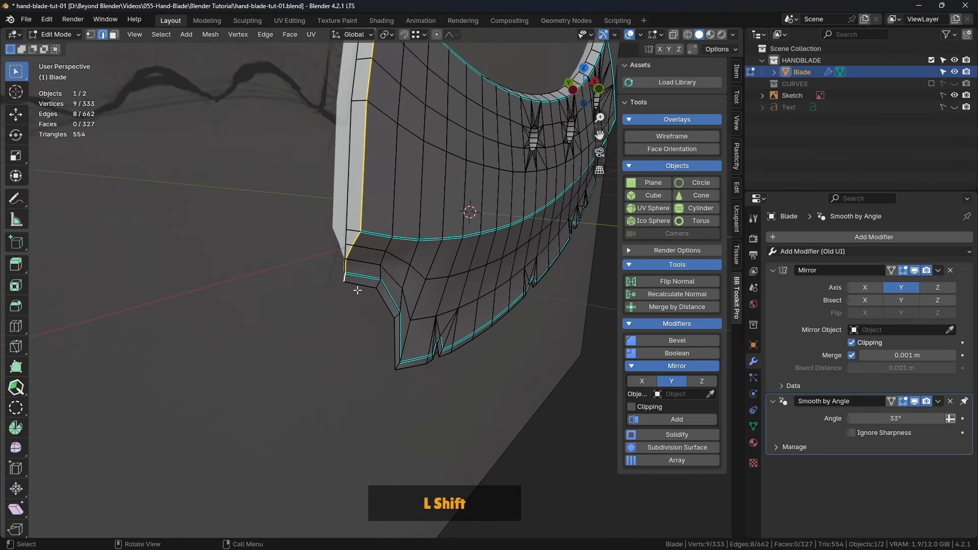
click(363, 287)
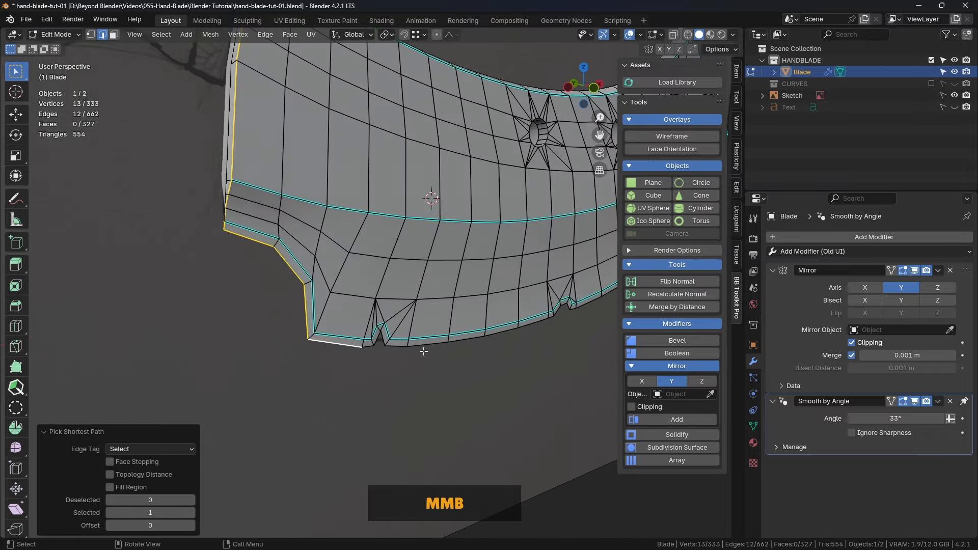
drag(429, 200, 316, 324)
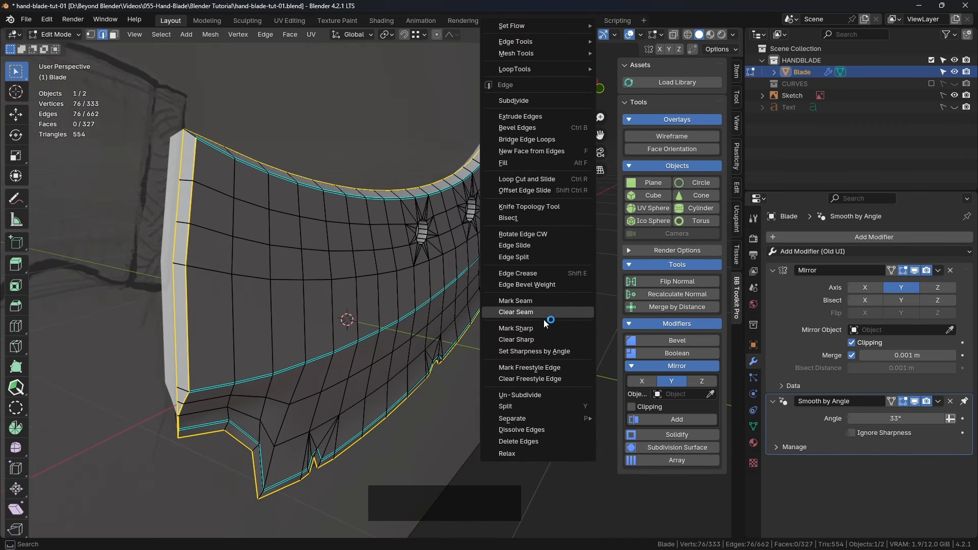
key(Tab)
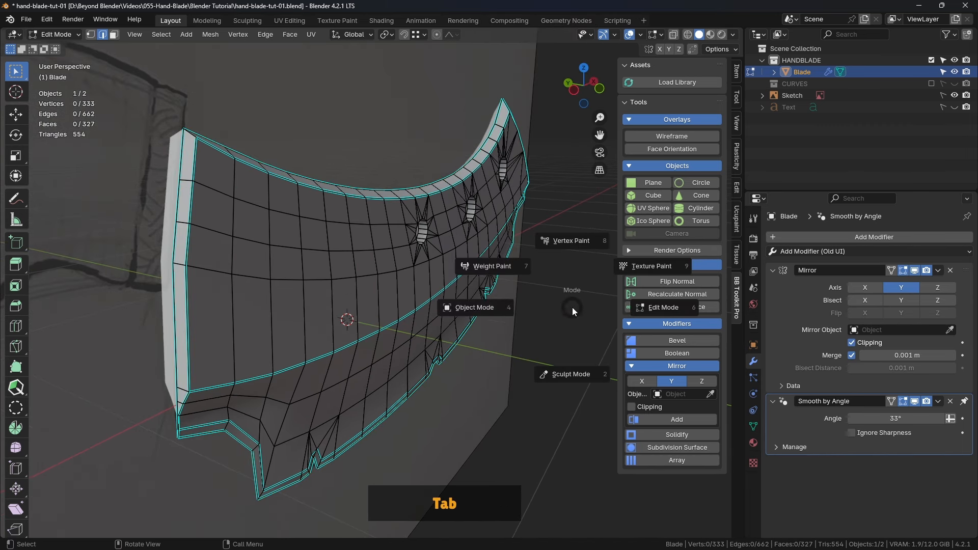
key(Tab)
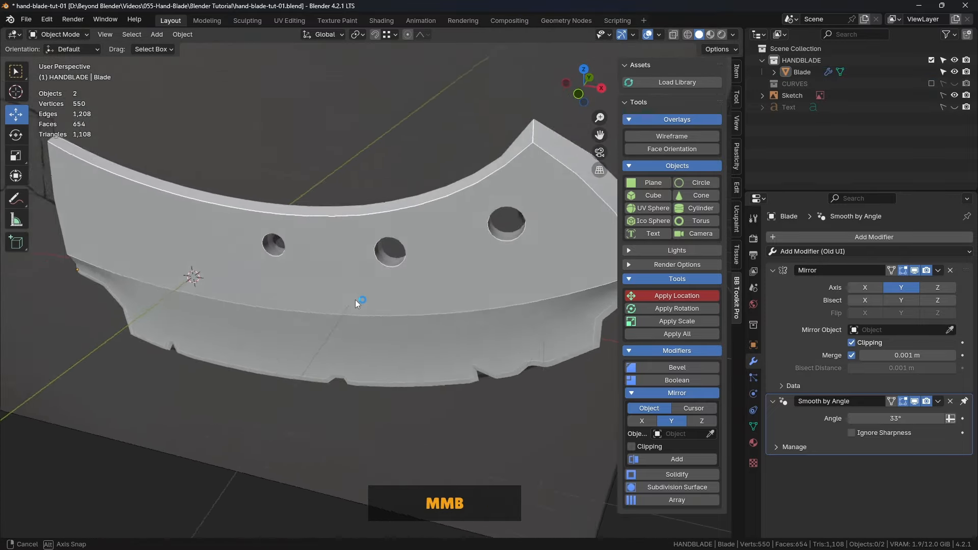
Zoom toward the lower-edge notch and save the blade file.
drag(355, 303, 434, 306)
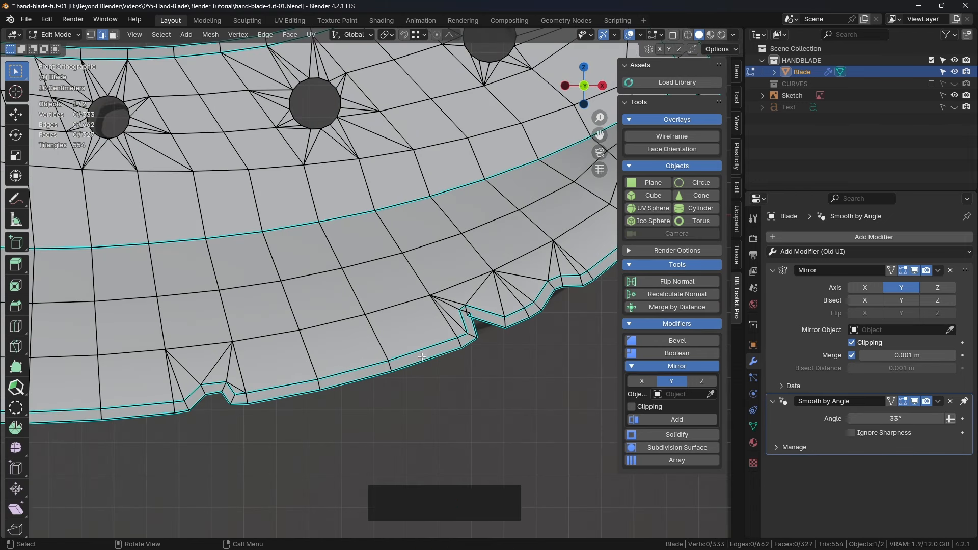
scroll(up, 3)
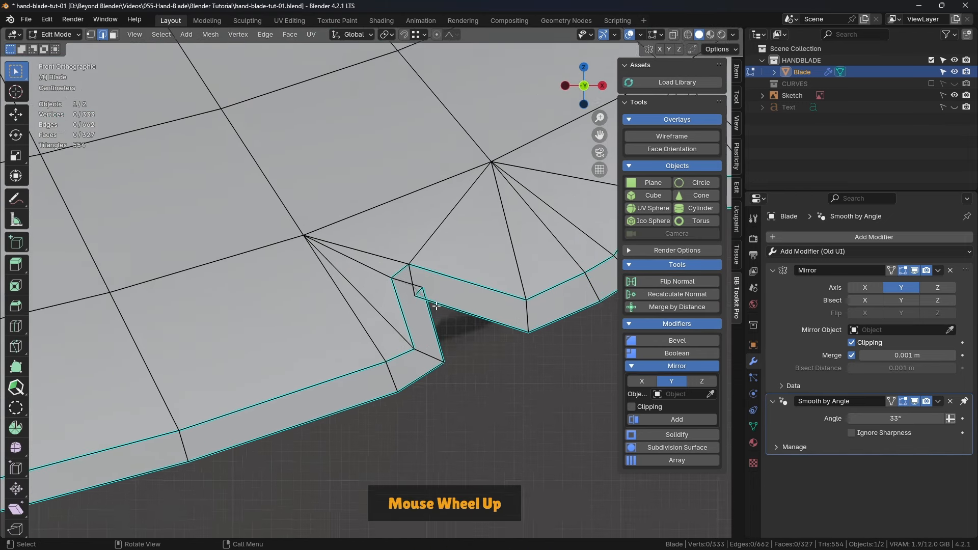
scroll(up, 3)
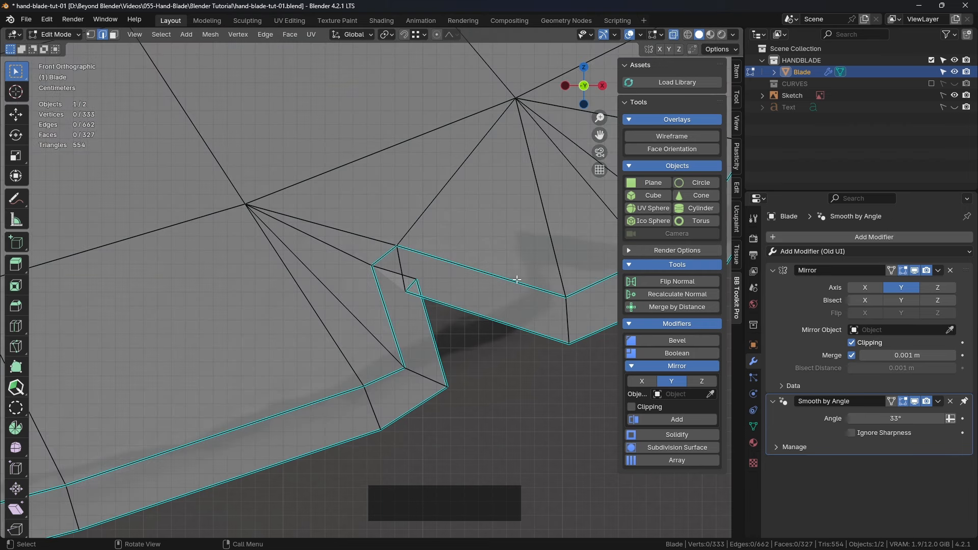
key(ctrl)
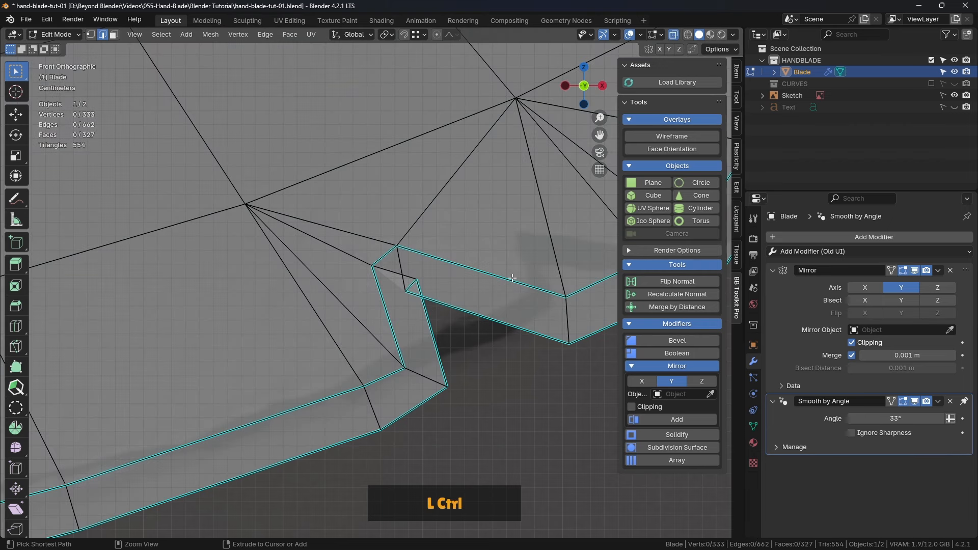
key(ctrl+s)
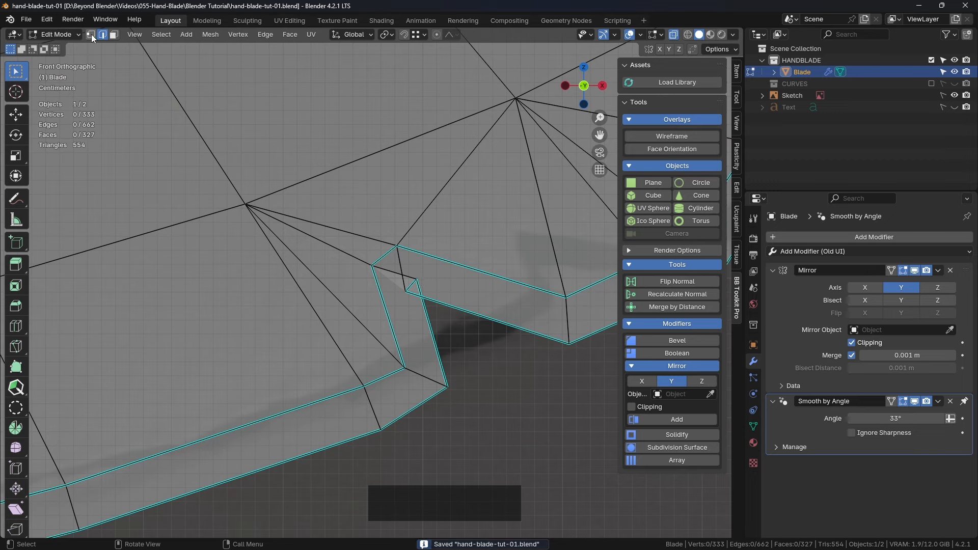
Select the two overlapping notch vertices and merge them.
click(416, 277)
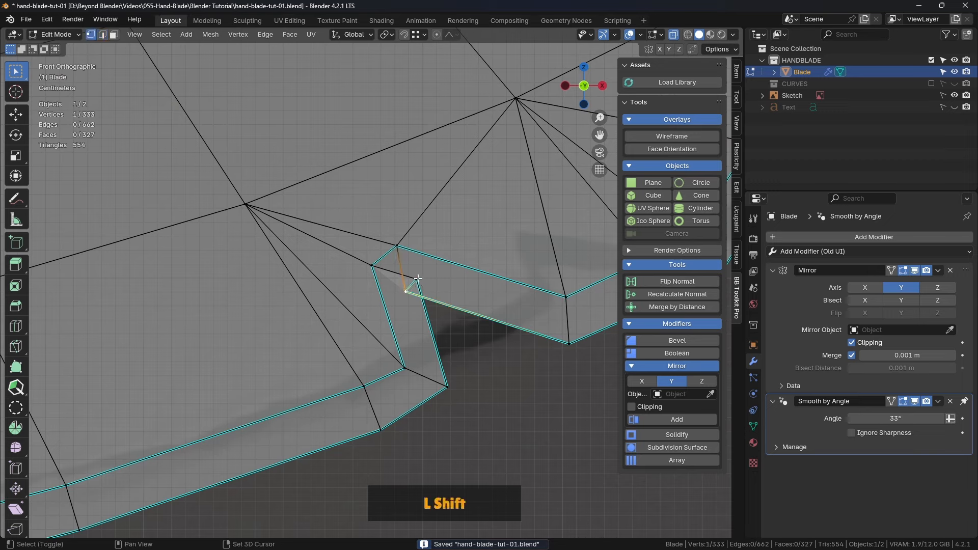
click(415, 279)
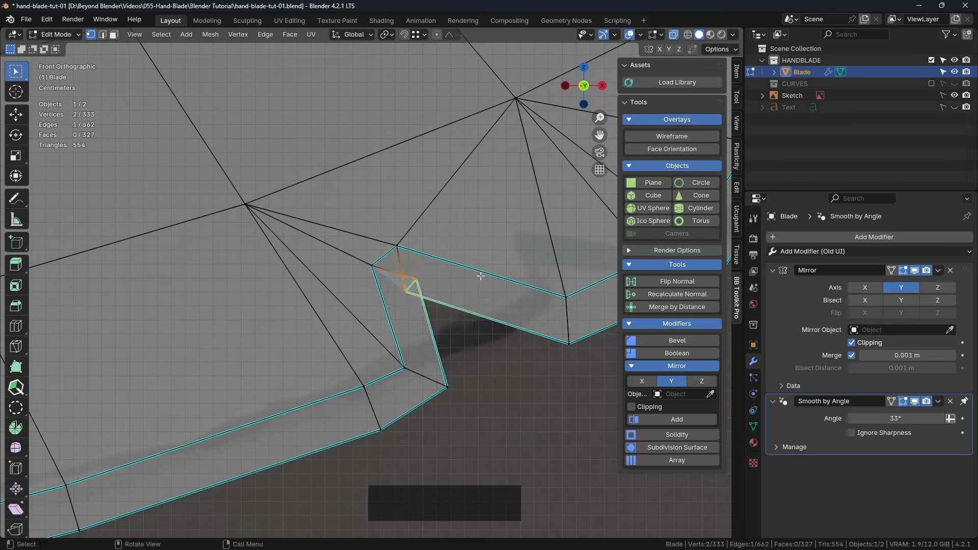
key(s)
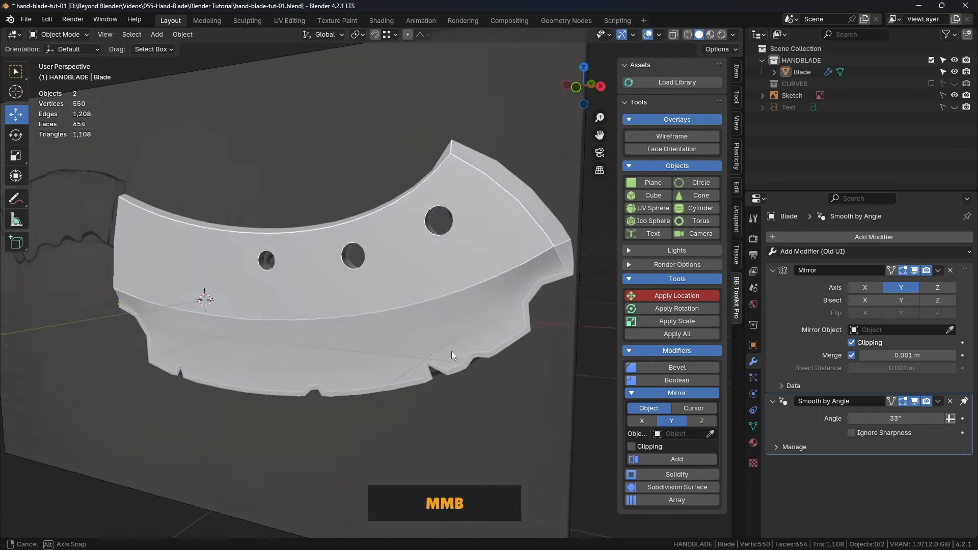
scroll(up, 3)
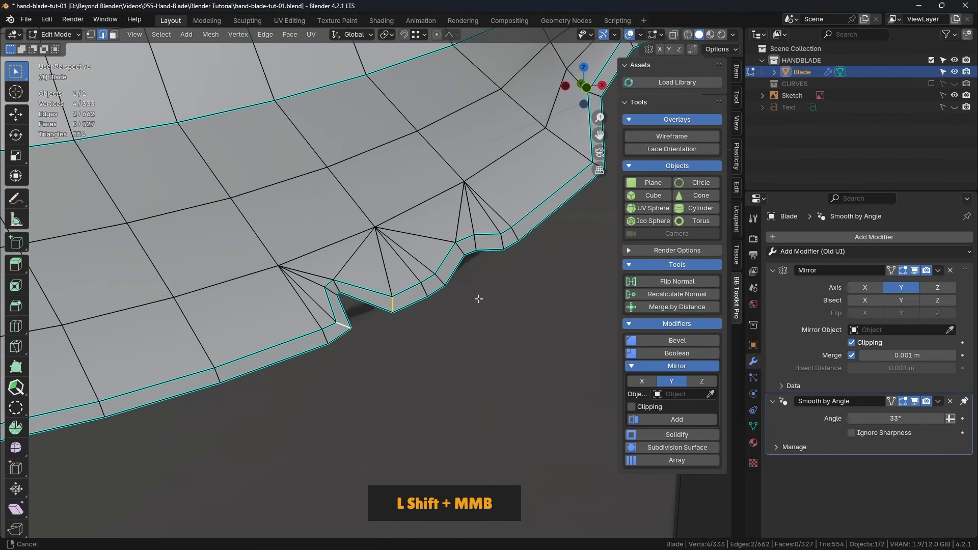
scroll(up, 3)
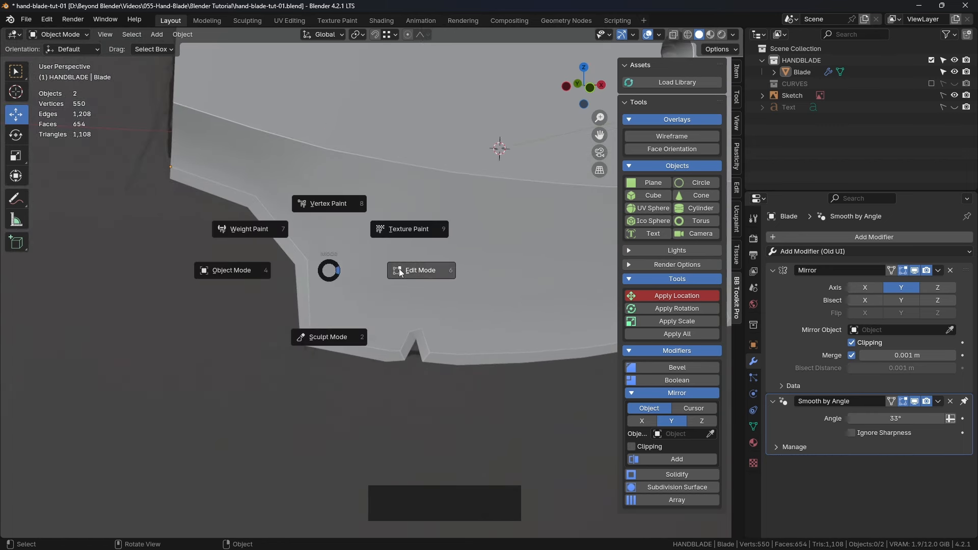
Vertex-slide the notch tip vertex along its edge to sharpen the point, then return to Object Mode.
click(420, 270)
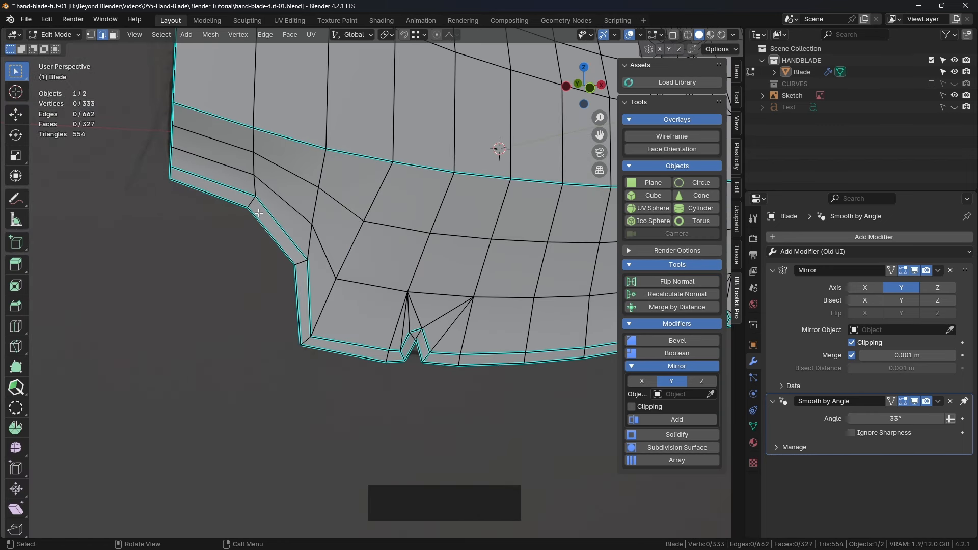
scroll(up, 3)
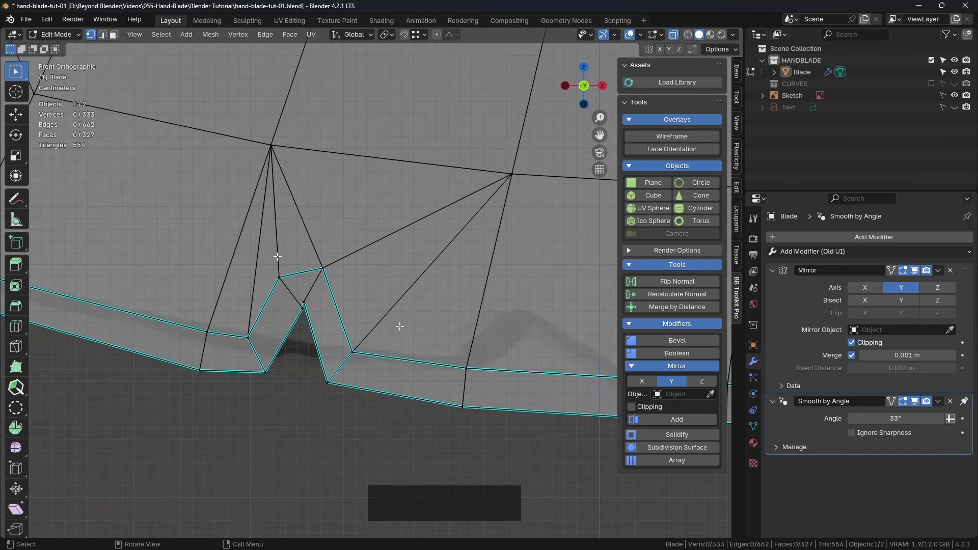
key(shift)
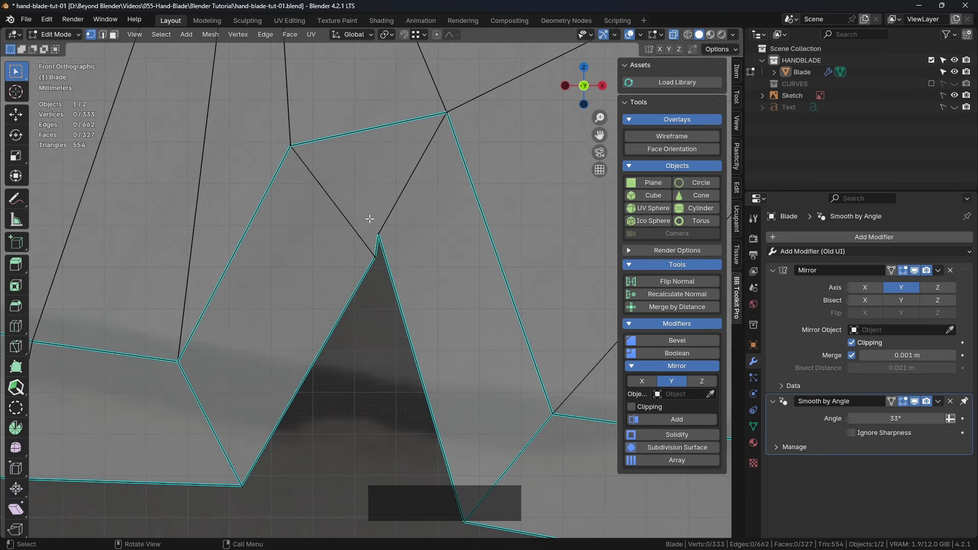
click(379, 235)
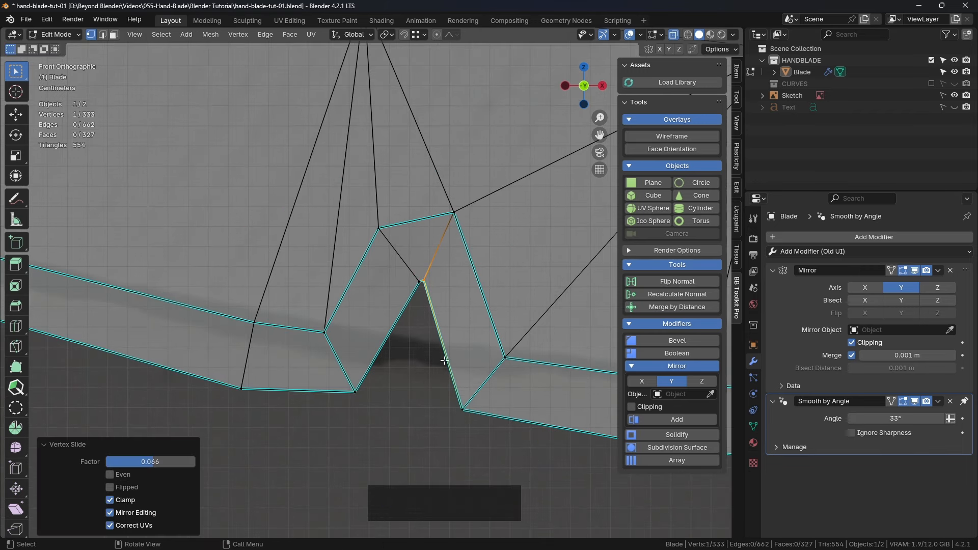
click(422, 303)
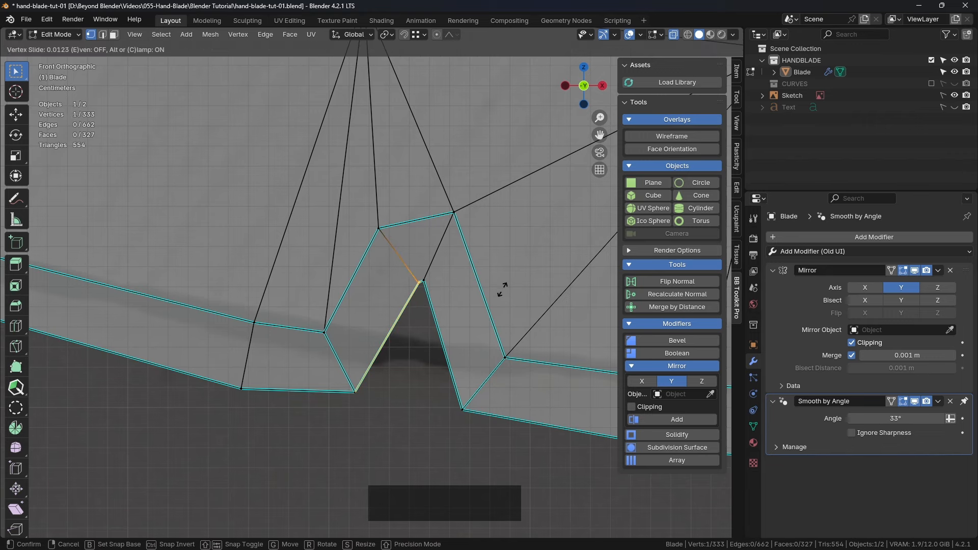
scroll(up, 3)
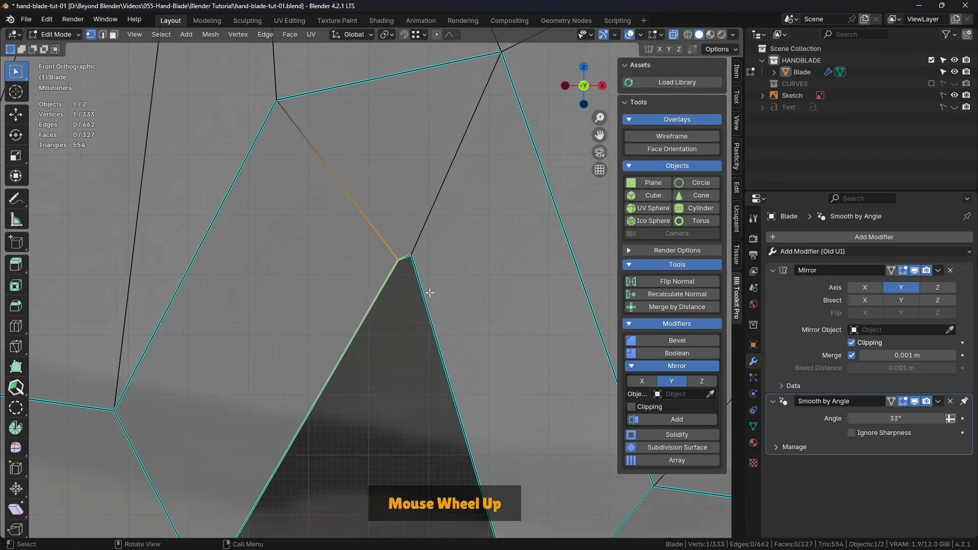
key(Tab)
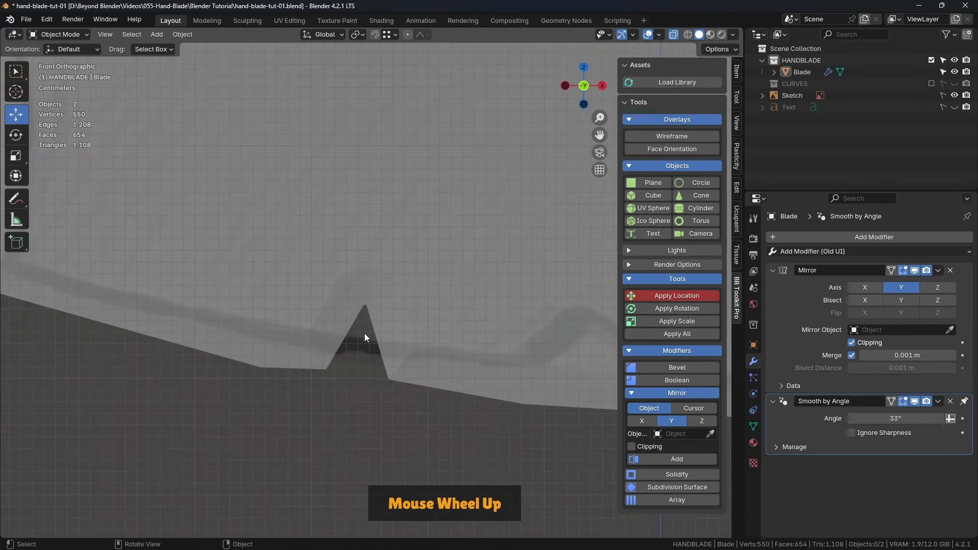
scroll(up, 3)
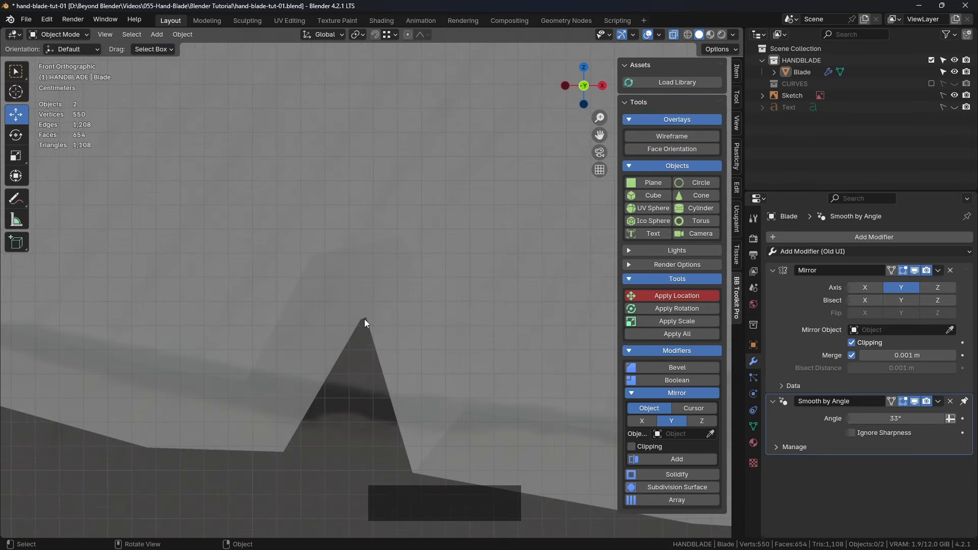
scroll(down, 3)
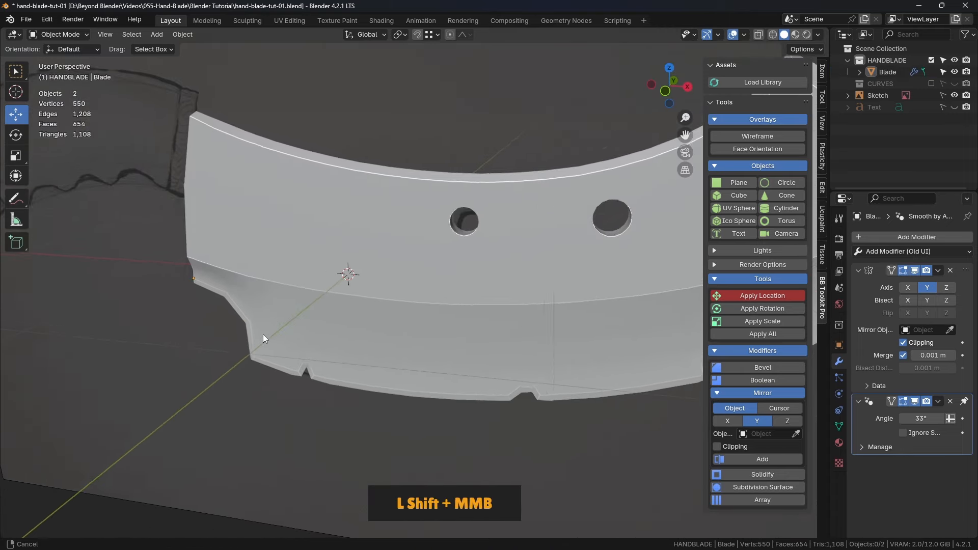
scroll(up, 3)
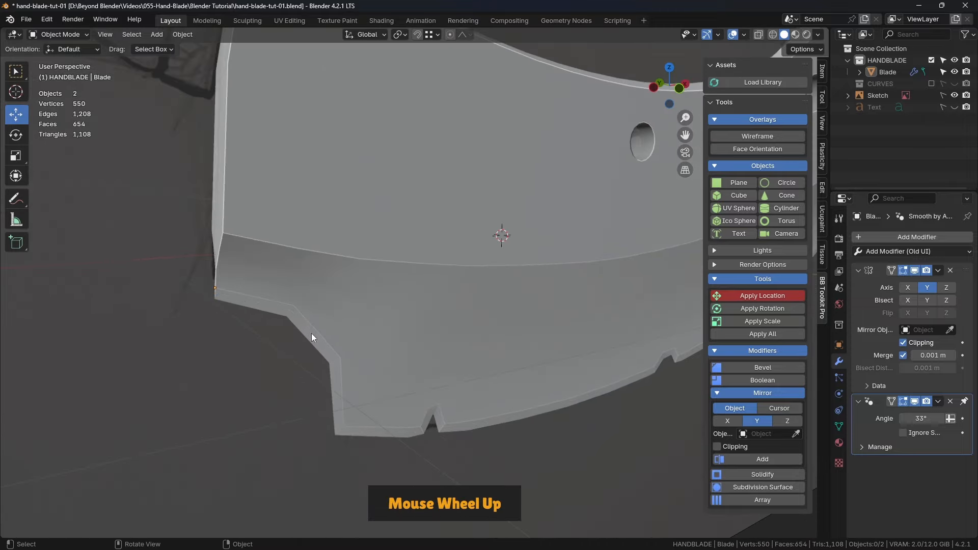
scroll(up, 3)
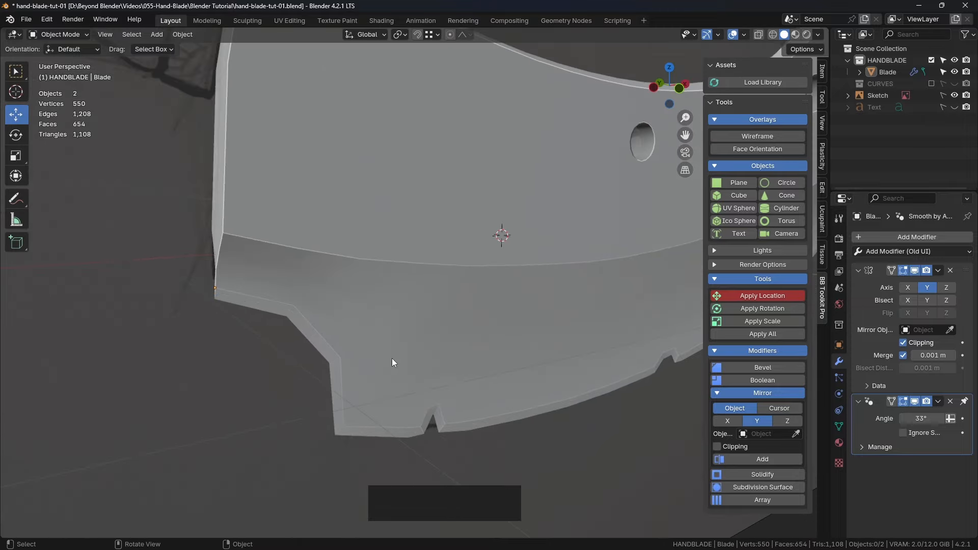